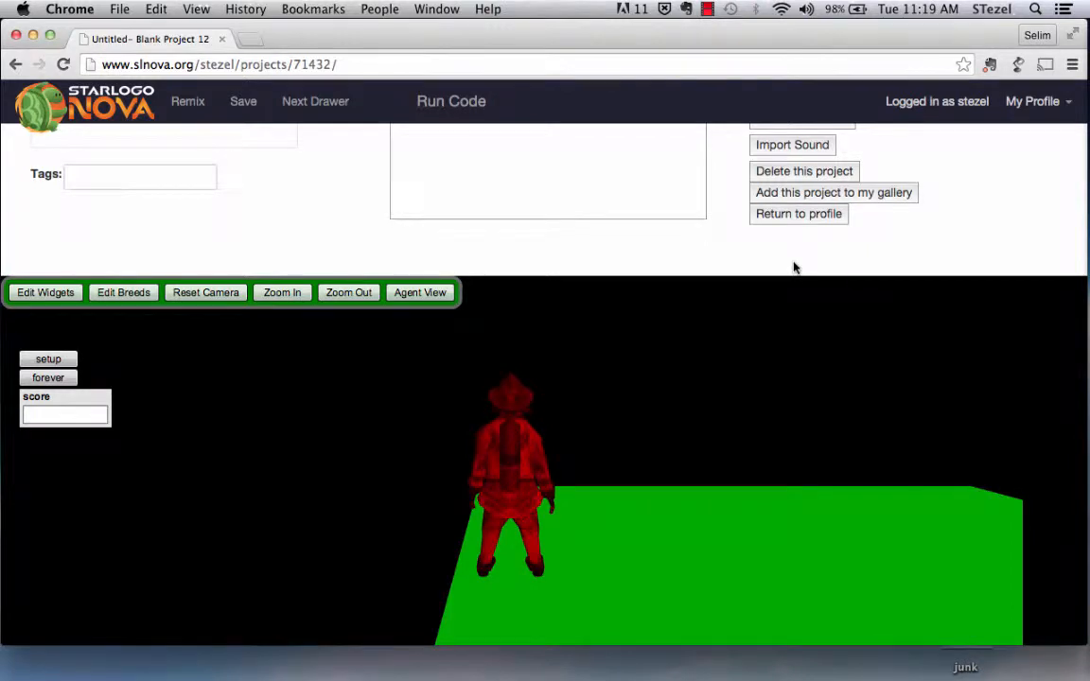
Review The World's existing code blocks before adding a new breed
scroll("down", 3)
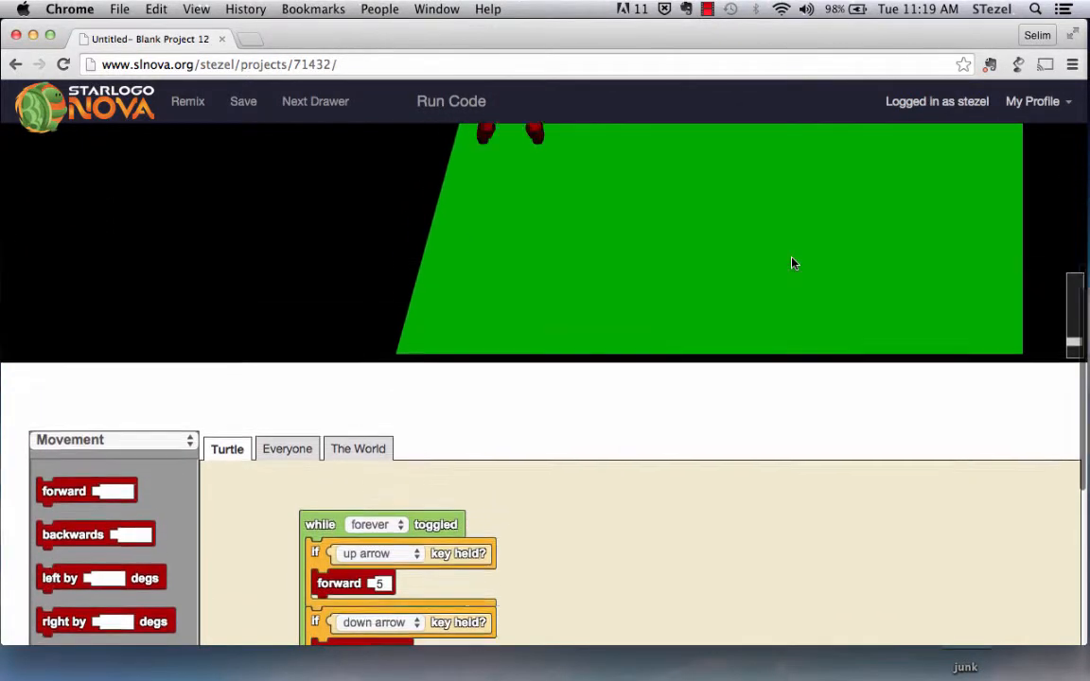
left_click(451, 102)
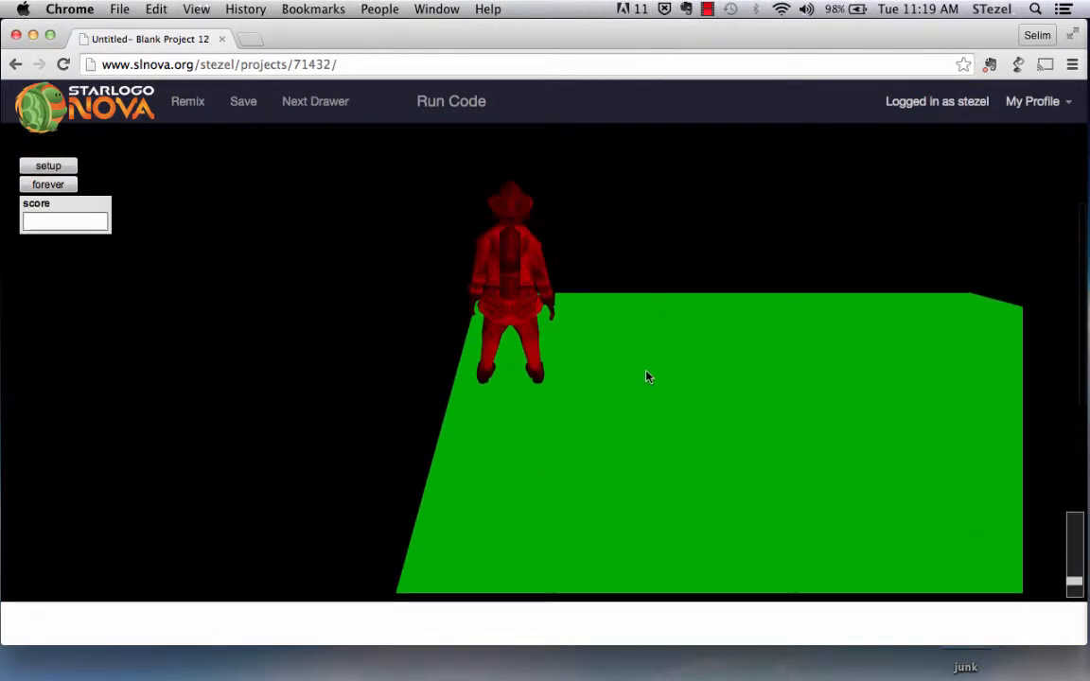
mouse_move(583, 356)
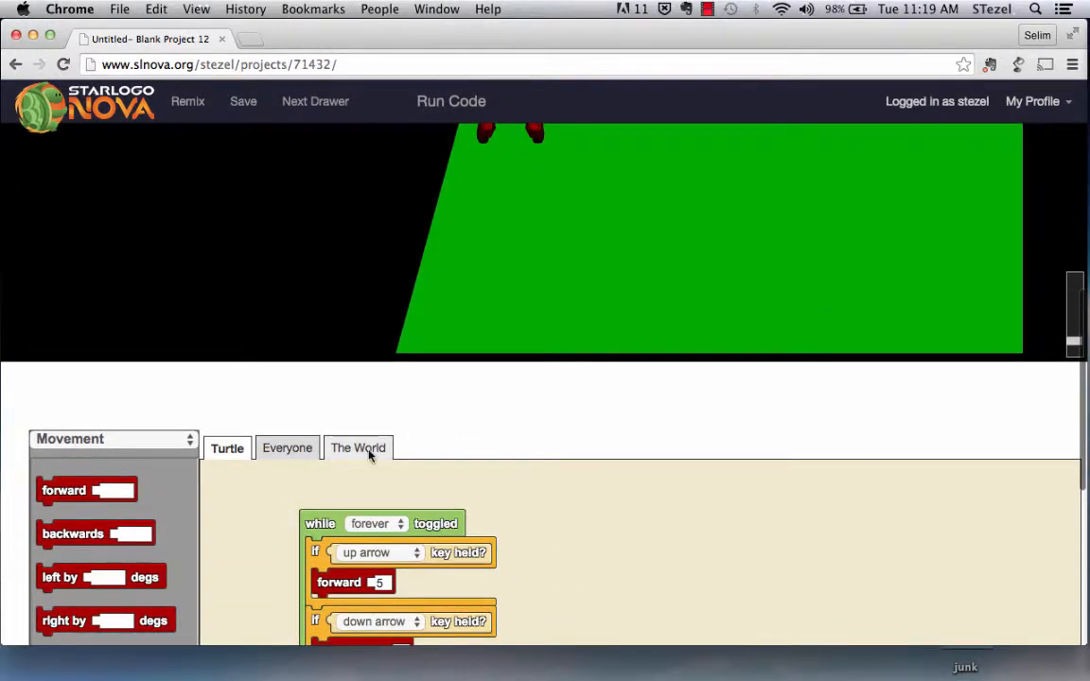
left_click(358, 447)
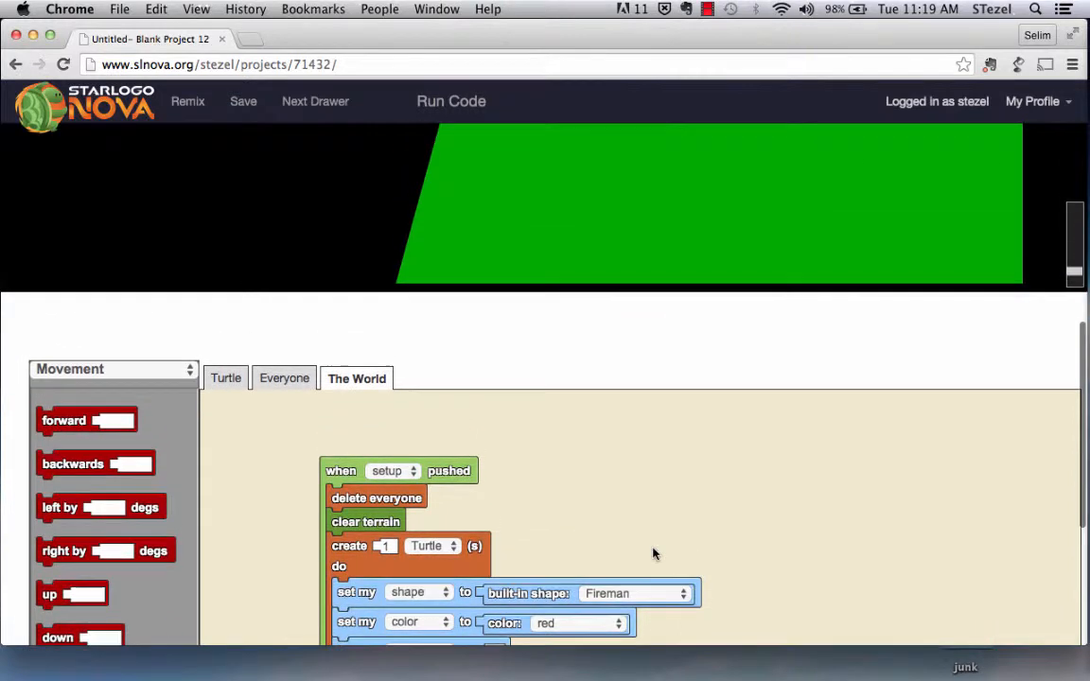
left_click(451, 102)
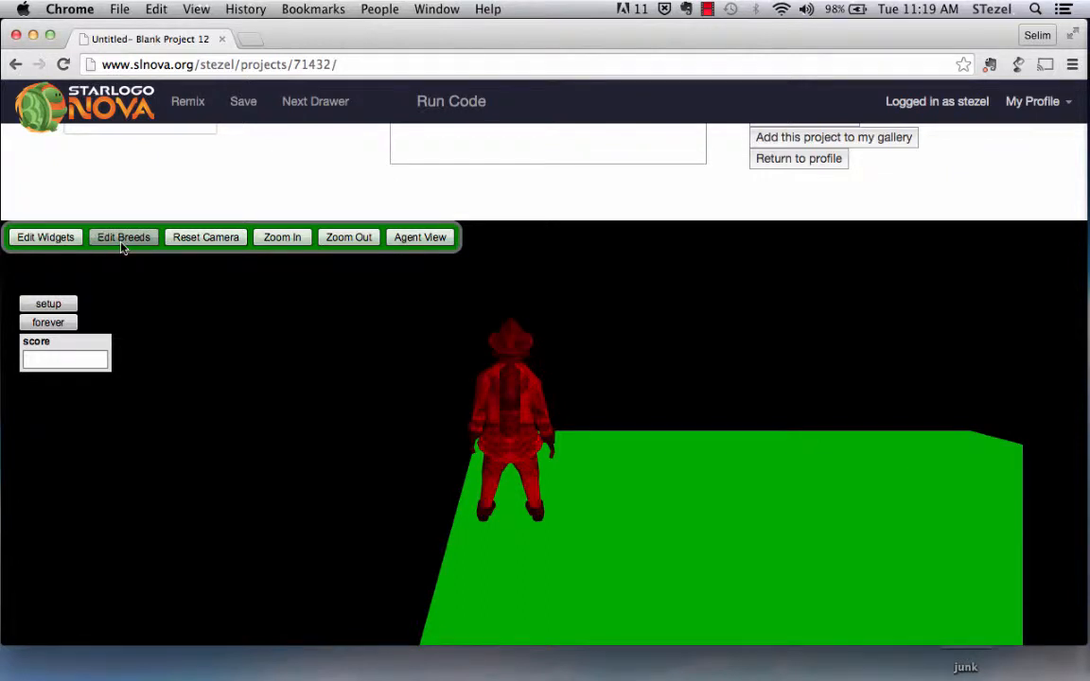
Add a new breed named Enemy alongside Turtle in Edit Breeds
left_click(123, 237)
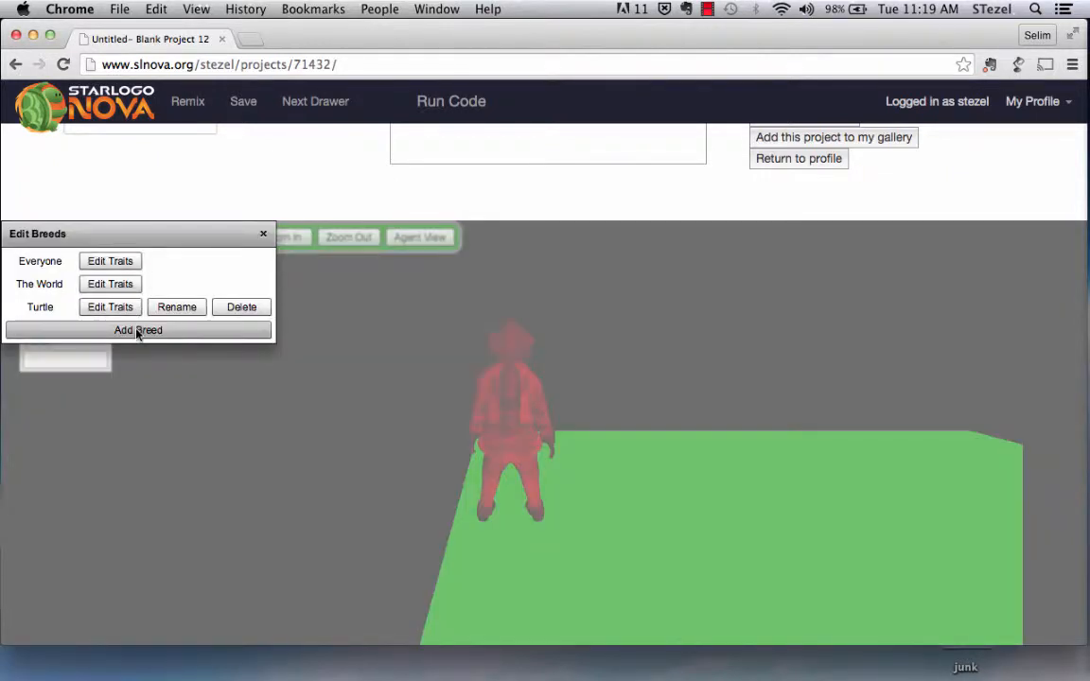
left_click(138, 329)
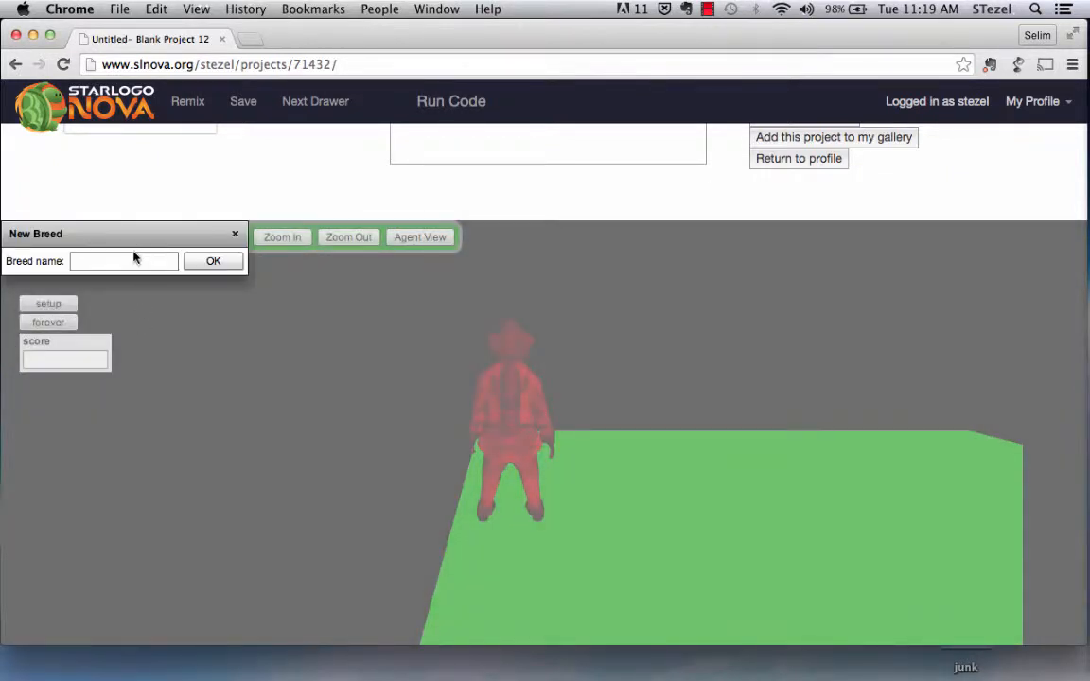
left_click(123, 261)
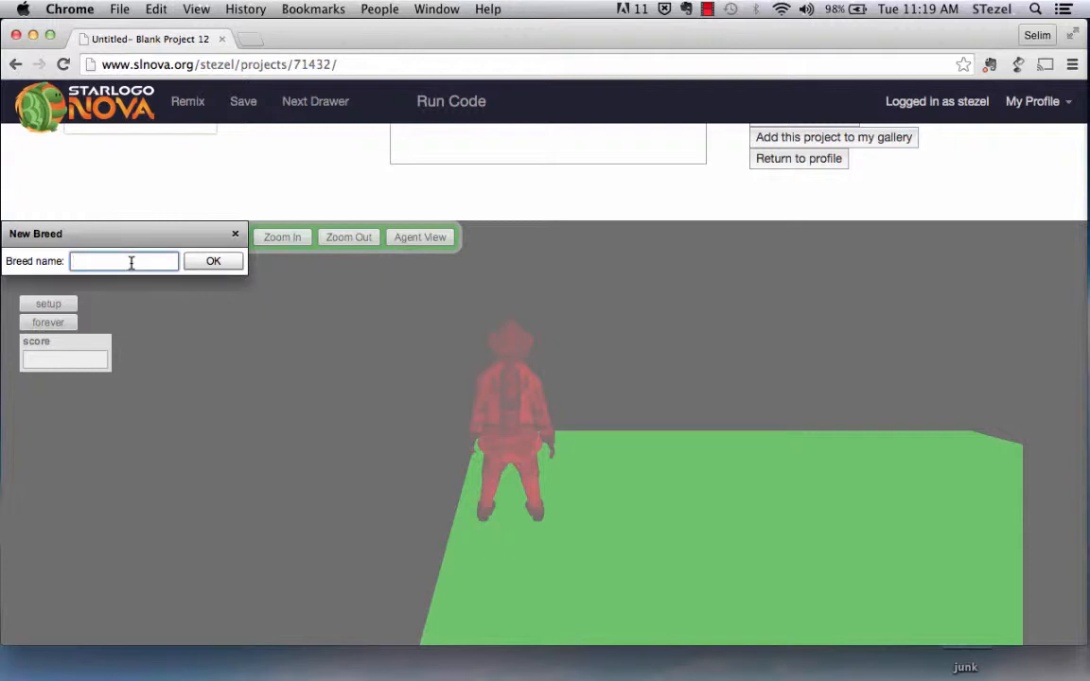
type("Enemy")
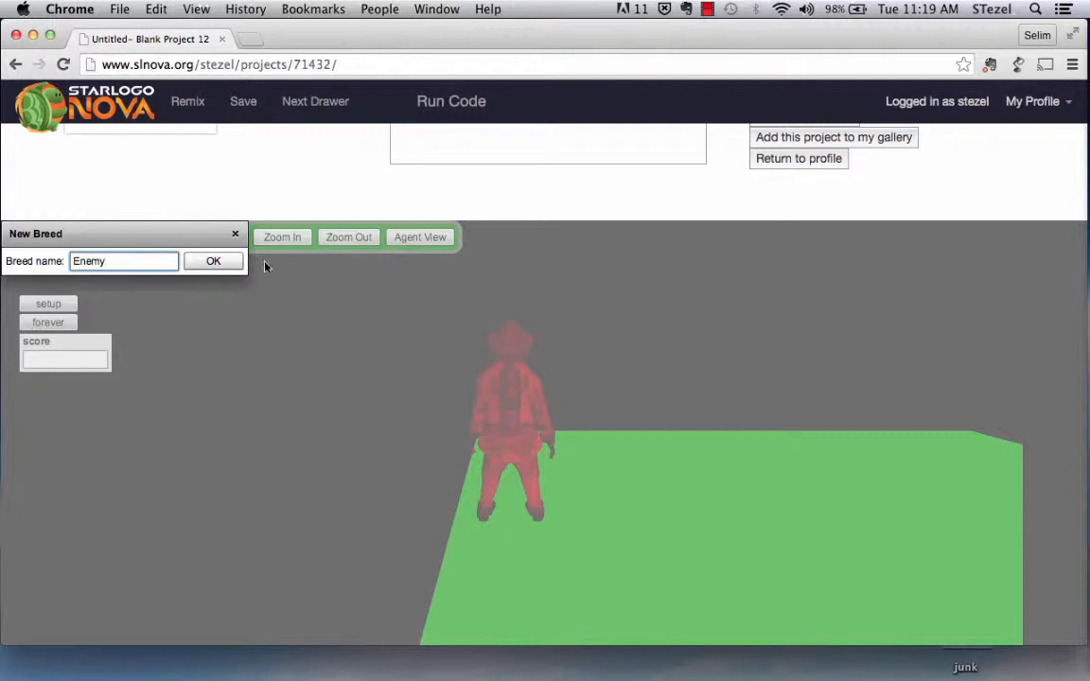
left_click(212, 261)
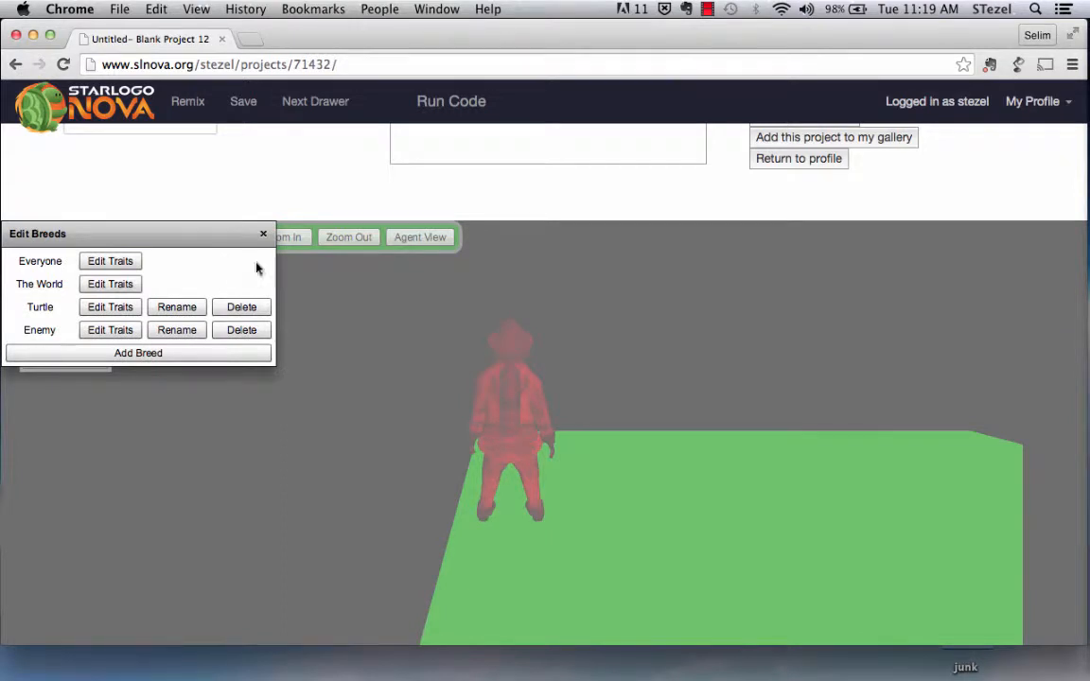
left_click(263, 235)
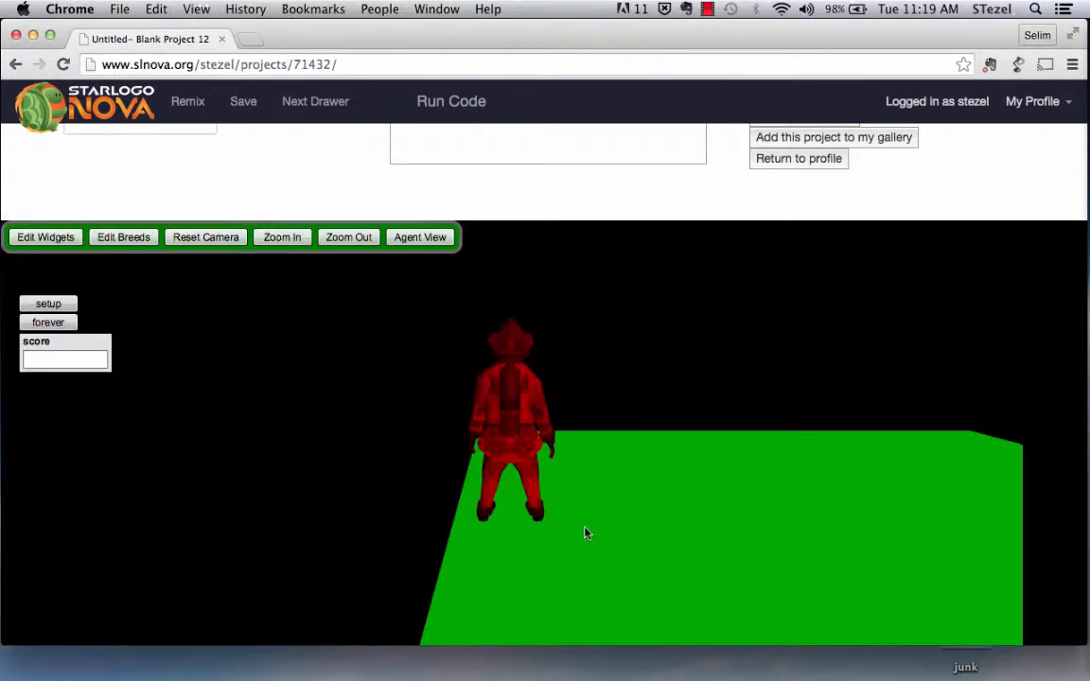
Add a create 30 Enemy block to setup with three empty set-my trait blocks
scroll("down", 3)
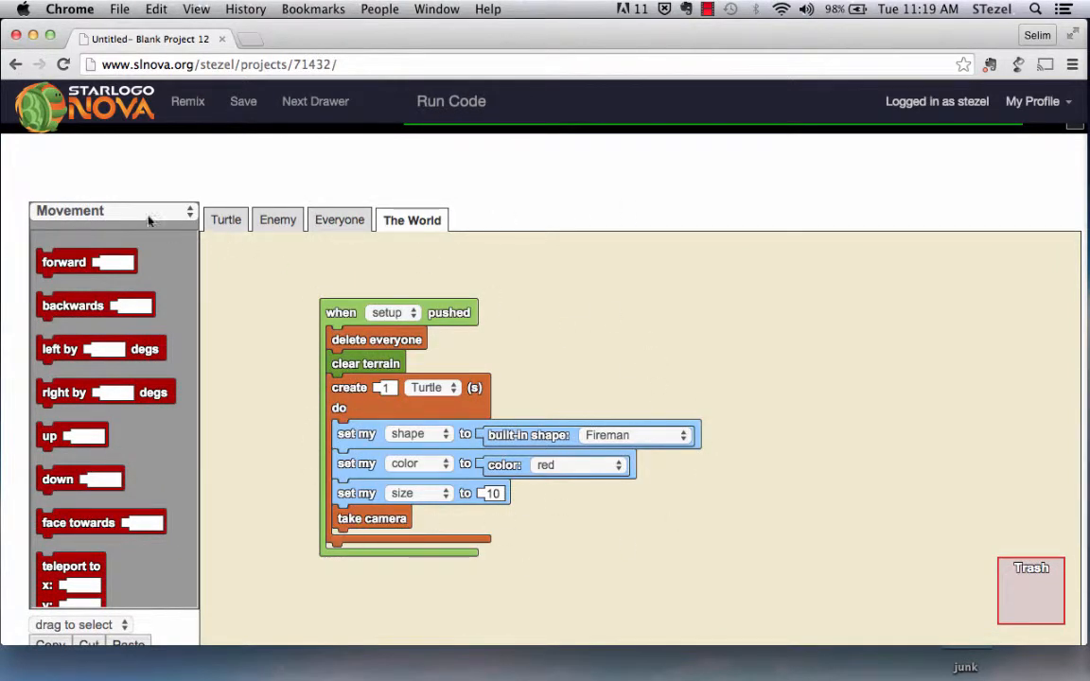
left_click(113, 210)
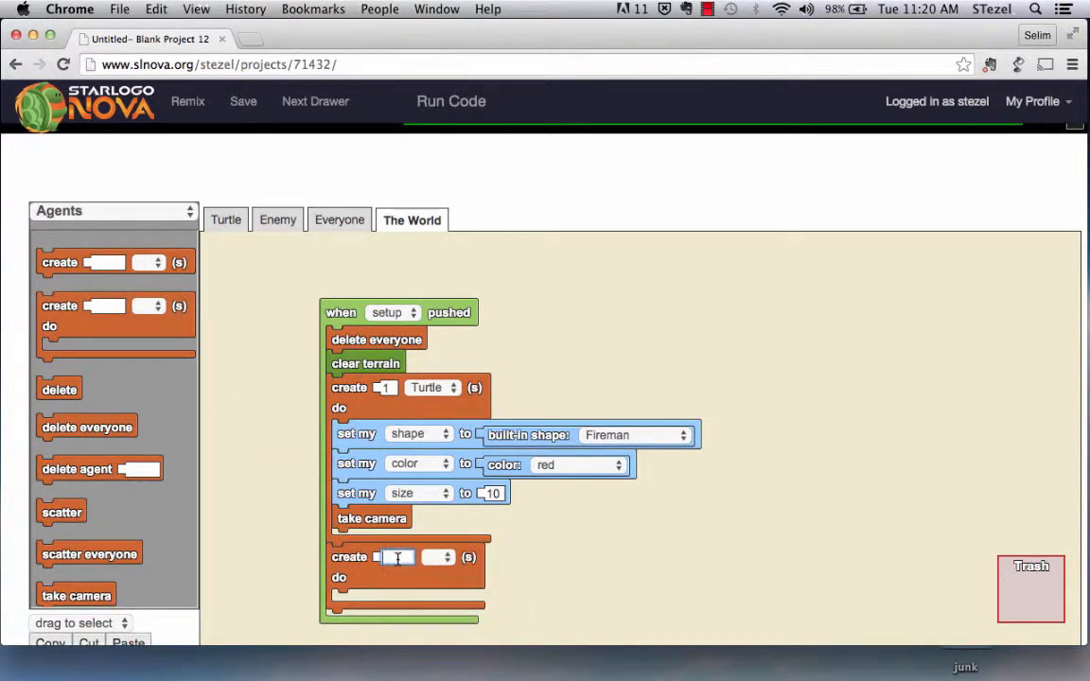
type("30")
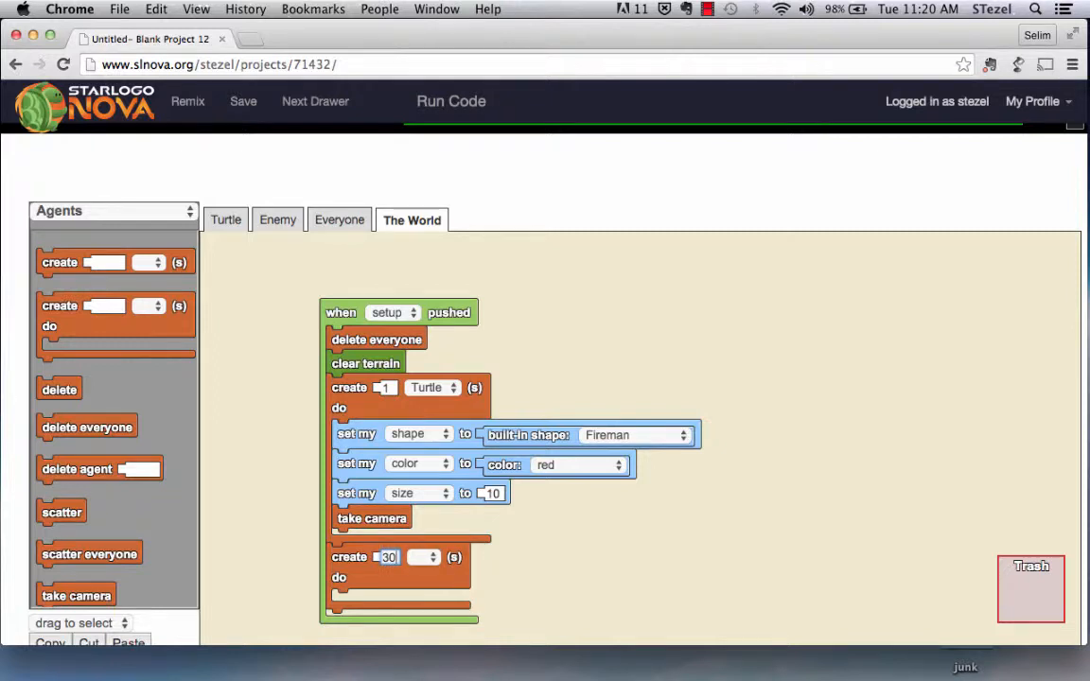
left_click(424, 556)
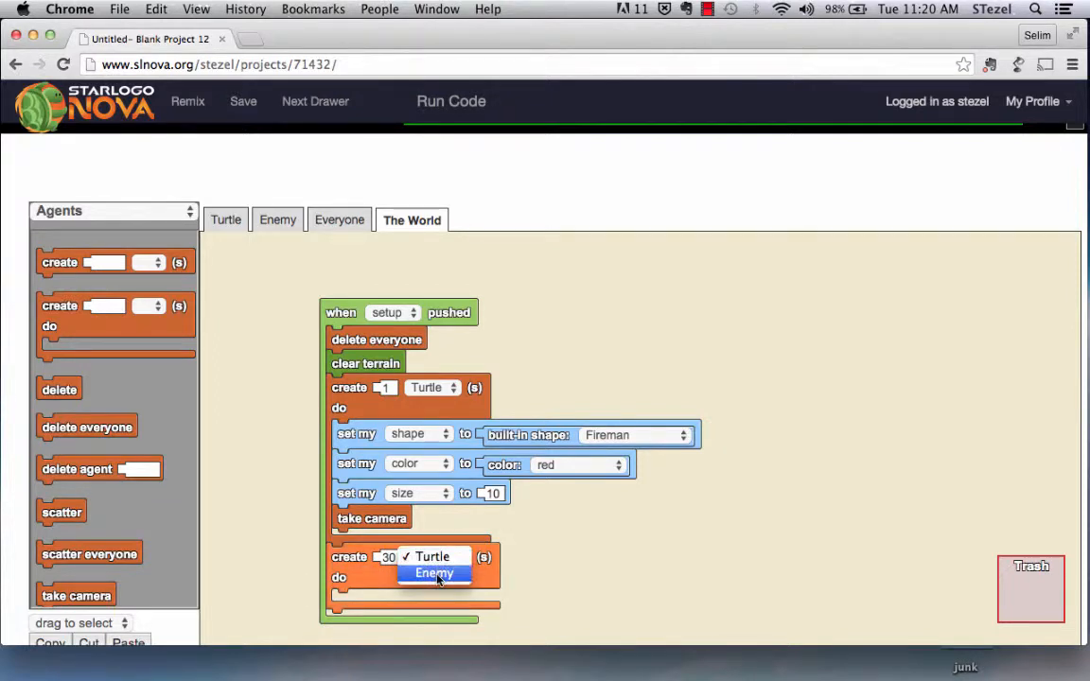
left_click(435, 574)
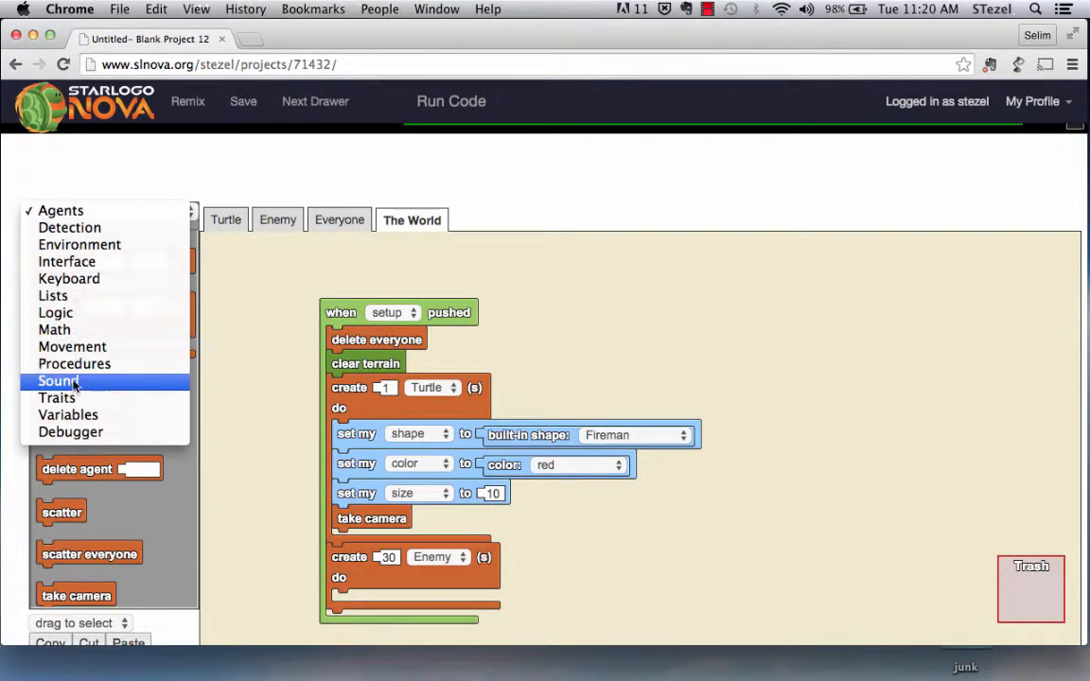
left_click(57, 397)
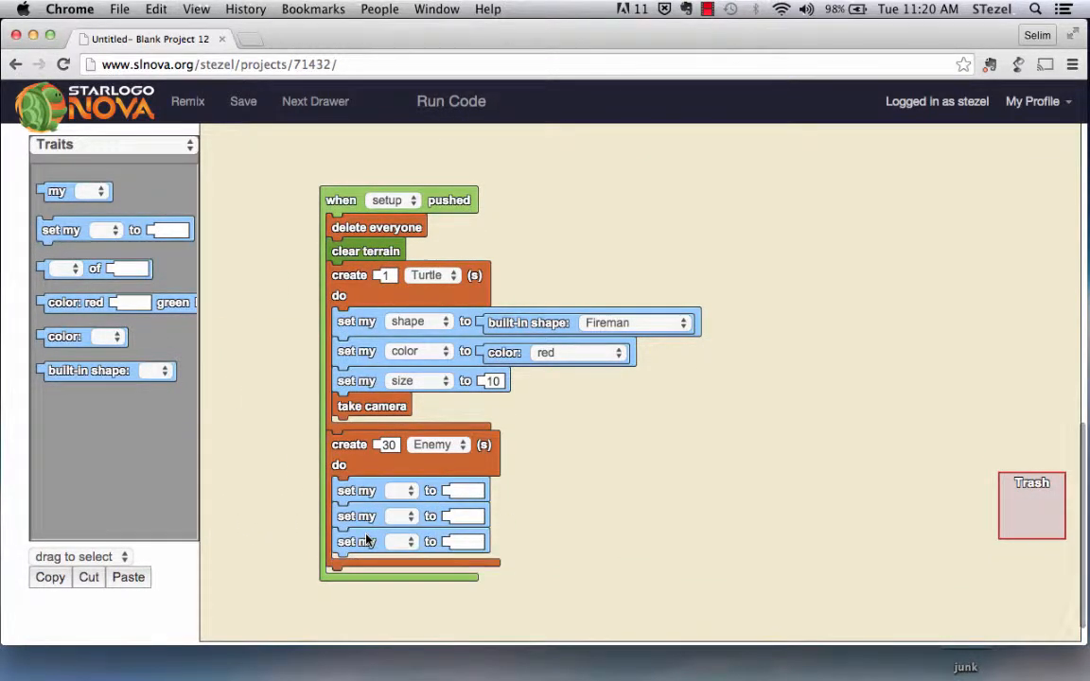
Set each Enemy's shape to the built-in Urchin and target colour in the second setting
left_click(402, 491)
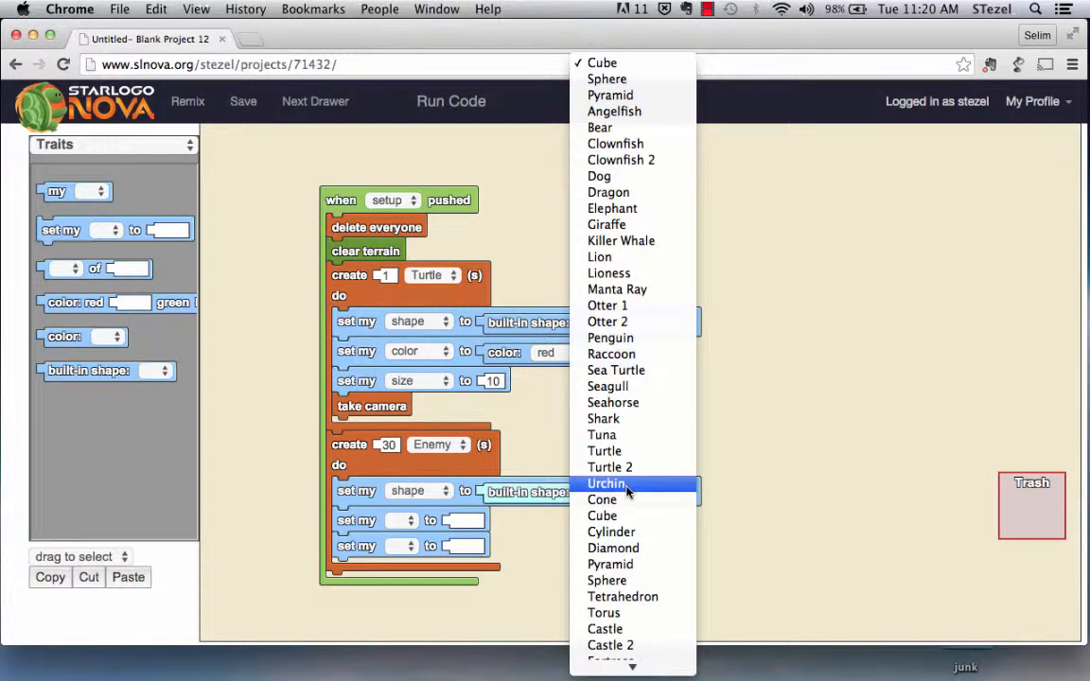
left_click(605, 484)
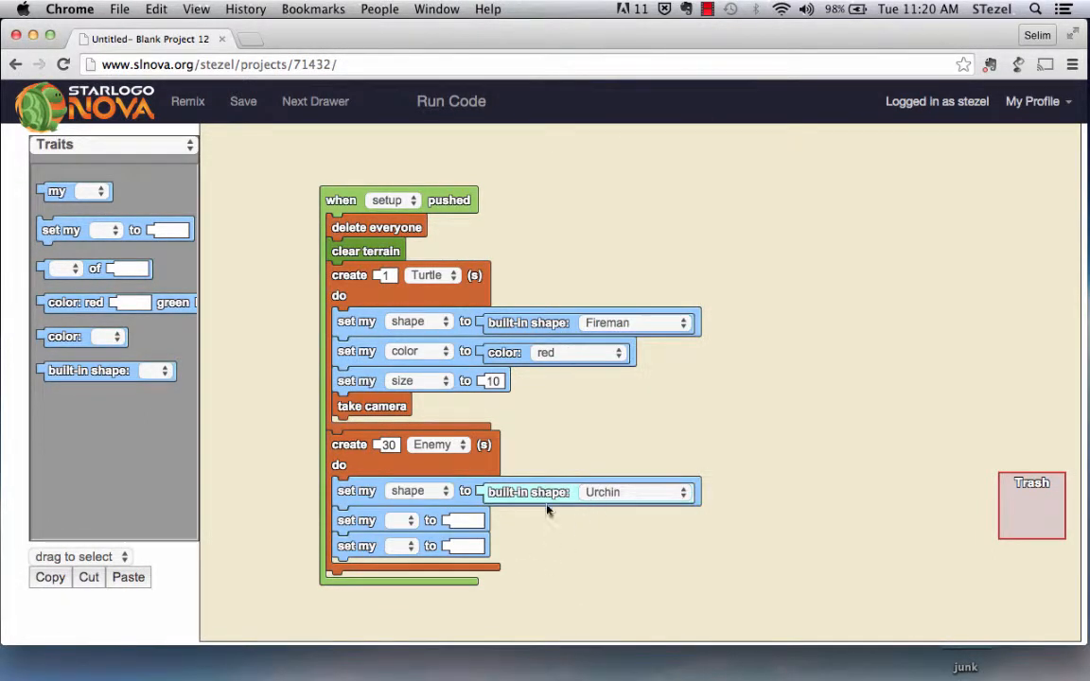
mouse_move(228, 346)
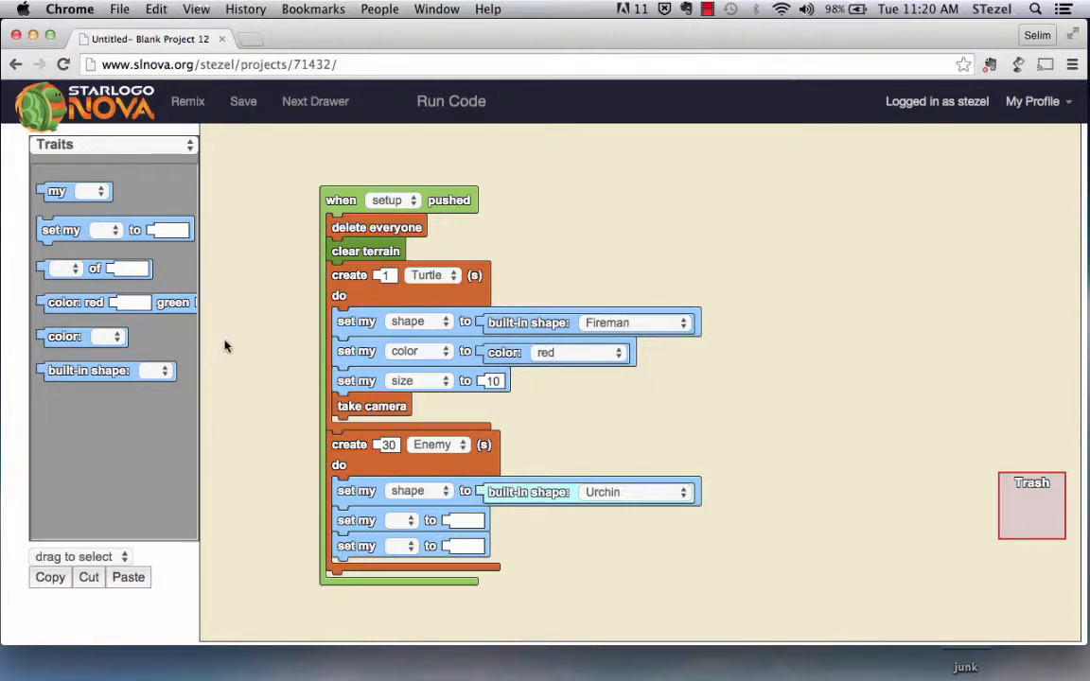
mouse_move(405, 530)
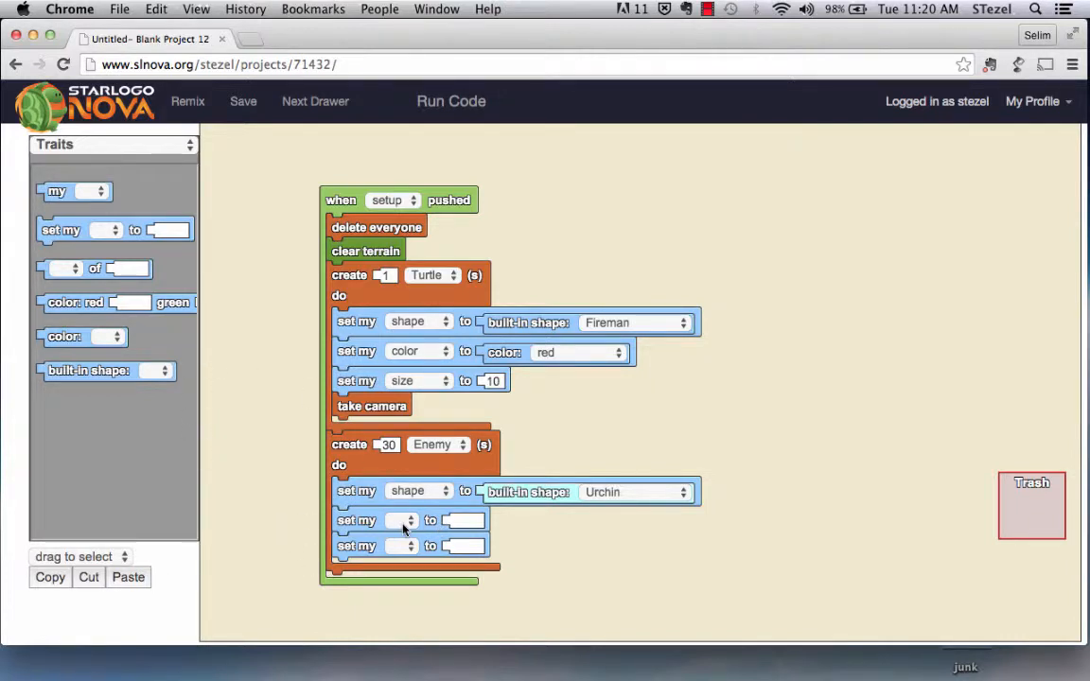
left_click(402, 521)
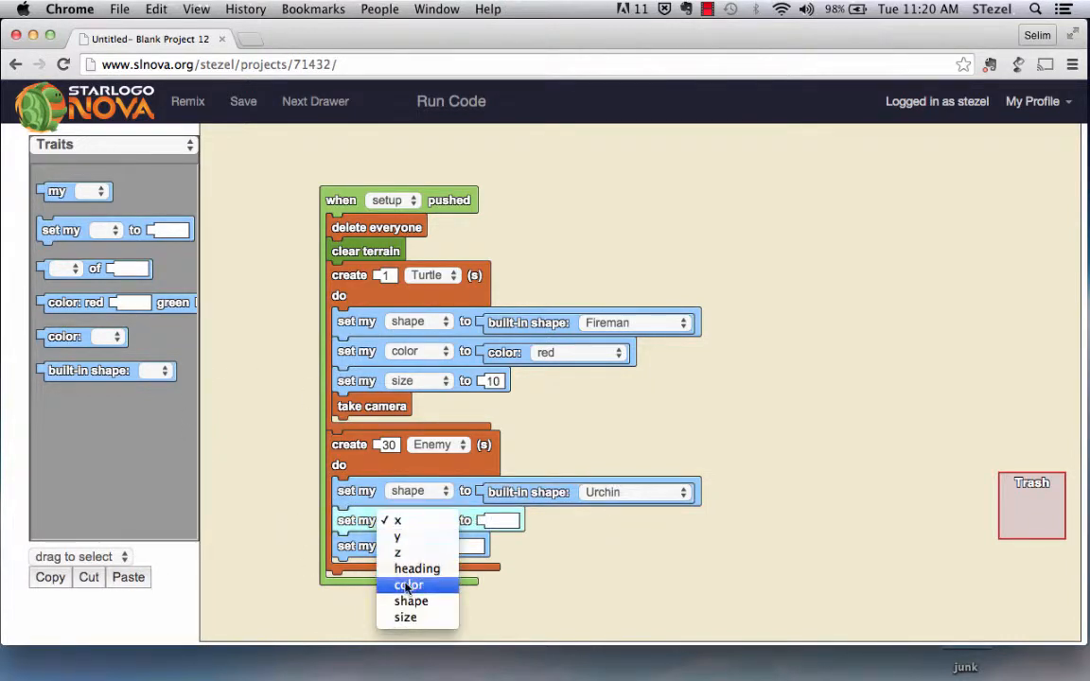
left_click(409, 584)
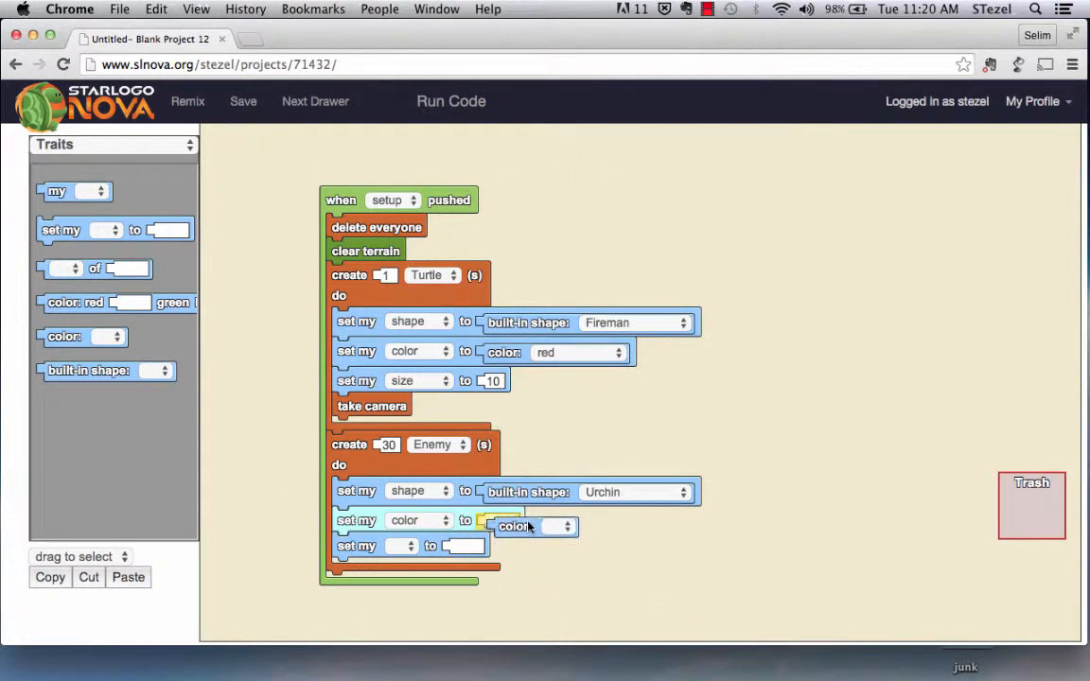
Give enemies a random colour and point the third setting at size
left_click(558, 526)
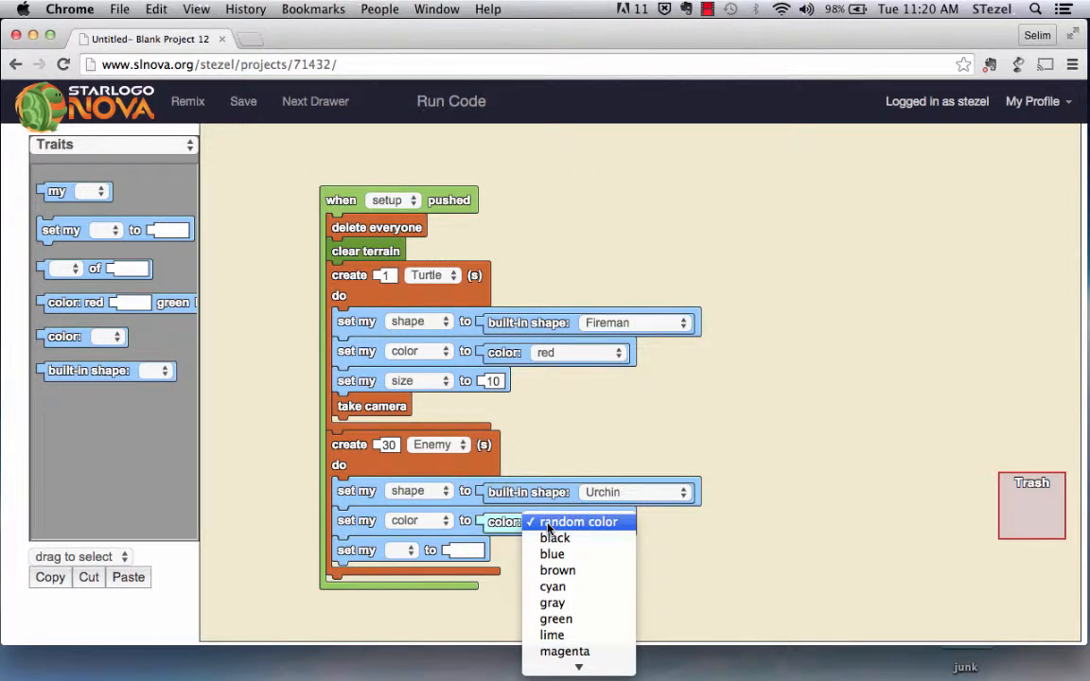
left_click(579, 522)
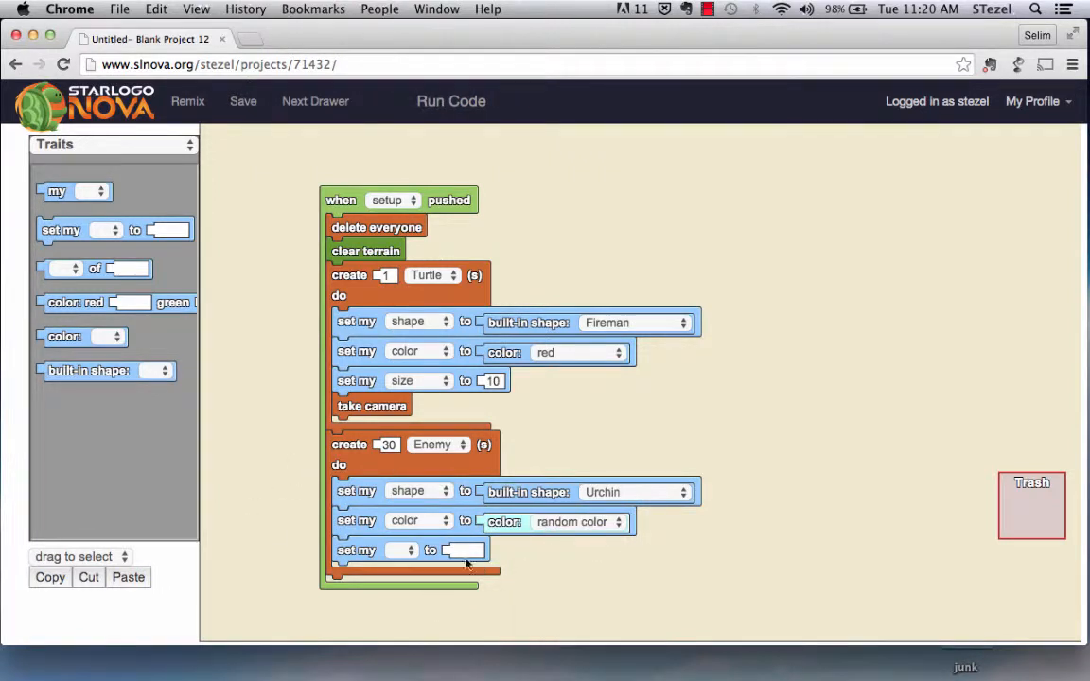
left_click(409, 549)
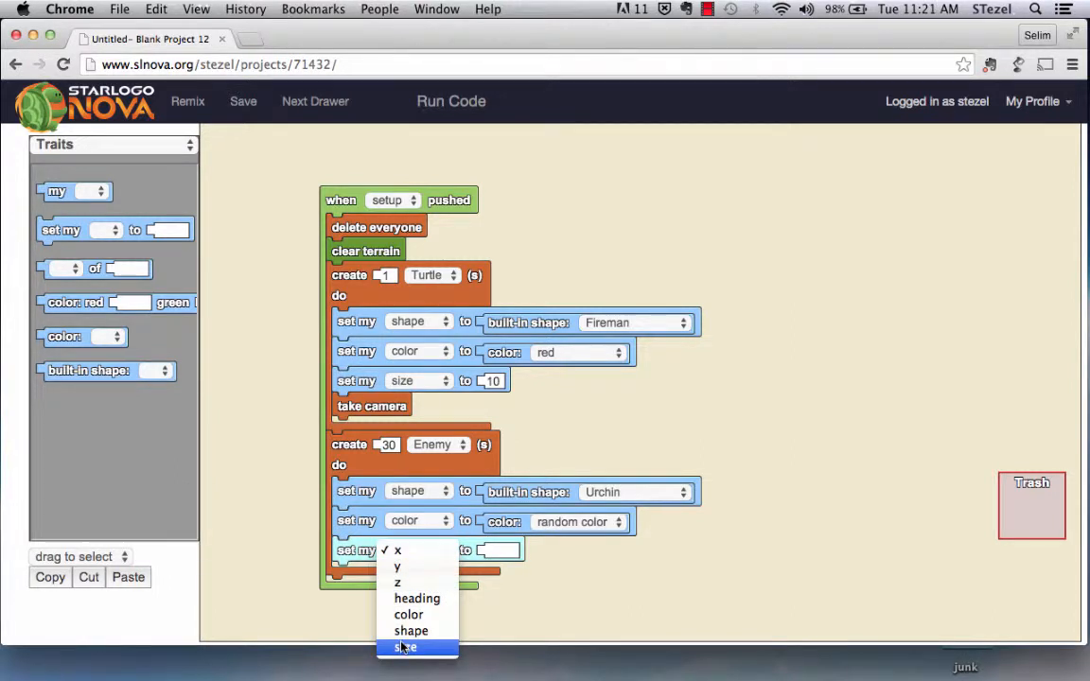
left_click(405, 647)
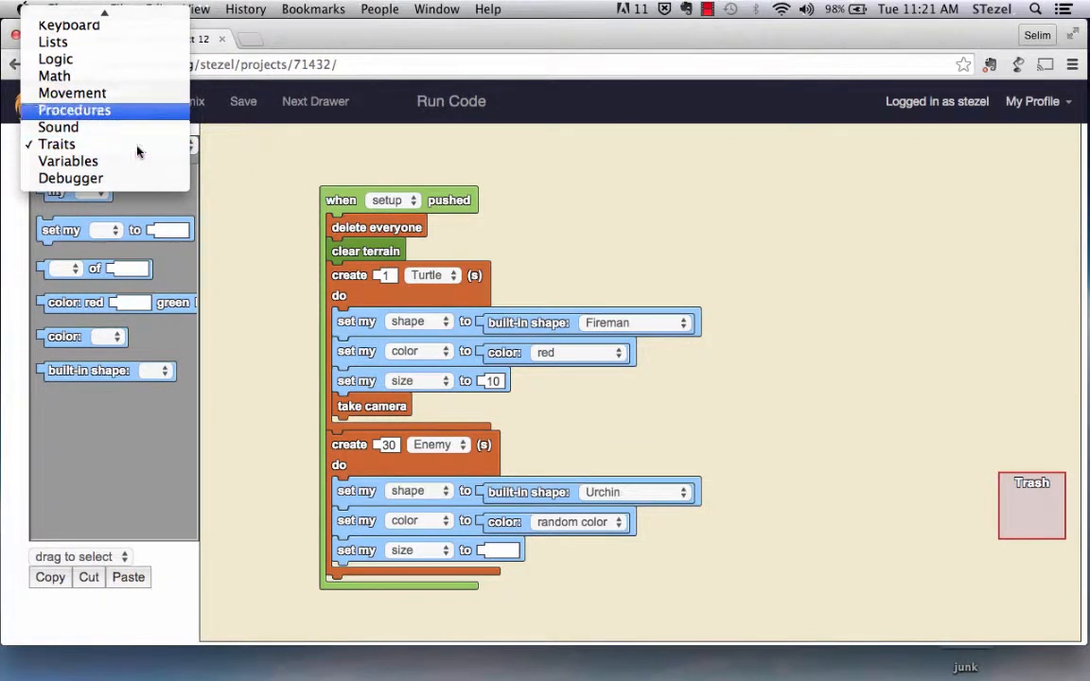
Make Enemy size random up to 15 and run the code to view the world
left_click(53, 76)
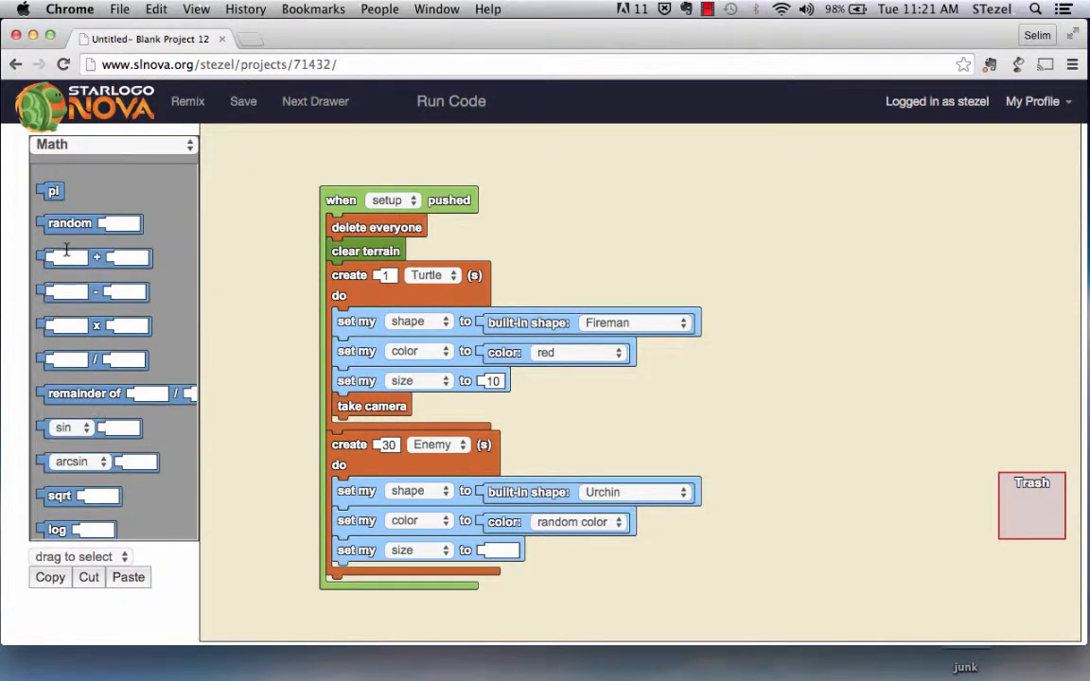
left_click_drag(91, 223, 507, 568)
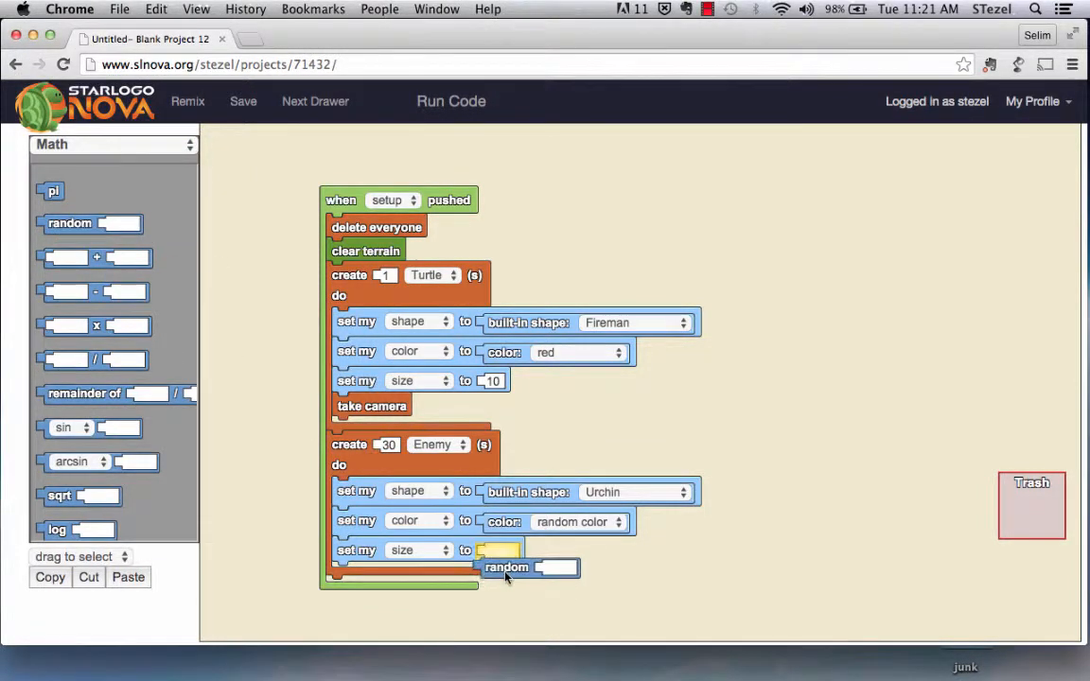
left_click_drag(507, 567, 534, 553)
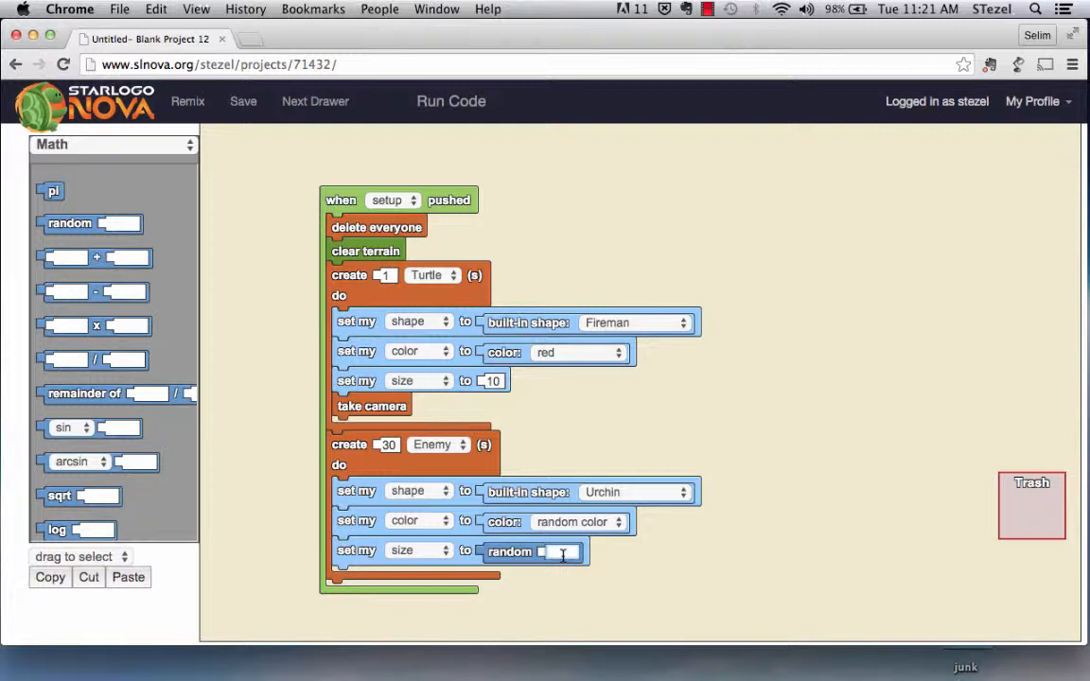
type("15")
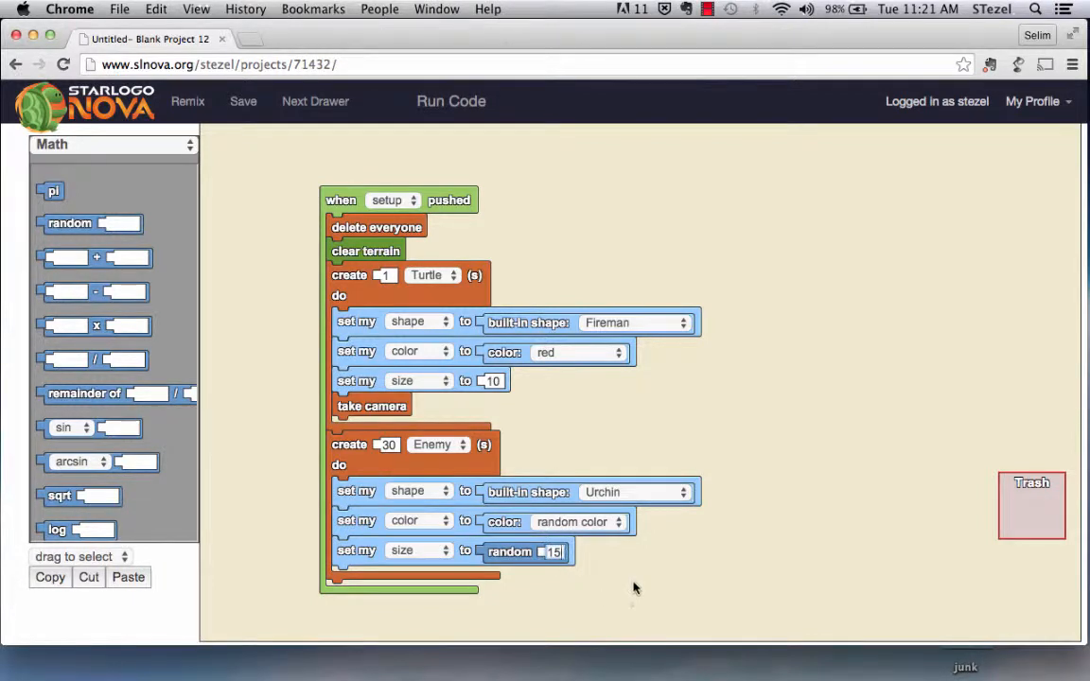
left_click(242, 102)
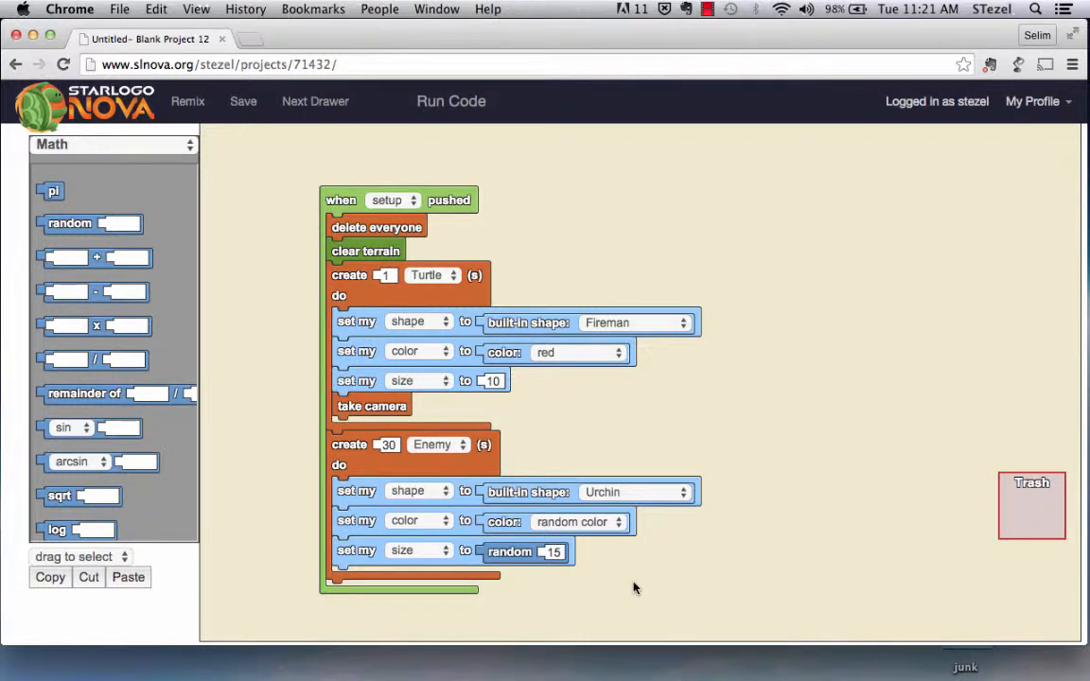
left_click(451, 102)
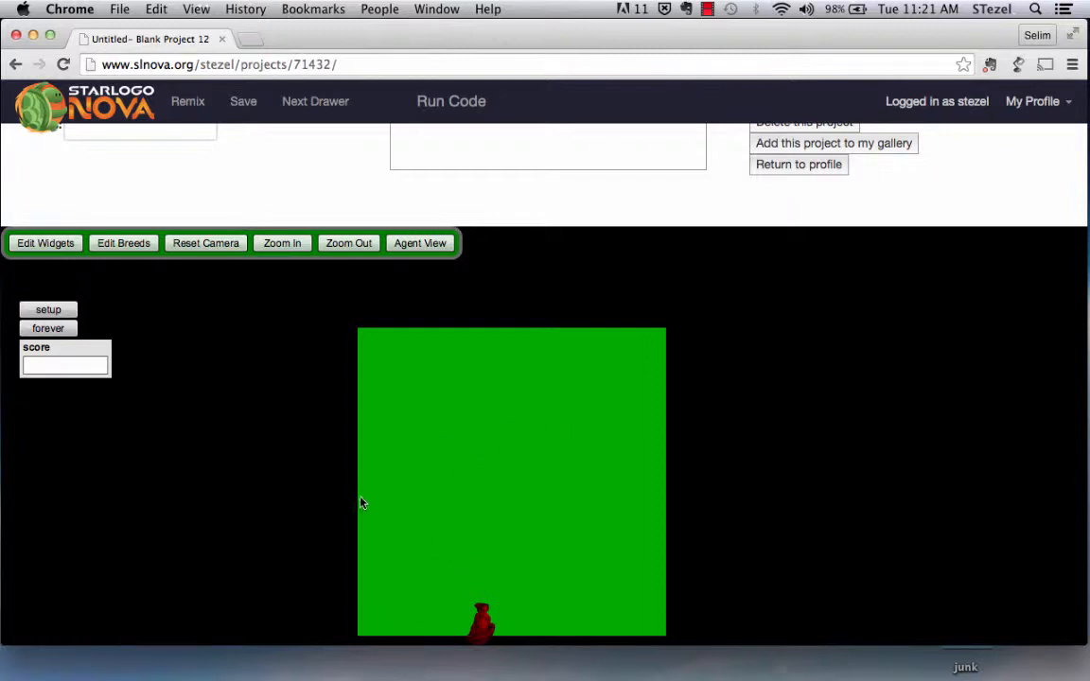
mouse_move(682, 502)
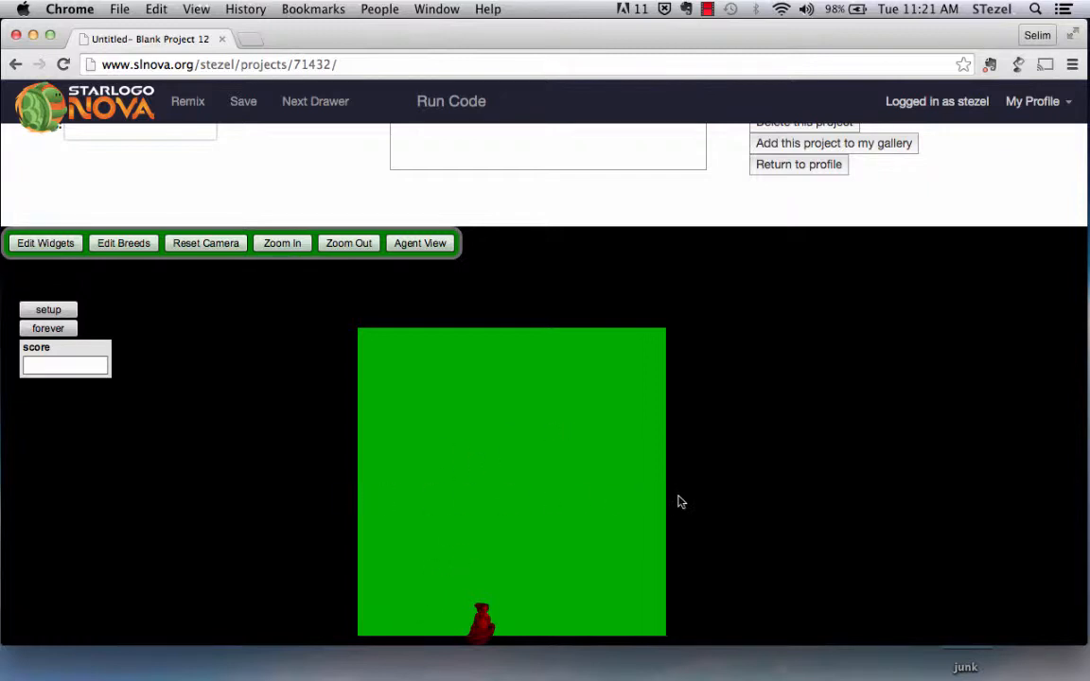
mouse_move(534, 653)
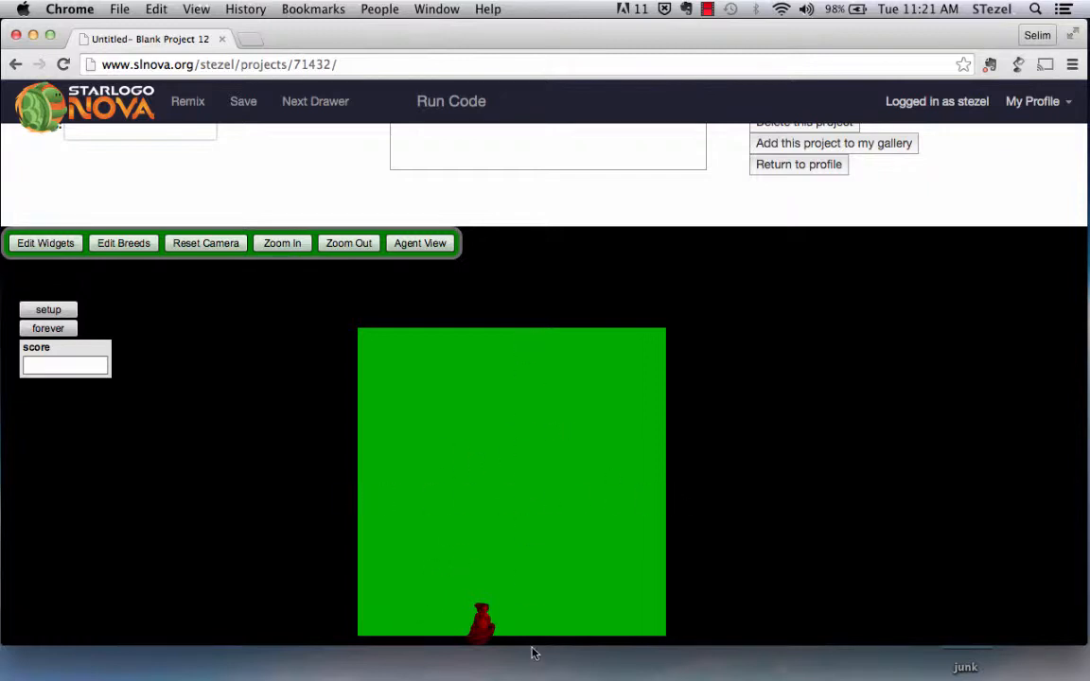
mouse_move(499, 598)
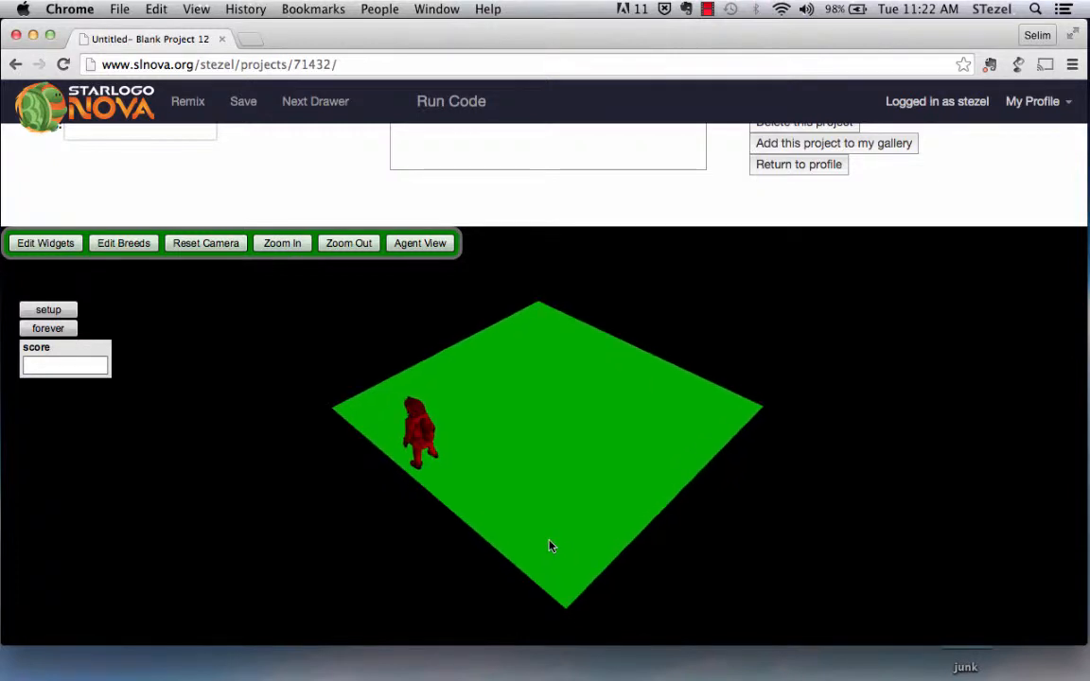
mouse_move(541, 325)
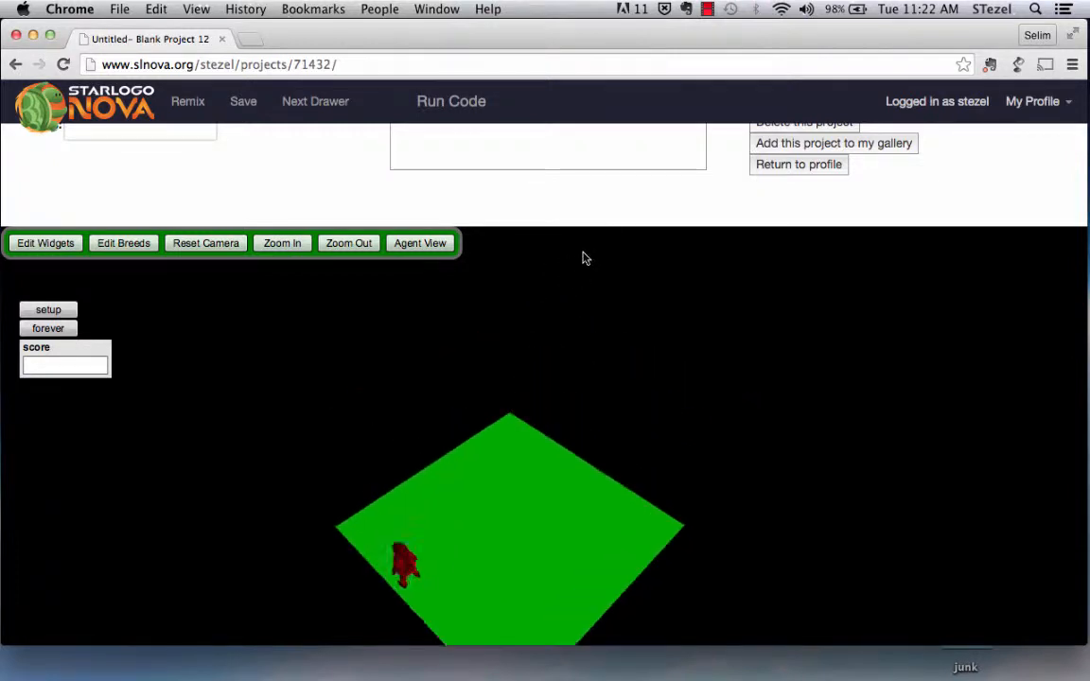
scroll("down", 3)
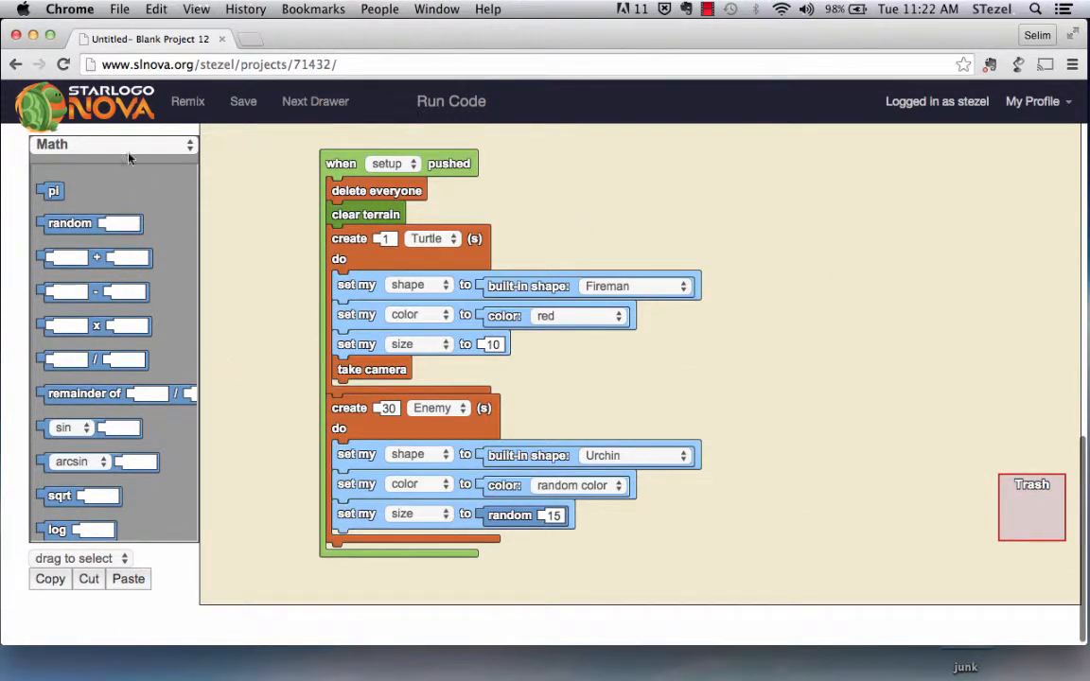
Add a scatter command after the size setting inside create Enemy
left_click(113, 144)
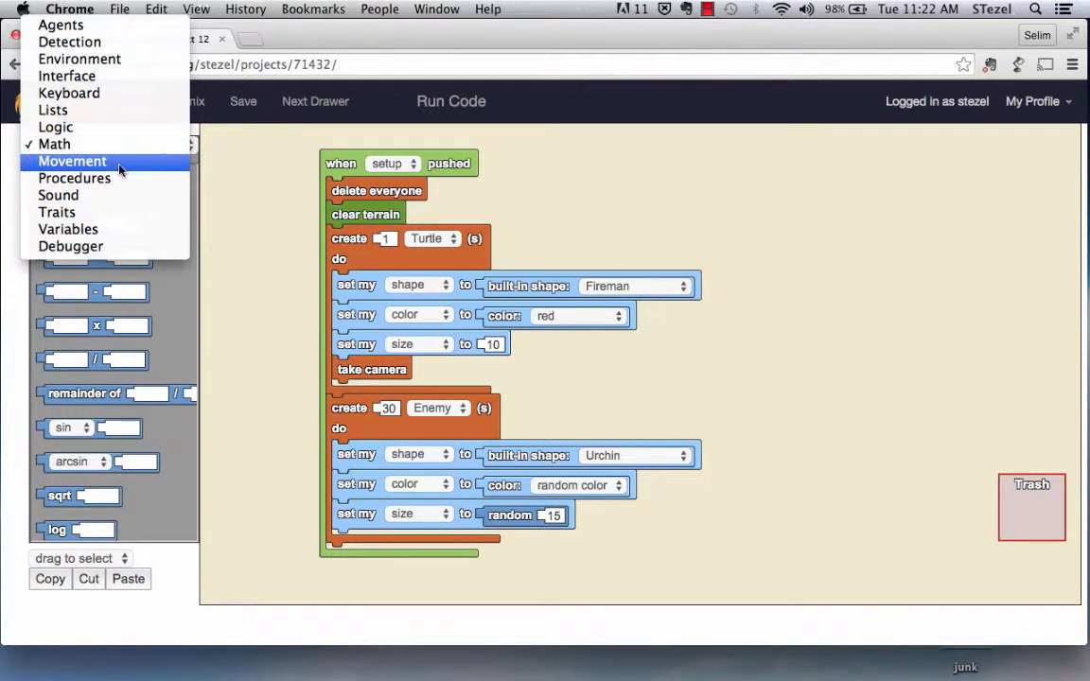
mouse_move(79, 59)
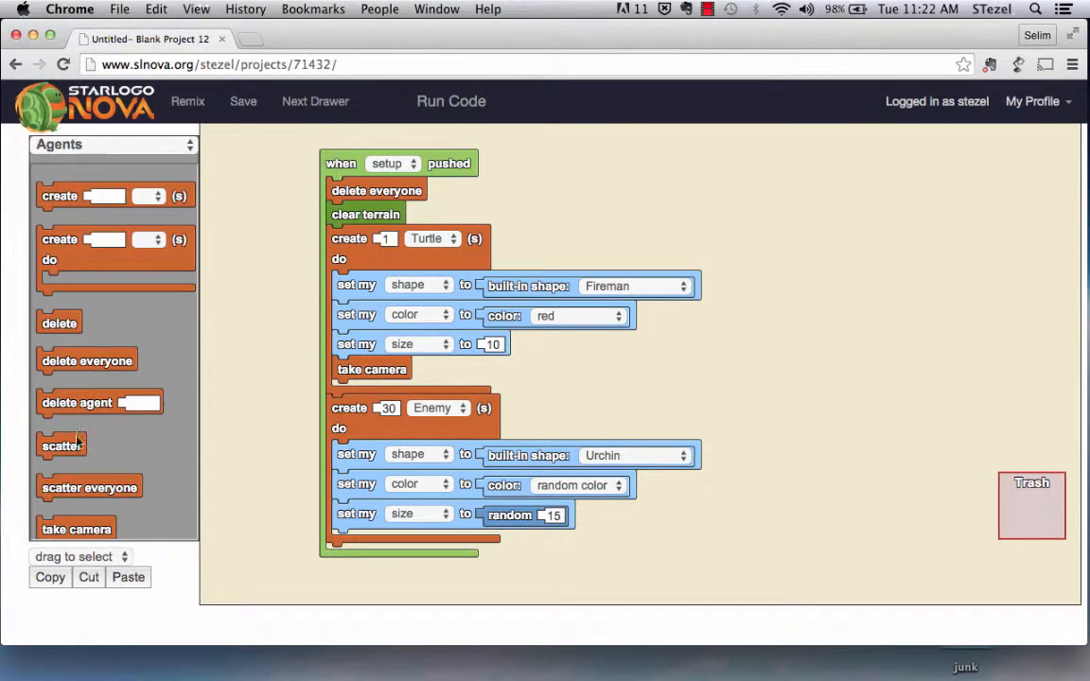
left_click_drag(60, 444, 405, 587)
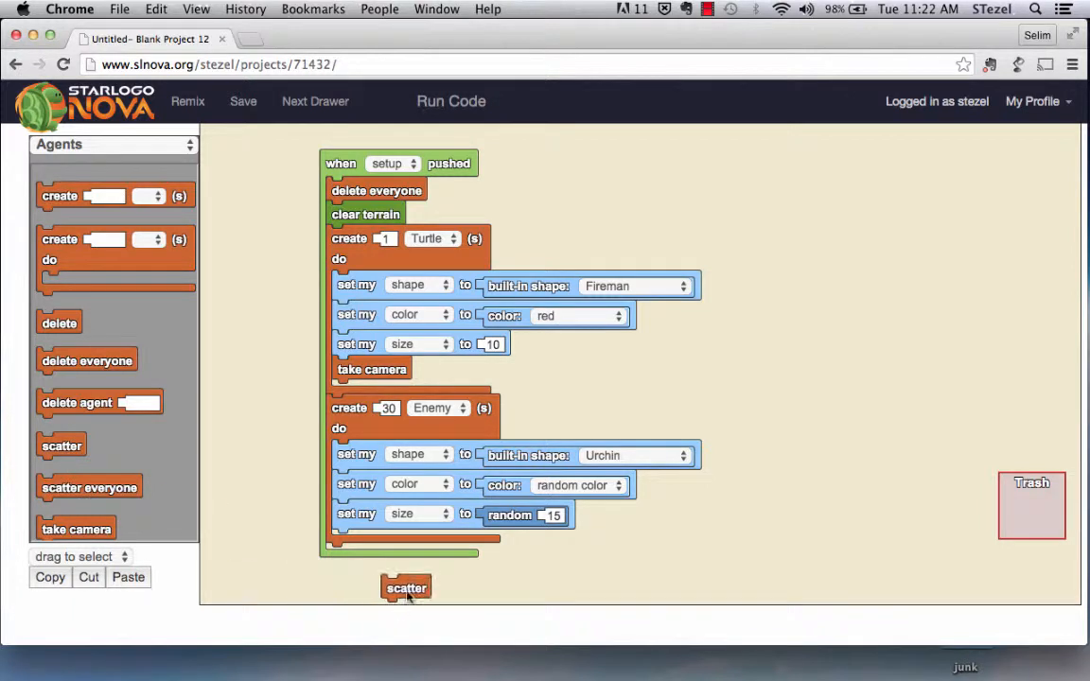
left_click_drag(405, 587, 356, 543)
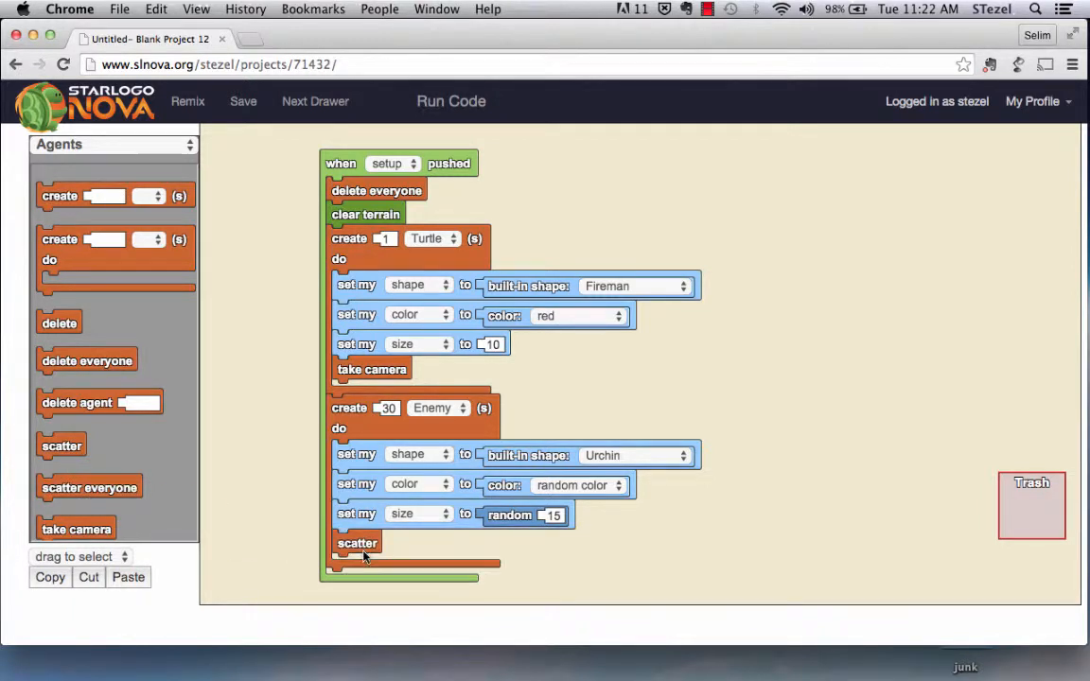
mouse_move(670, 488)
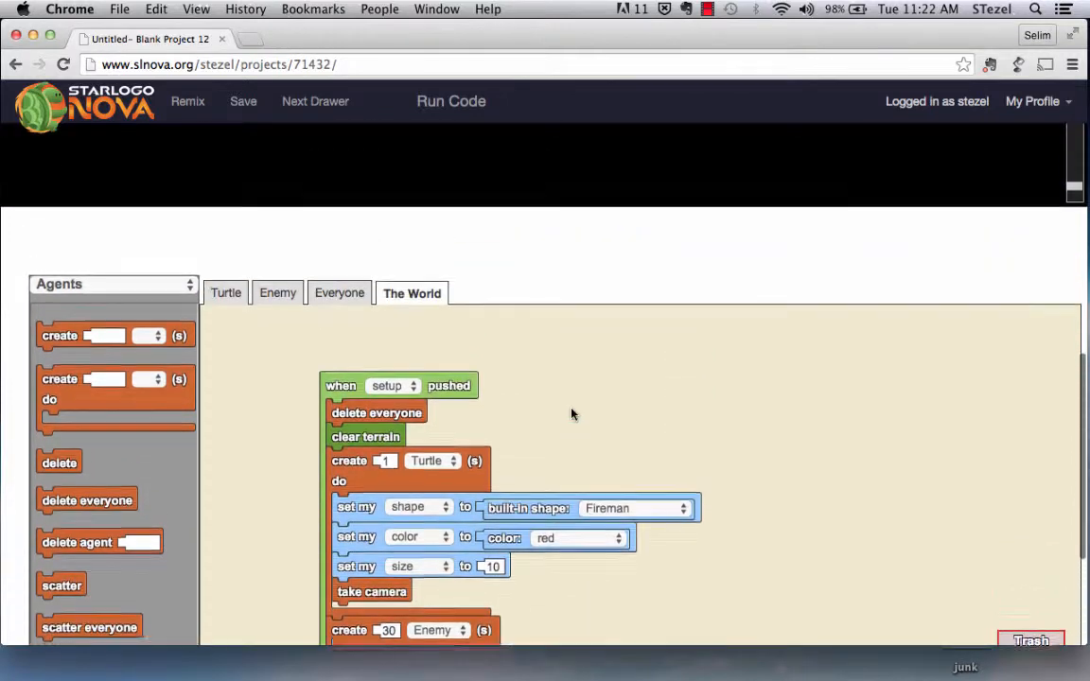
Run setup twice to scatter colourful urchins of varied sizes around the fireman
left_click(451, 102)
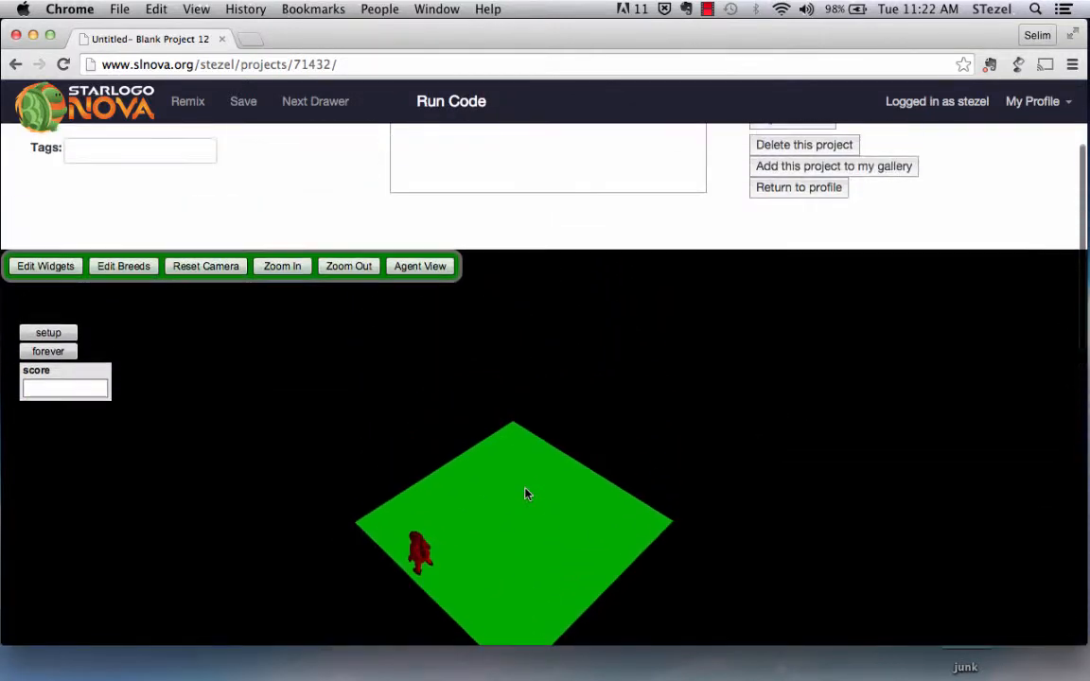
left_click(49, 333)
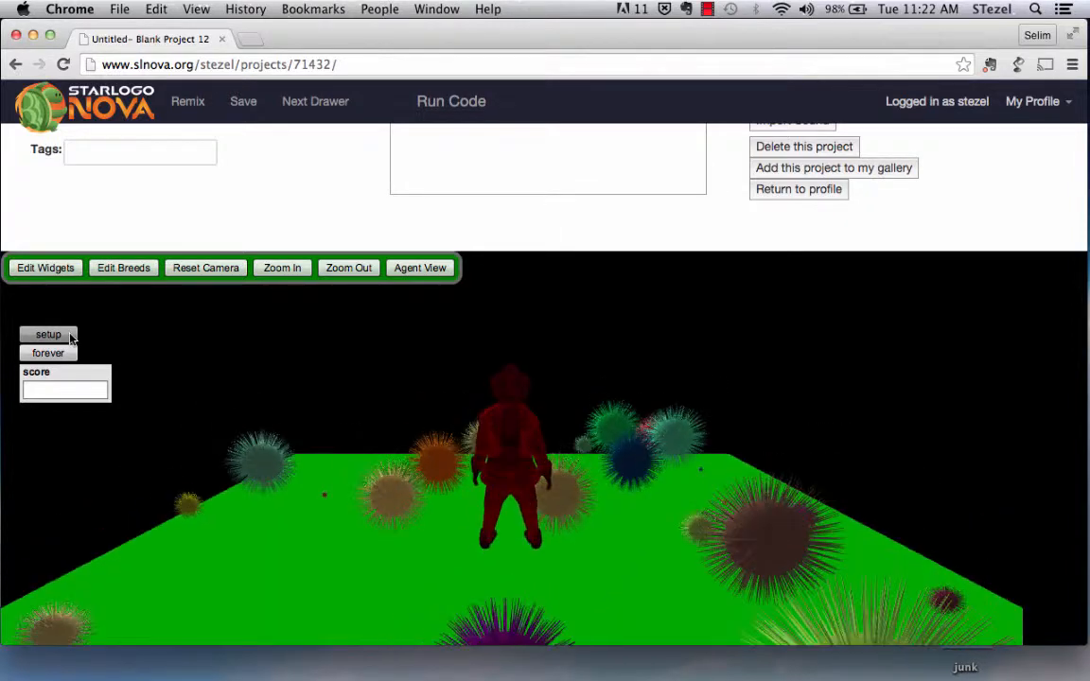
mouse_move(658, 500)
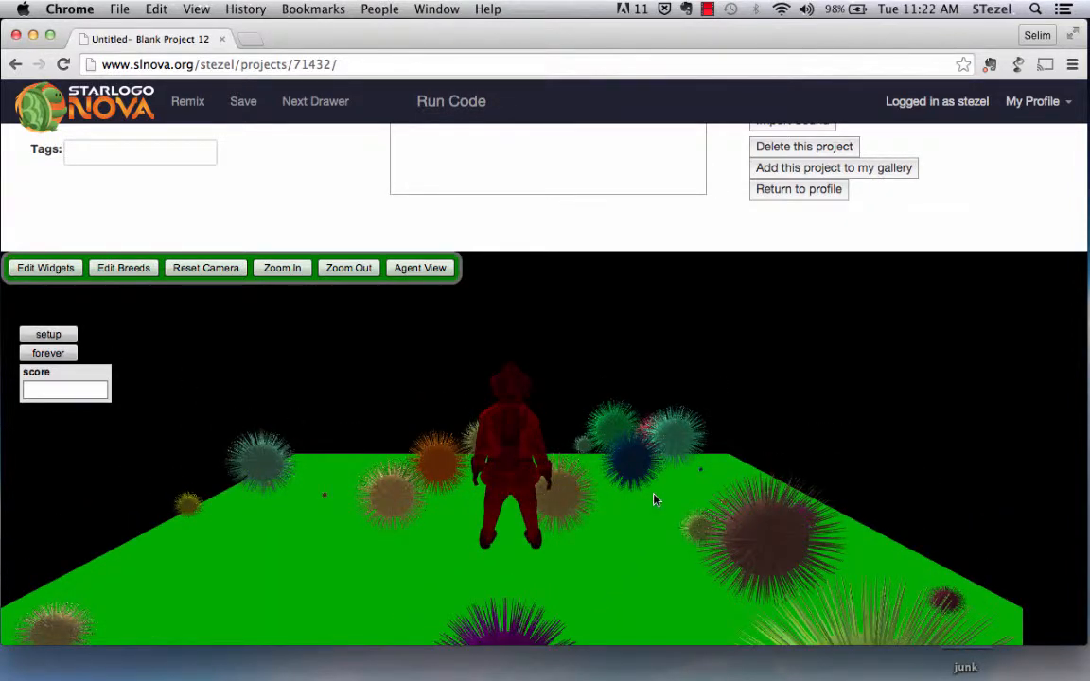
scroll("down", 3)
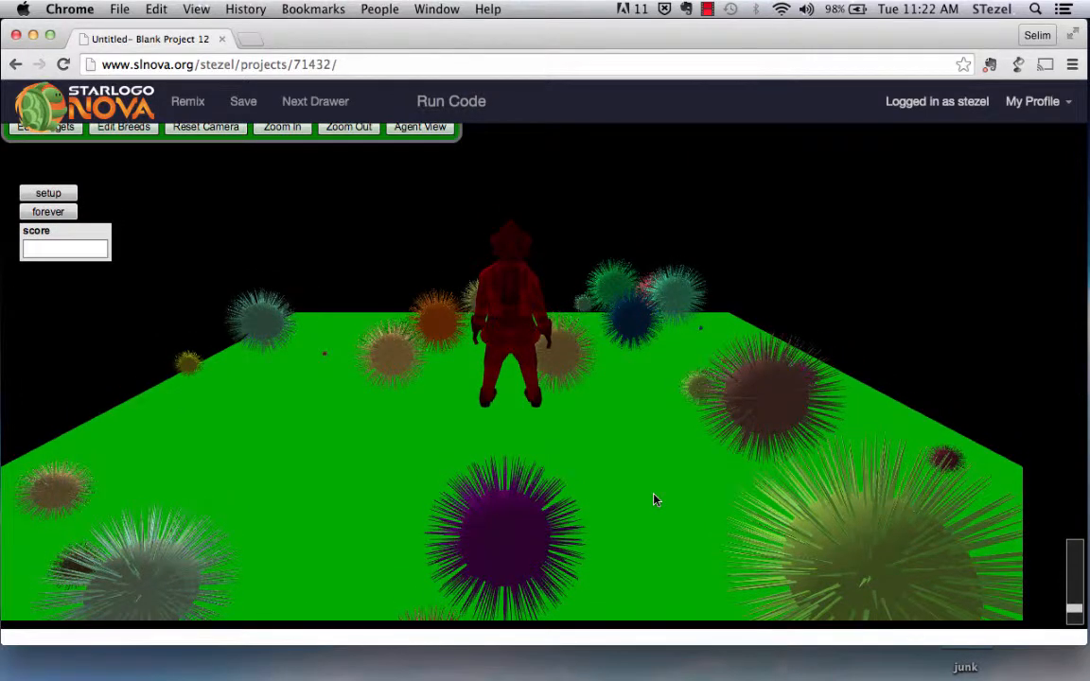
mouse_move(66, 229)
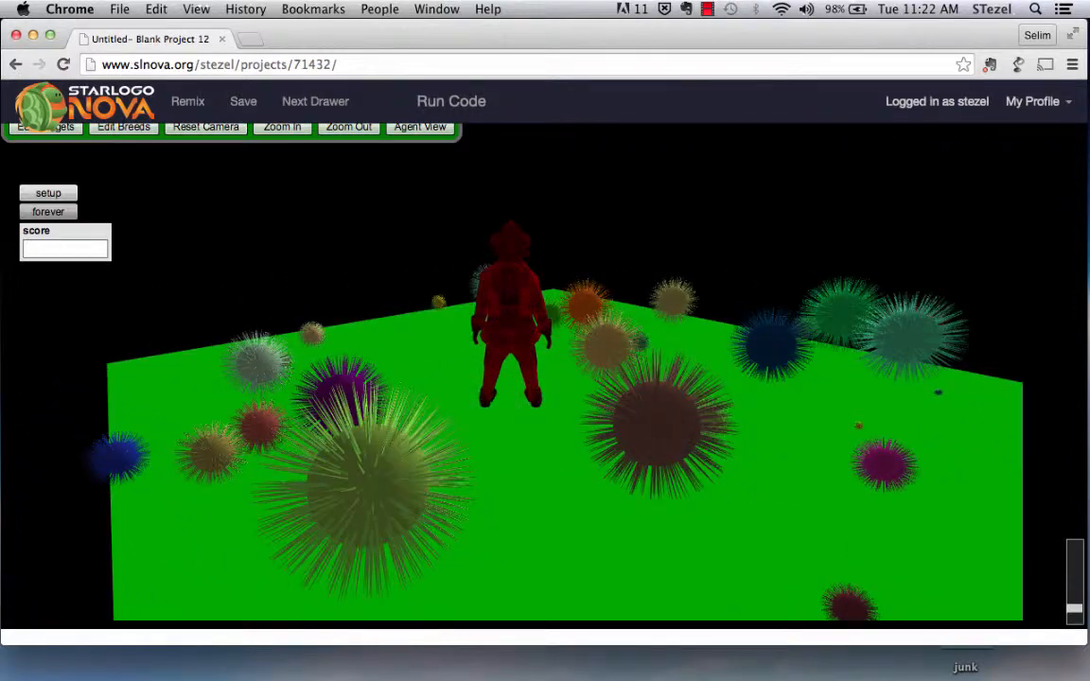
left_click(348, 125)
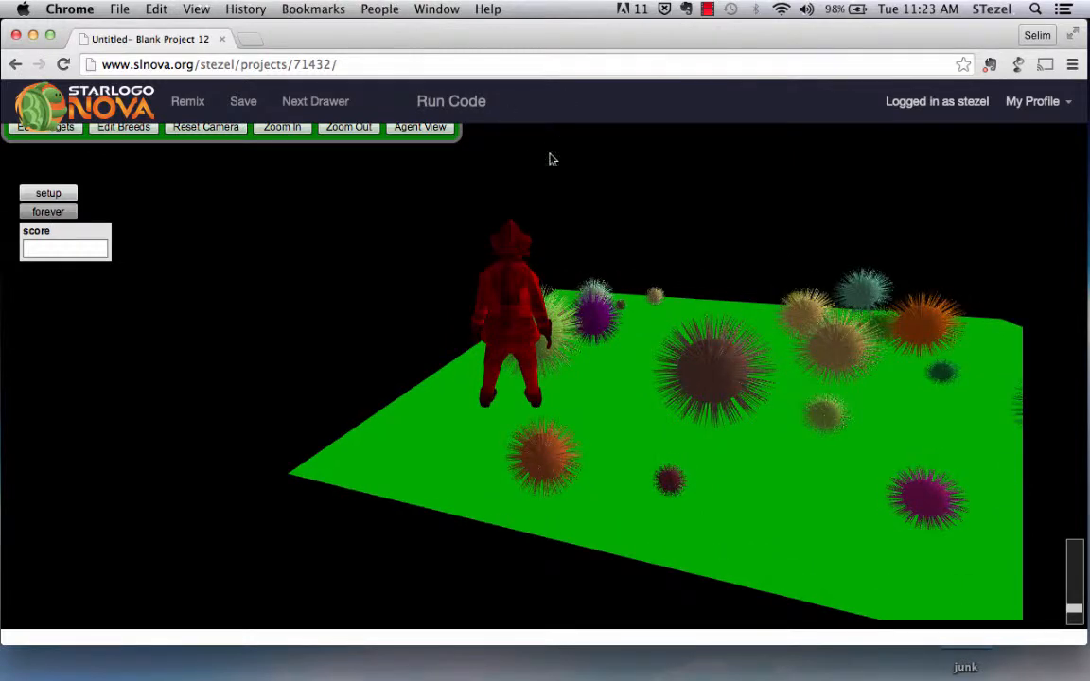
Add a set my z block to the Enemy creation from Traits
scroll("down", 3)
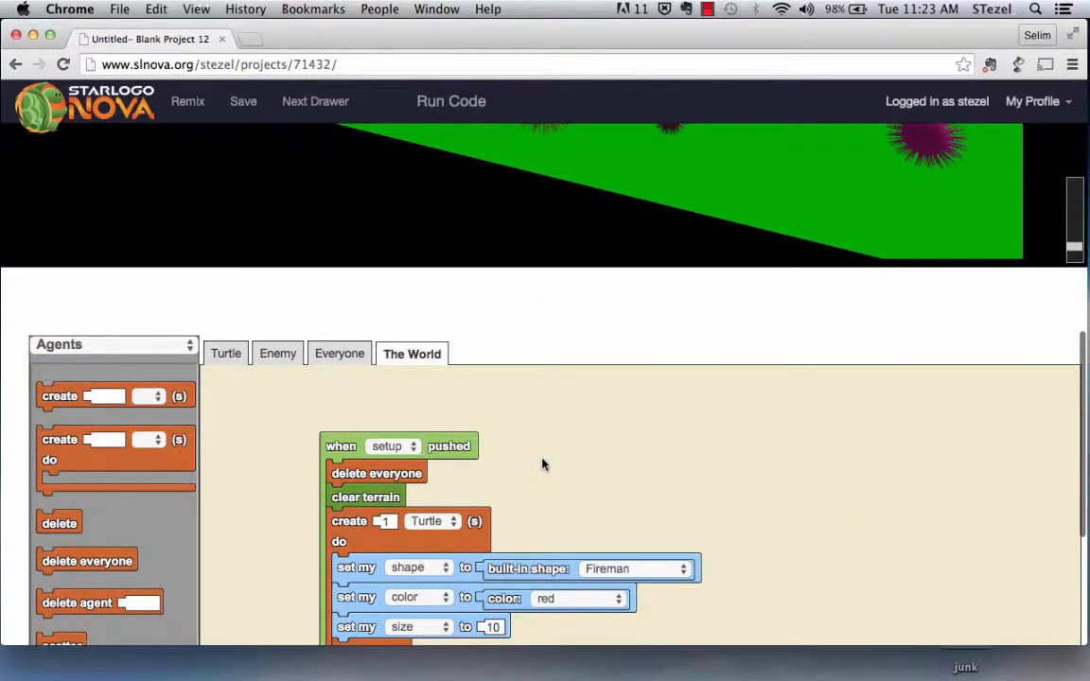
scroll("down", 3)
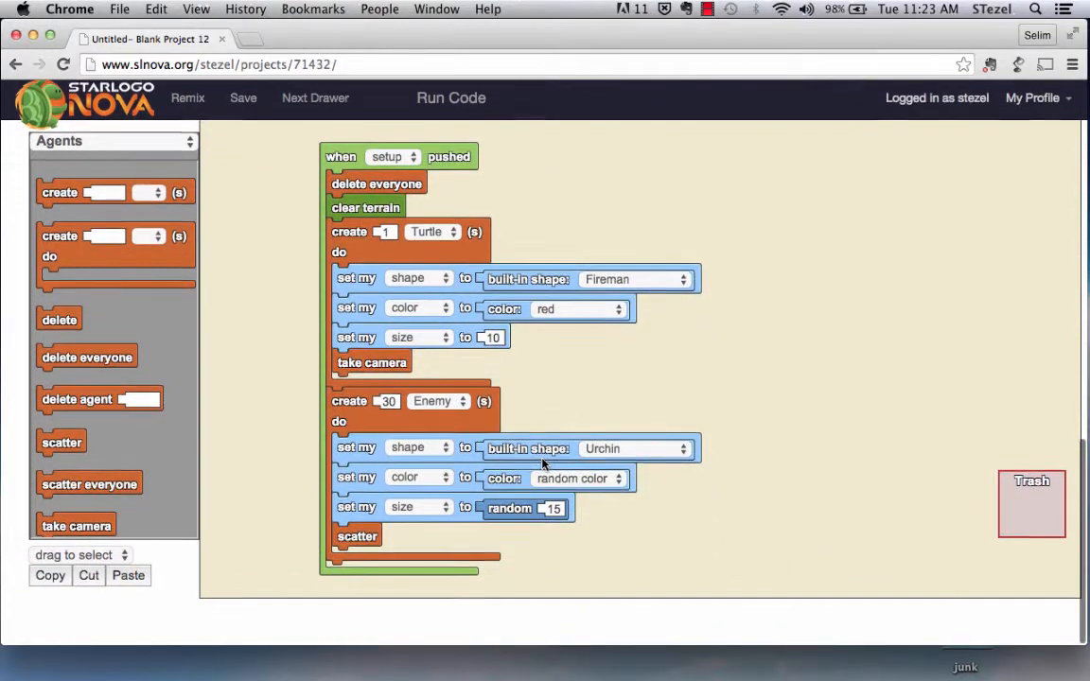
left_click(59, 140)
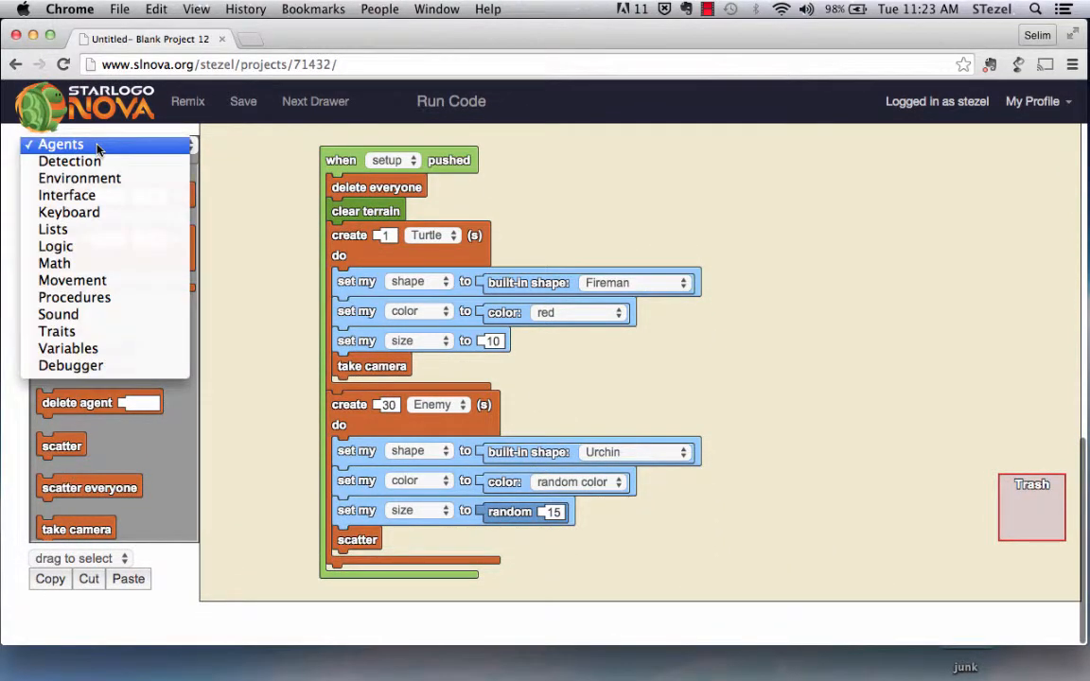
mouse_move(71, 280)
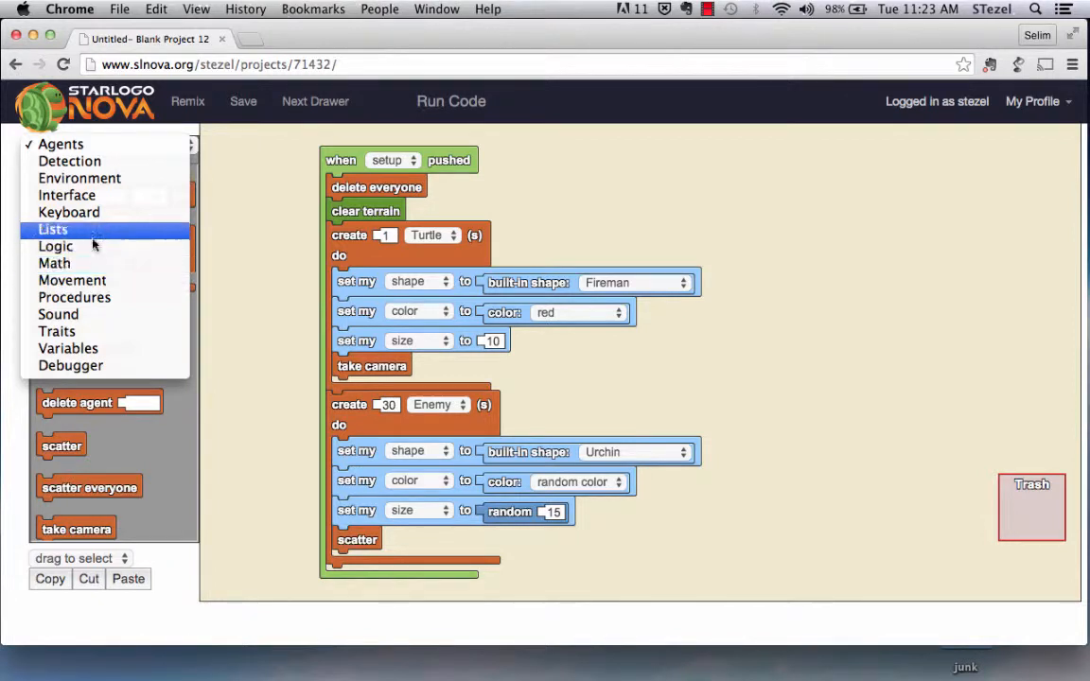
left_click(56, 331)
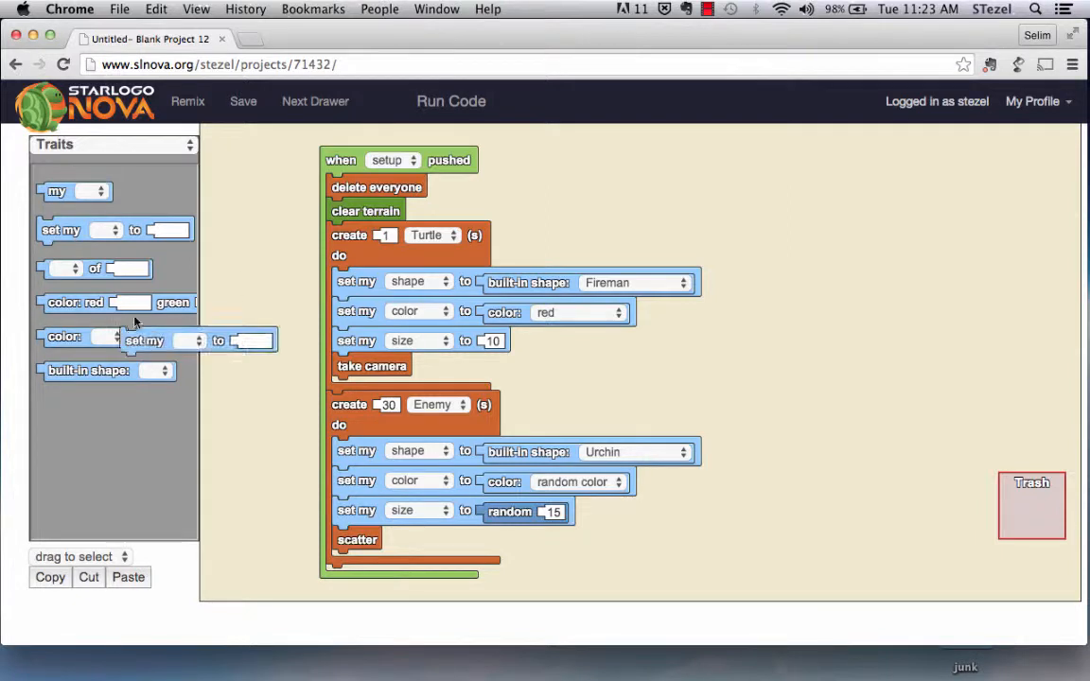
left_click_drag(167, 340, 357, 538)
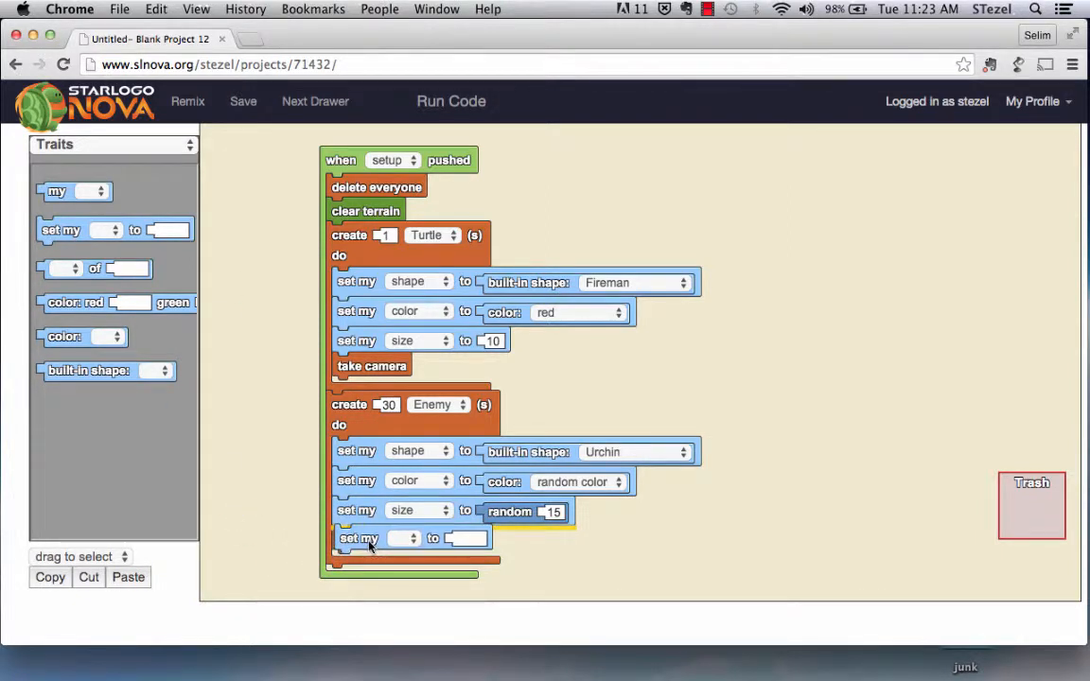
left_click(402, 537)
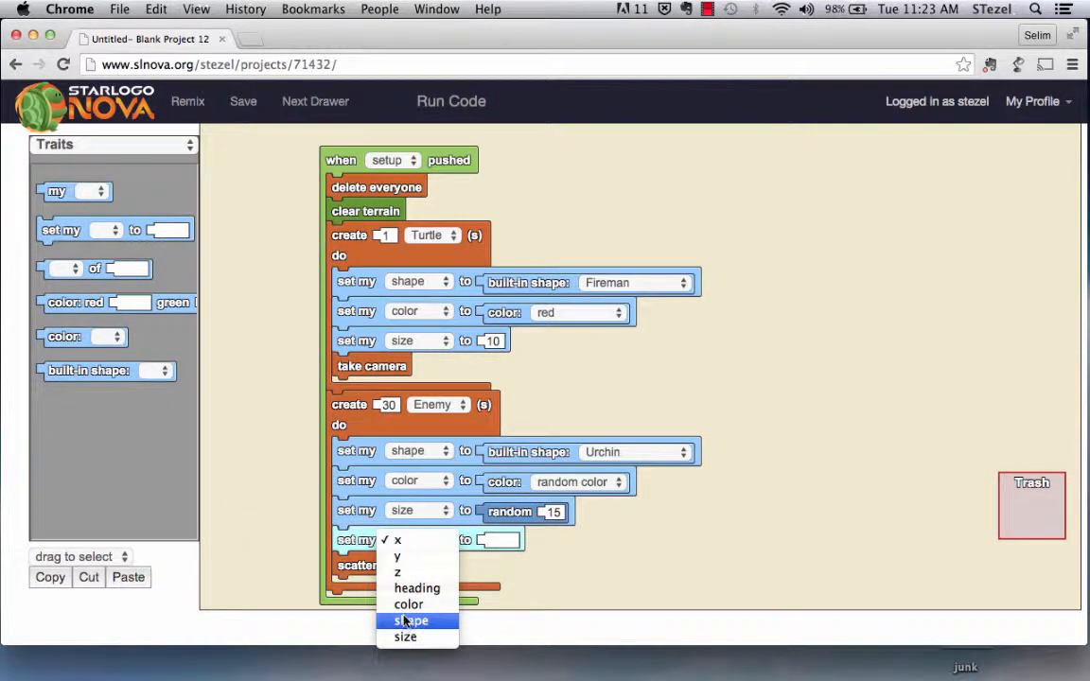
mouse_move(417, 587)
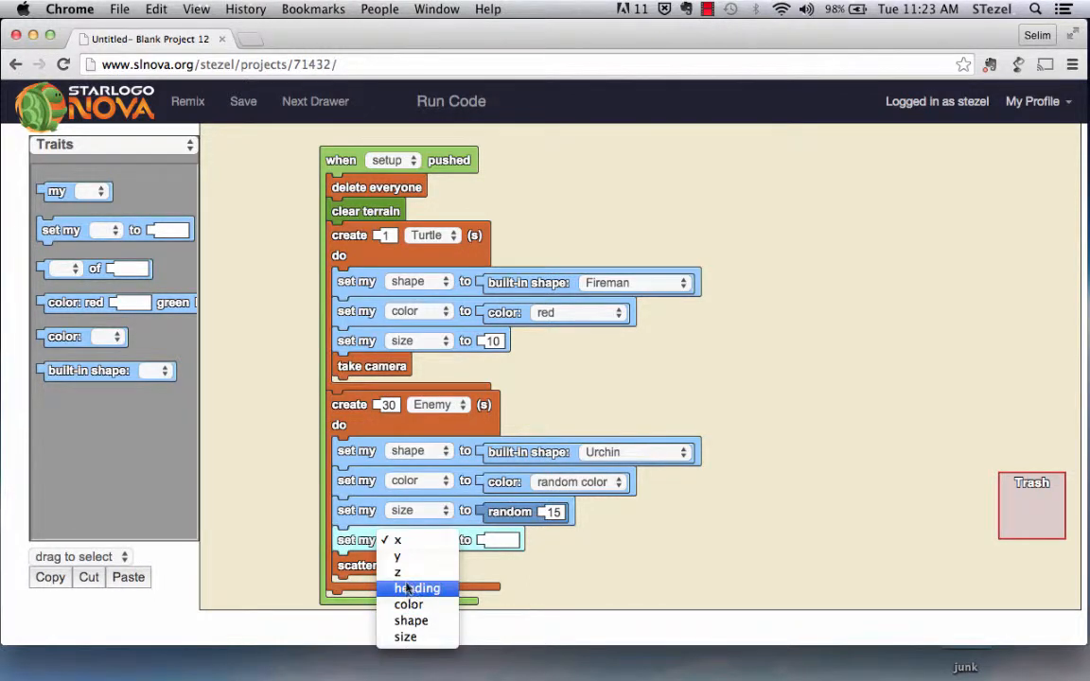
left_click(397, 572)
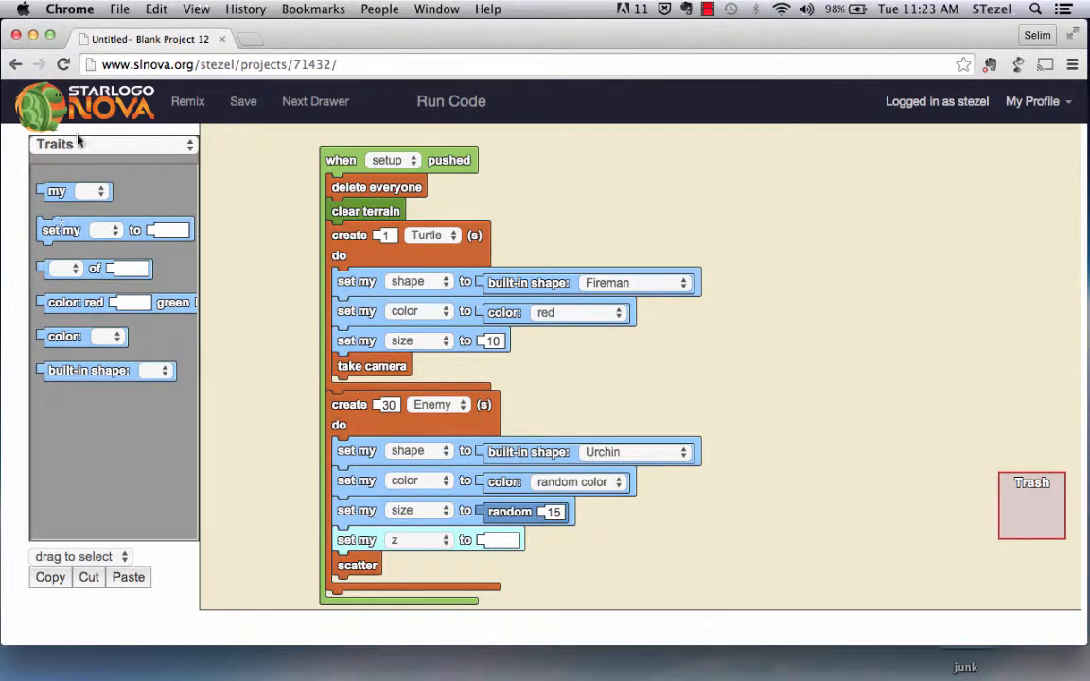
Give z a random height up to 35 and run to see floating urchins
left_click(53, 144)
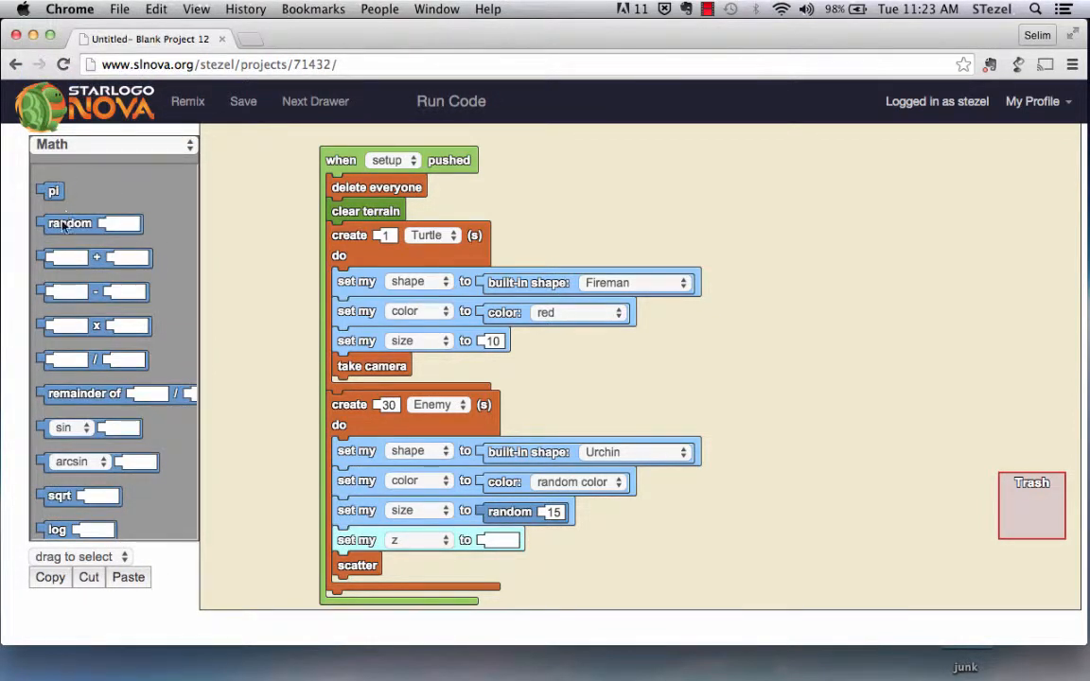
left_click_drag(68, 223, 507, 545)
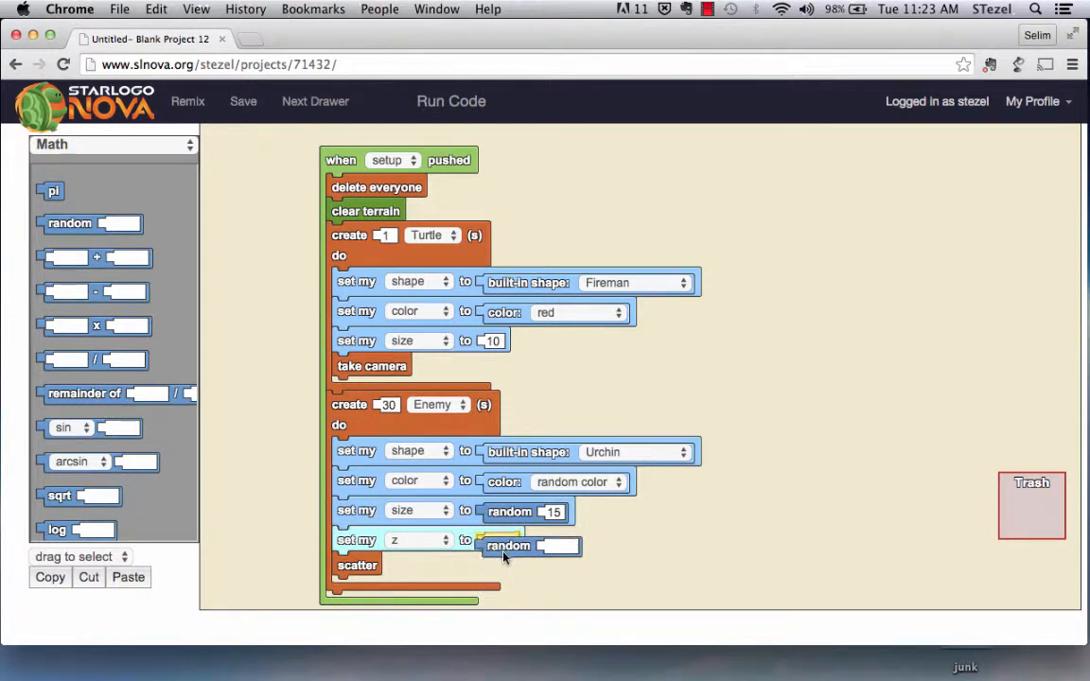
left_click(564, 541)
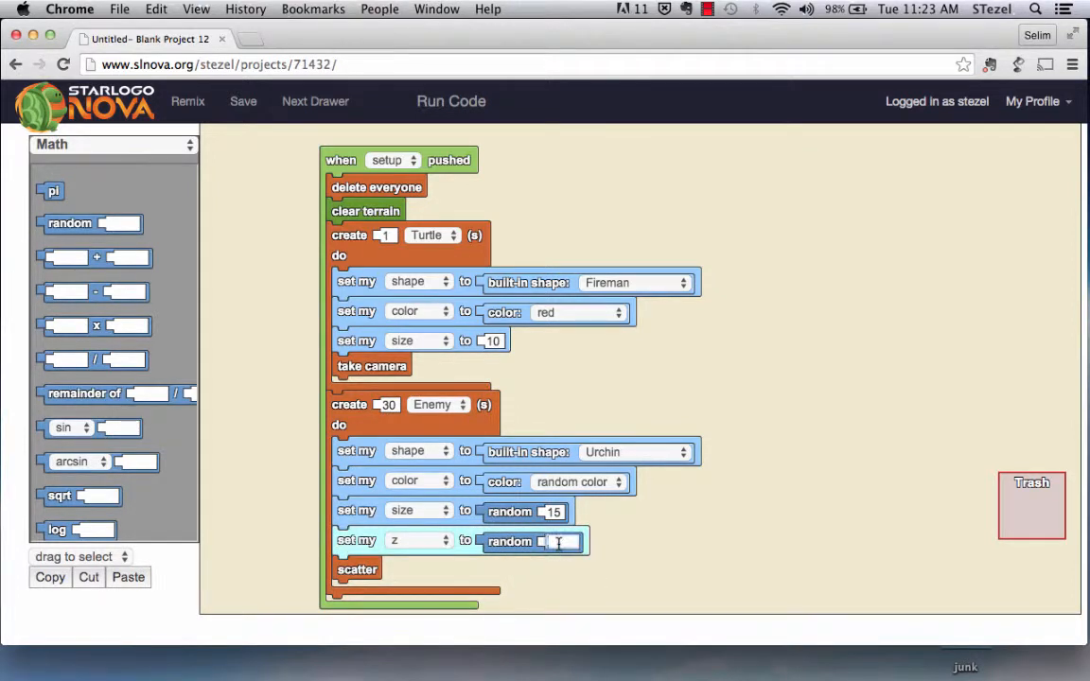
type("45")
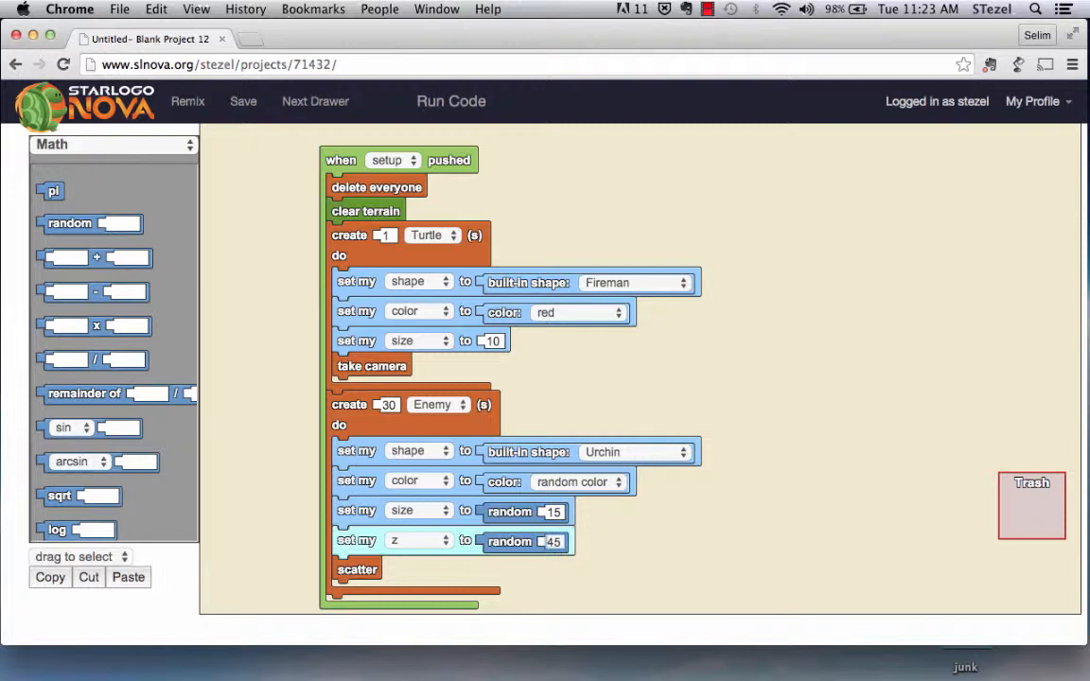
key("Backspace")
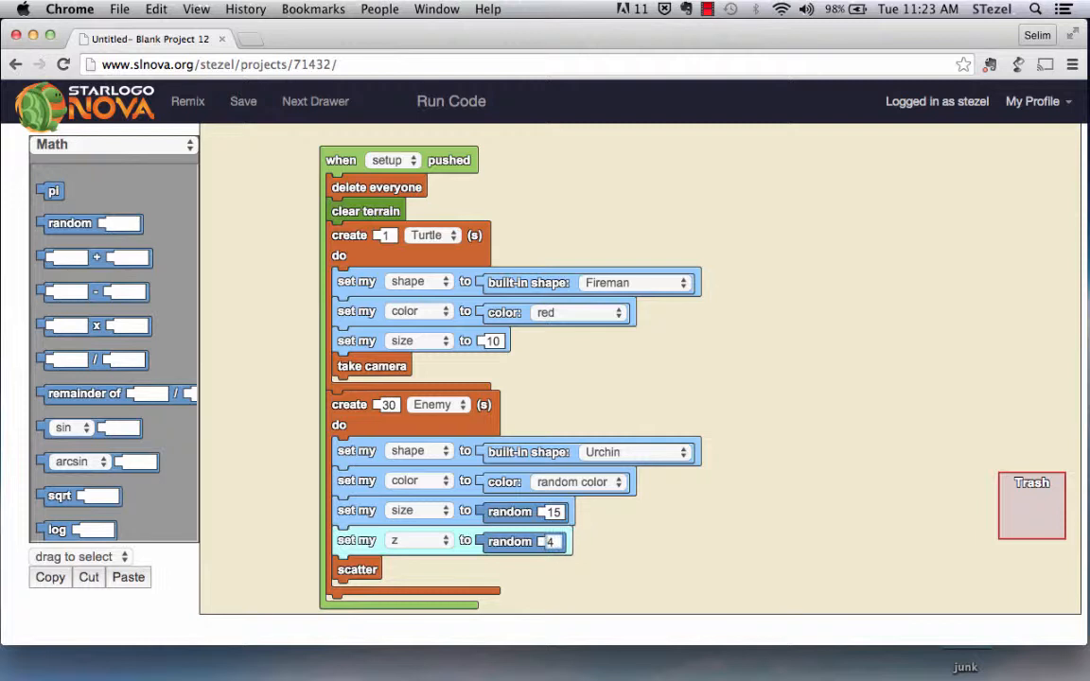
left_click(551, 541)
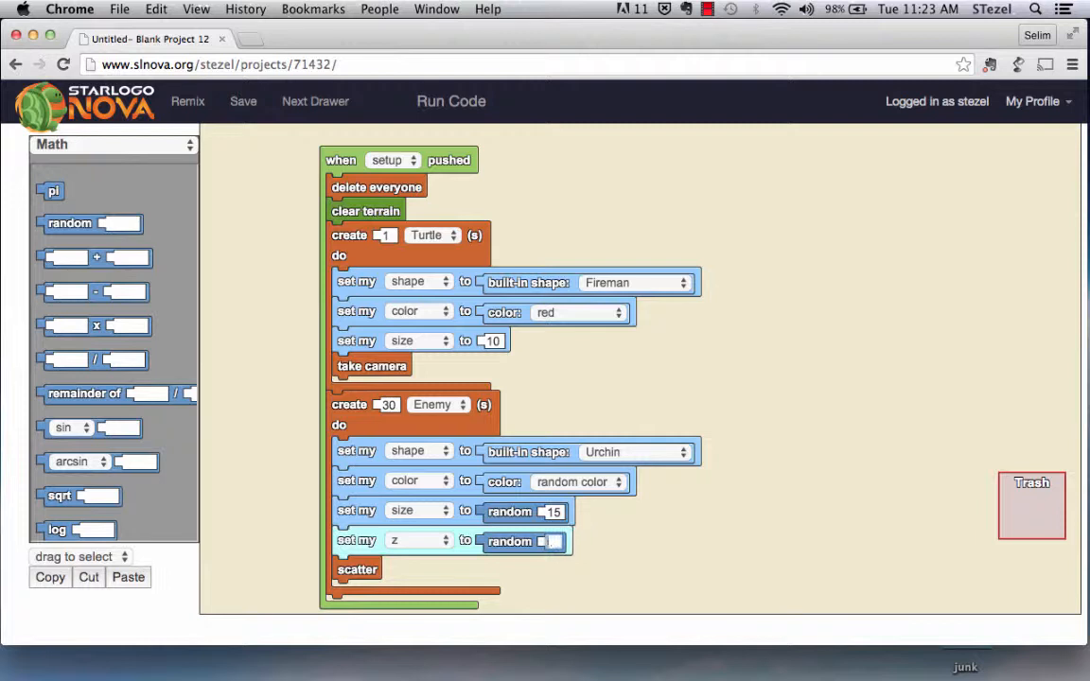
type("35")
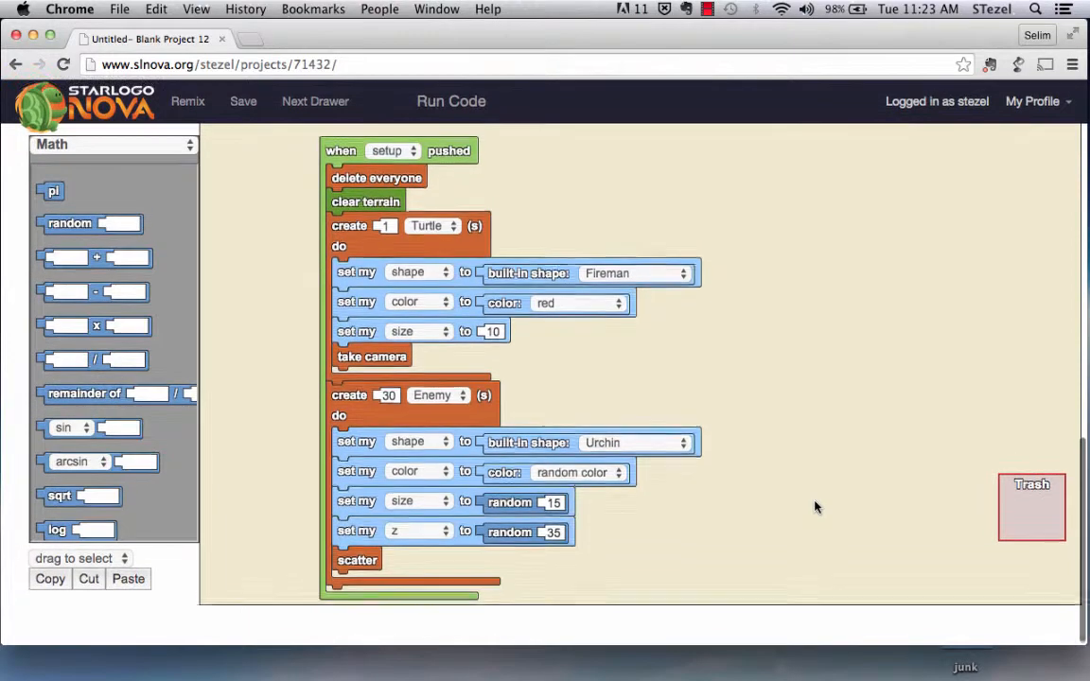
left_click(450, 103)
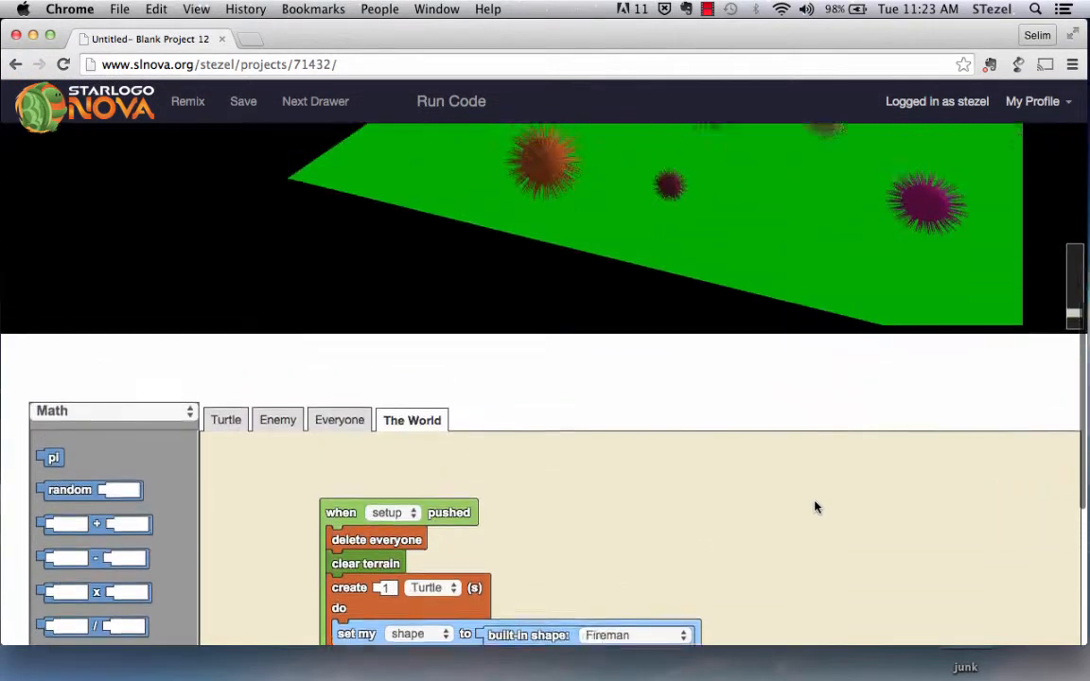
left_click(450, 103)
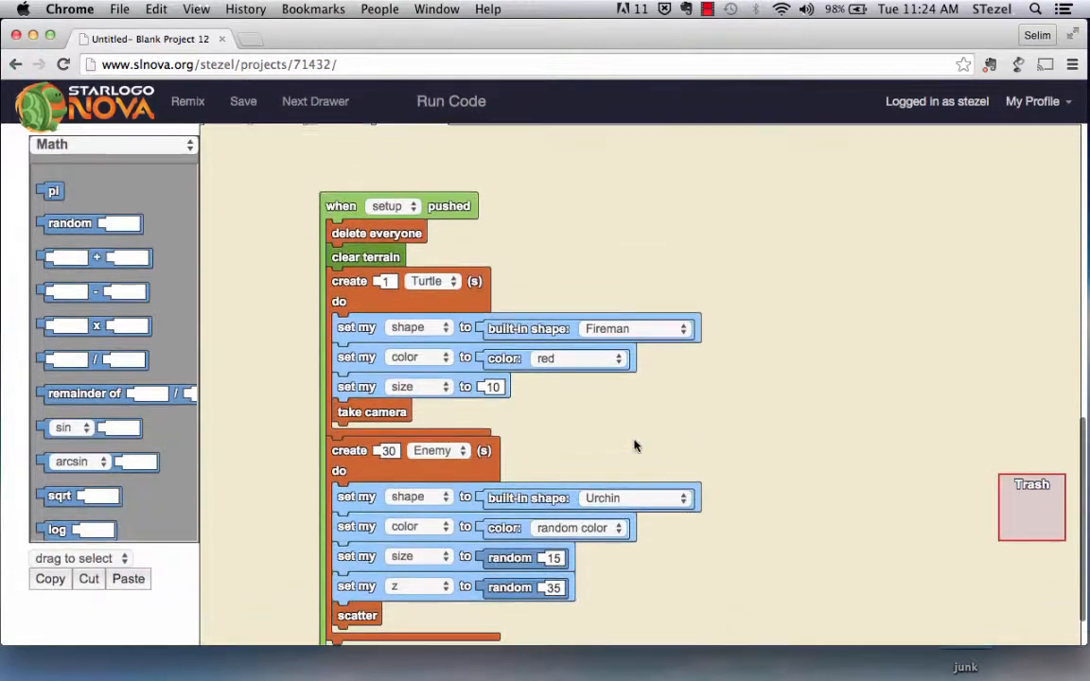
Compare the Turtle and World pages, then place a forever loop on the Enemy page
left_click(451, 103)
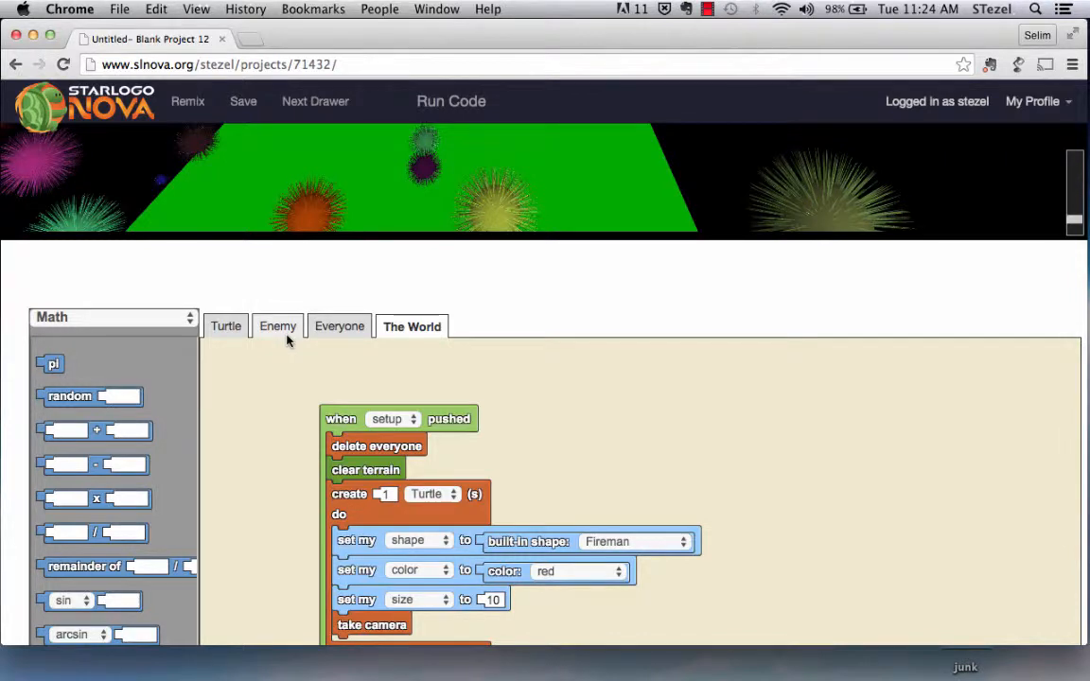
mouse_move(280, 333)
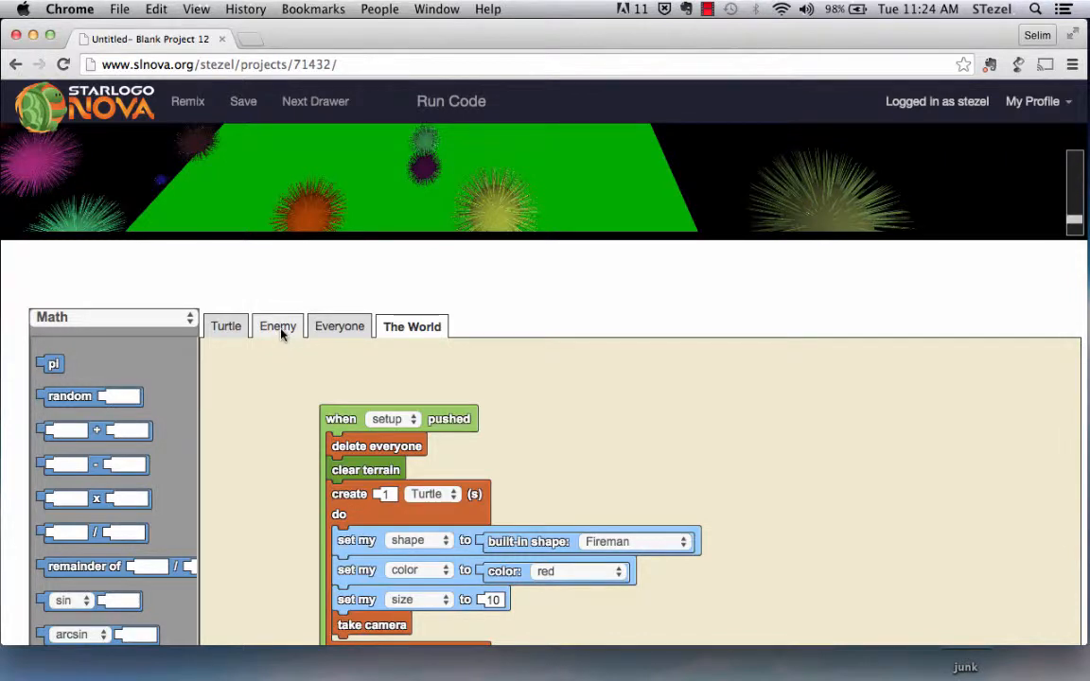
left_click(278, 325)
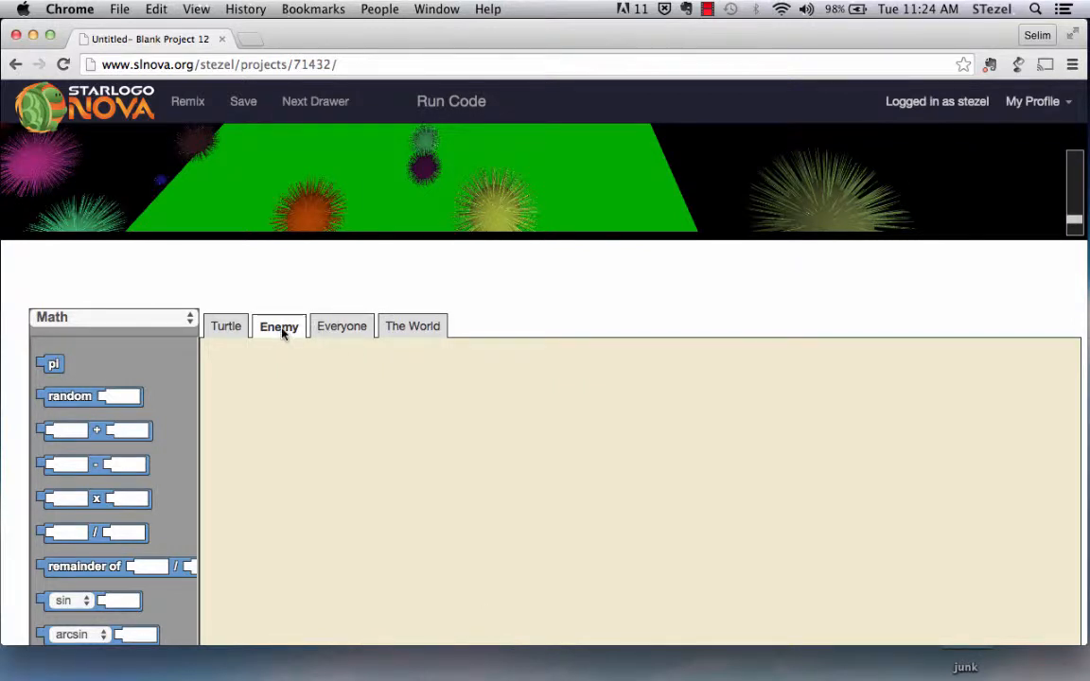
left_click(413, 325)
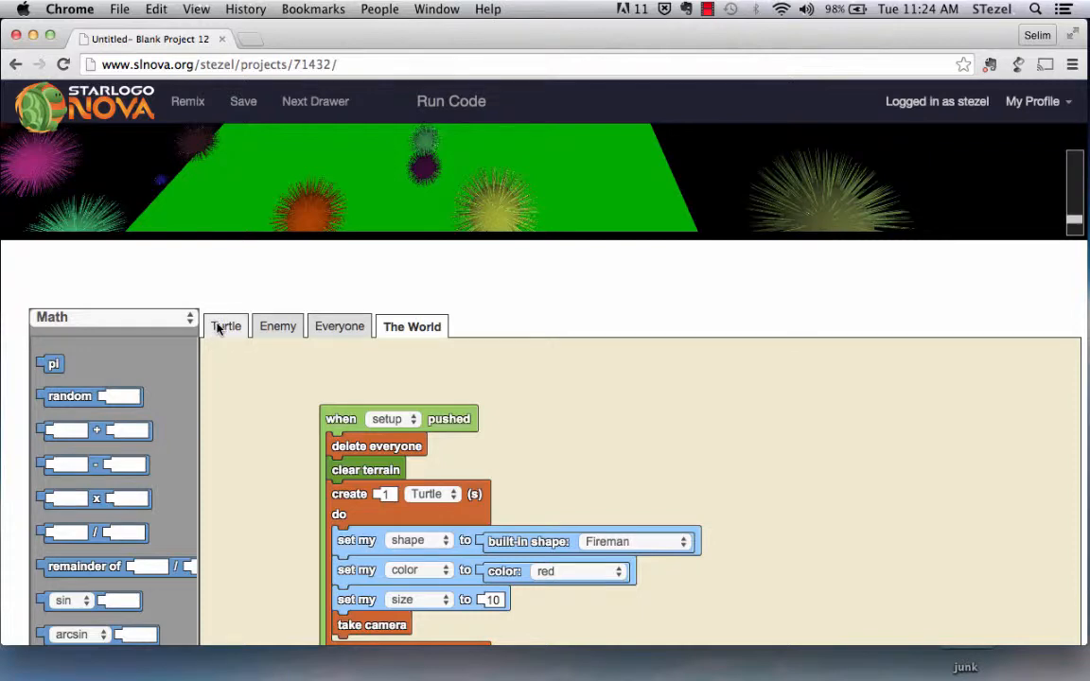
left_click(227, 326)
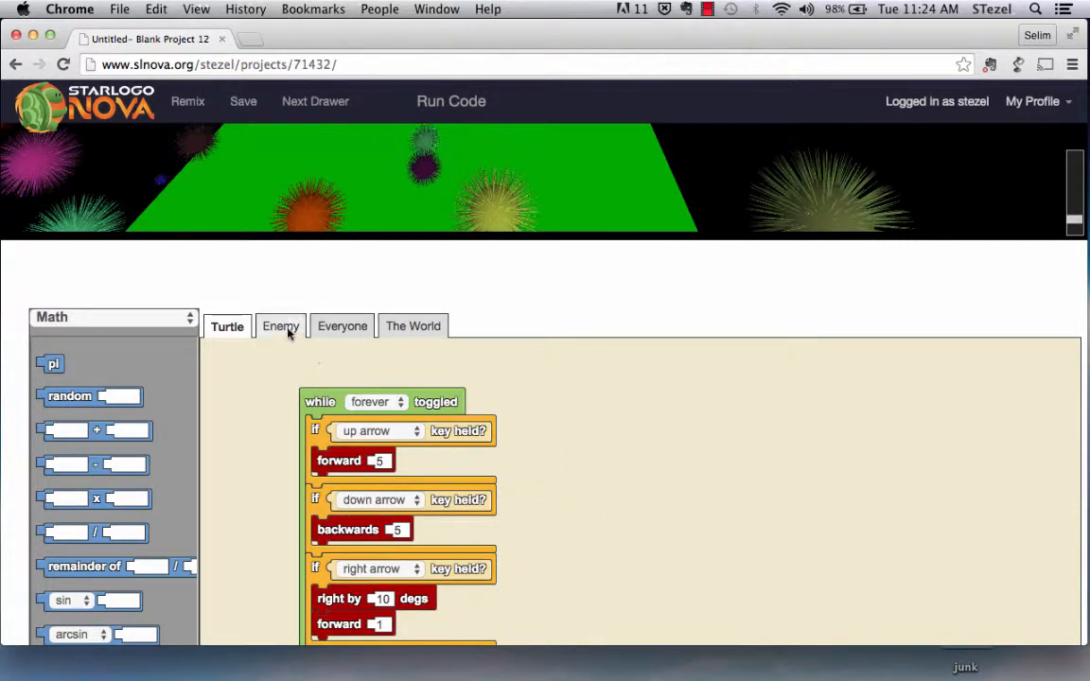
left_click(280, 325)
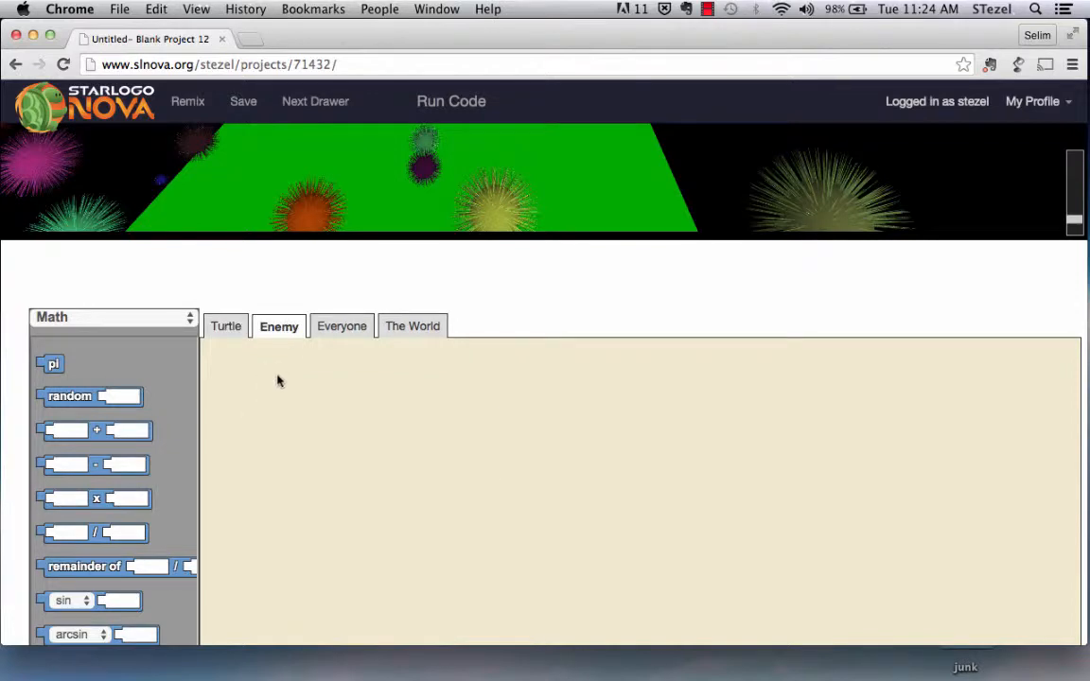
left_click(112, 318)
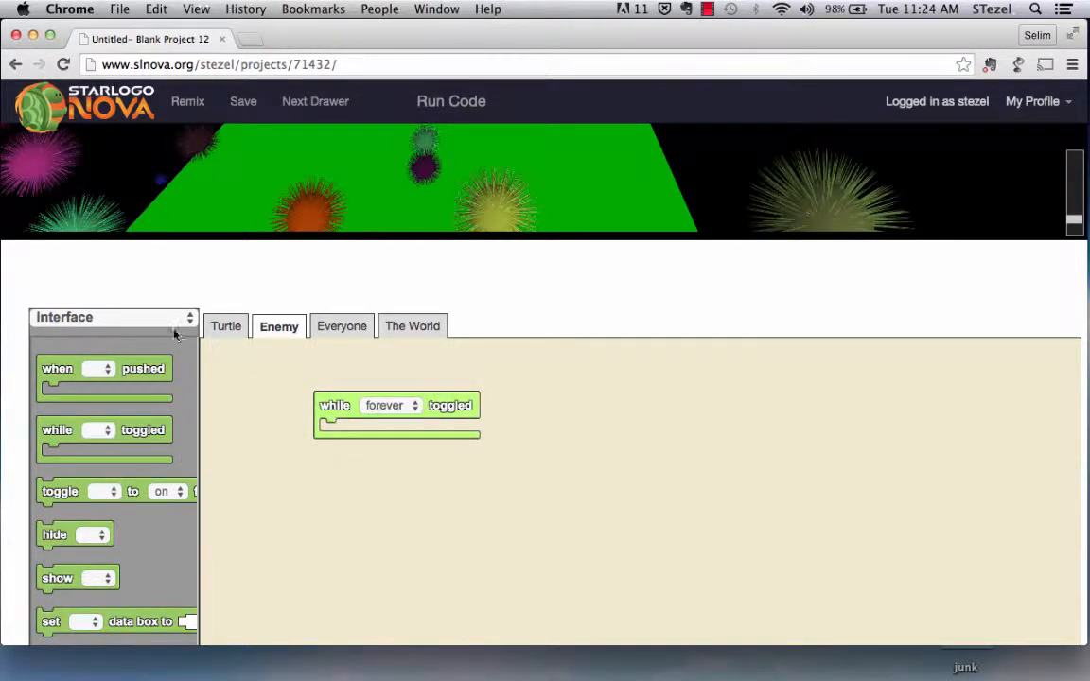
left_click(114, 318)
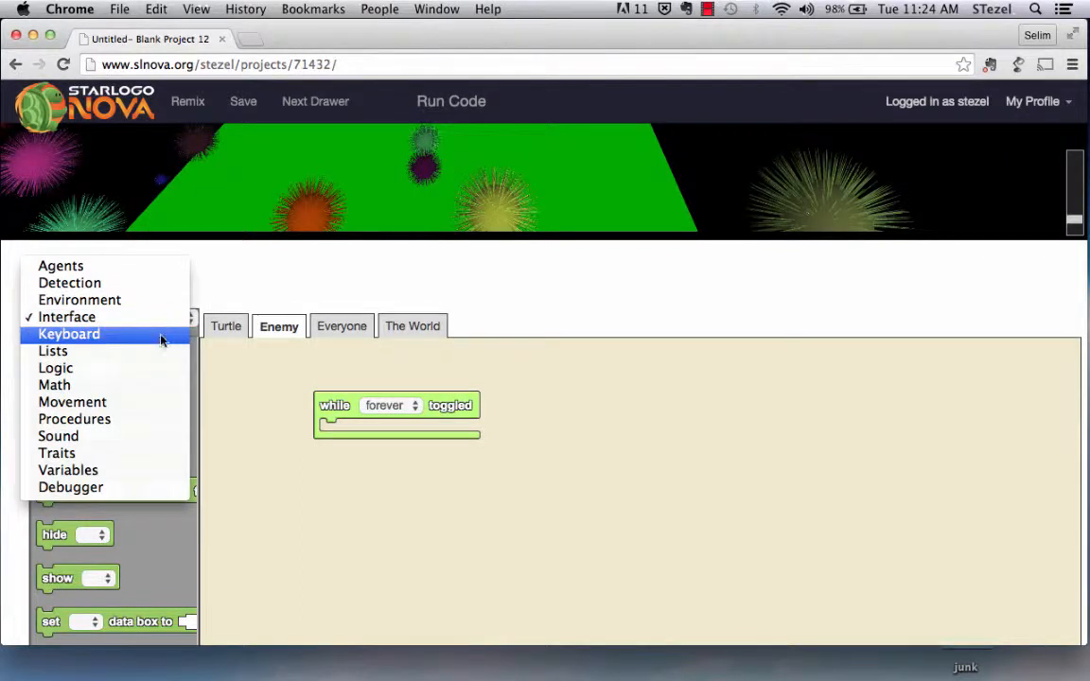
Fill the Enemy loop with forward 1, a left turn and a right turn
left_click(72, 401)
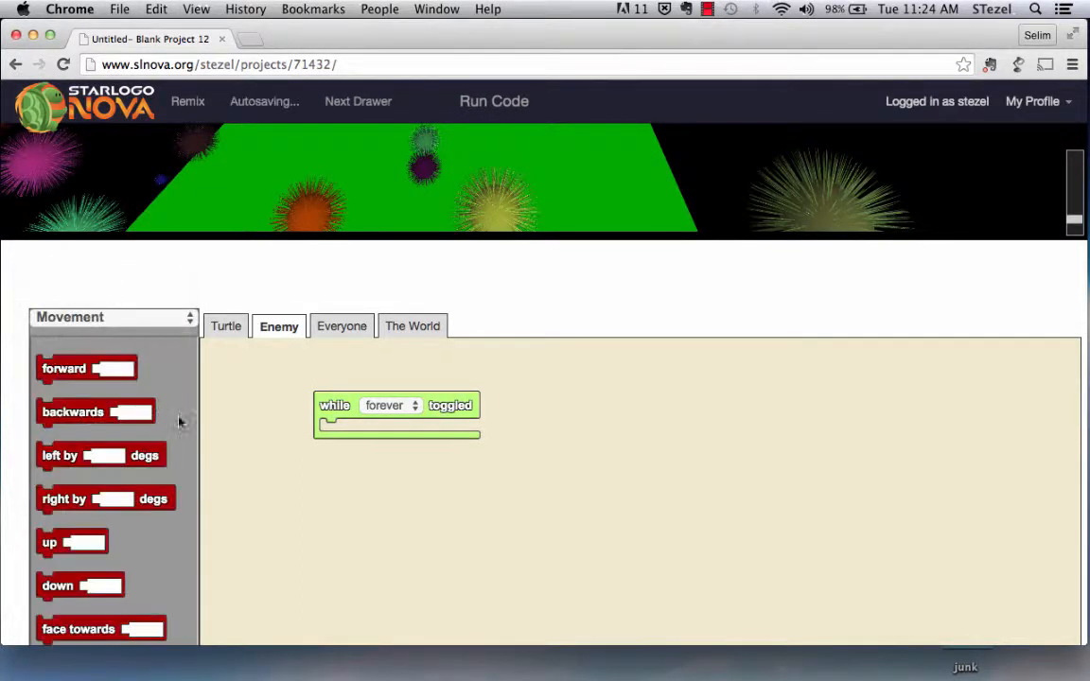
left_click_drag(87, 367, 369, 439)
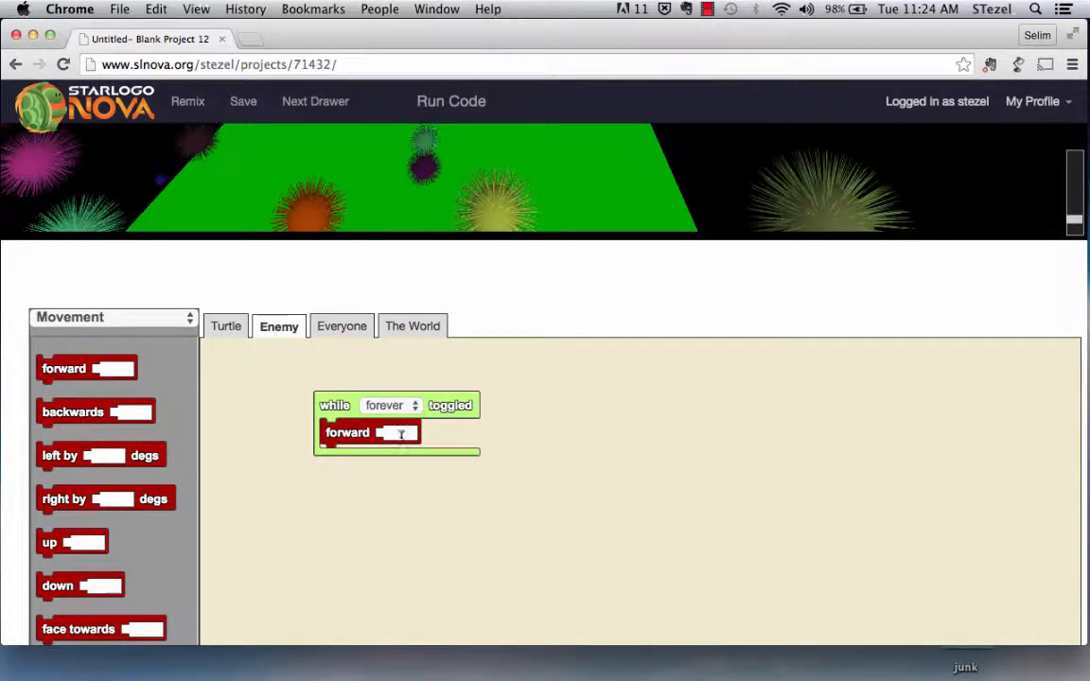
type("1")
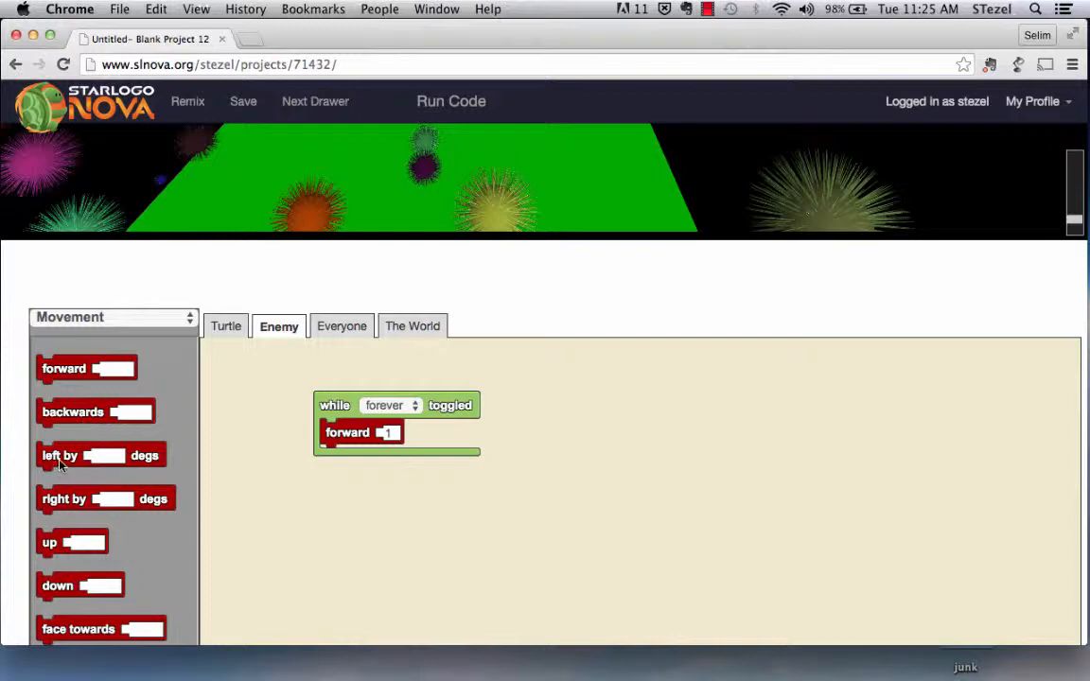
left_click_drag(60, 454, 386, 492)
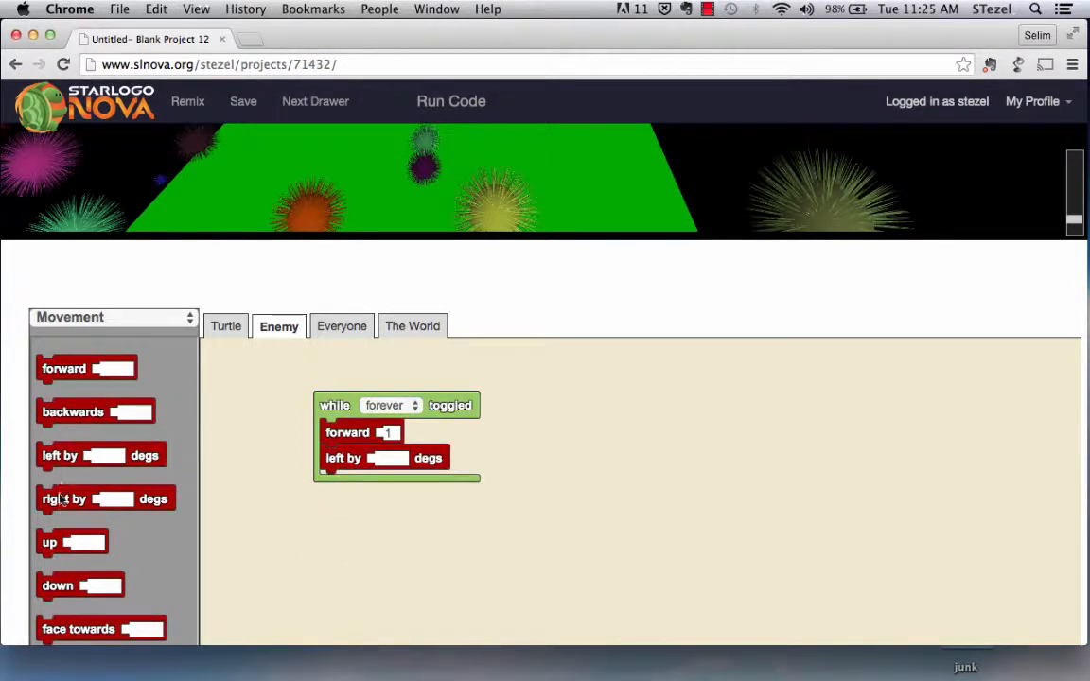
left_click_drag(105, 500, 398, 484)
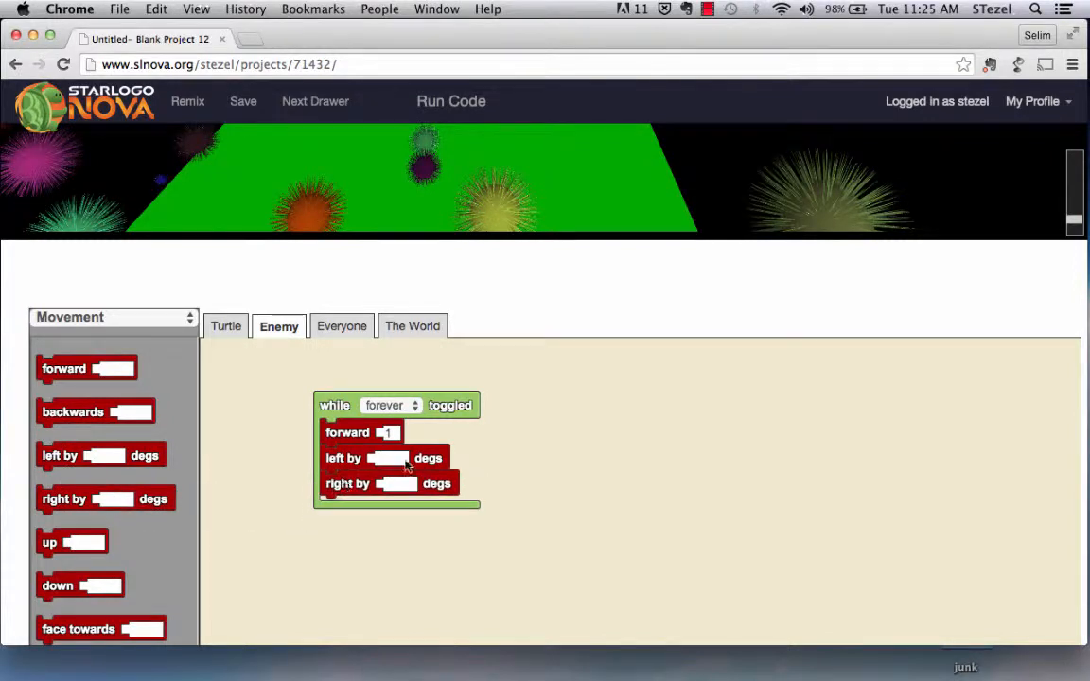
Make the left and right turns random by up to 20 degrees
left_click(114, 317)
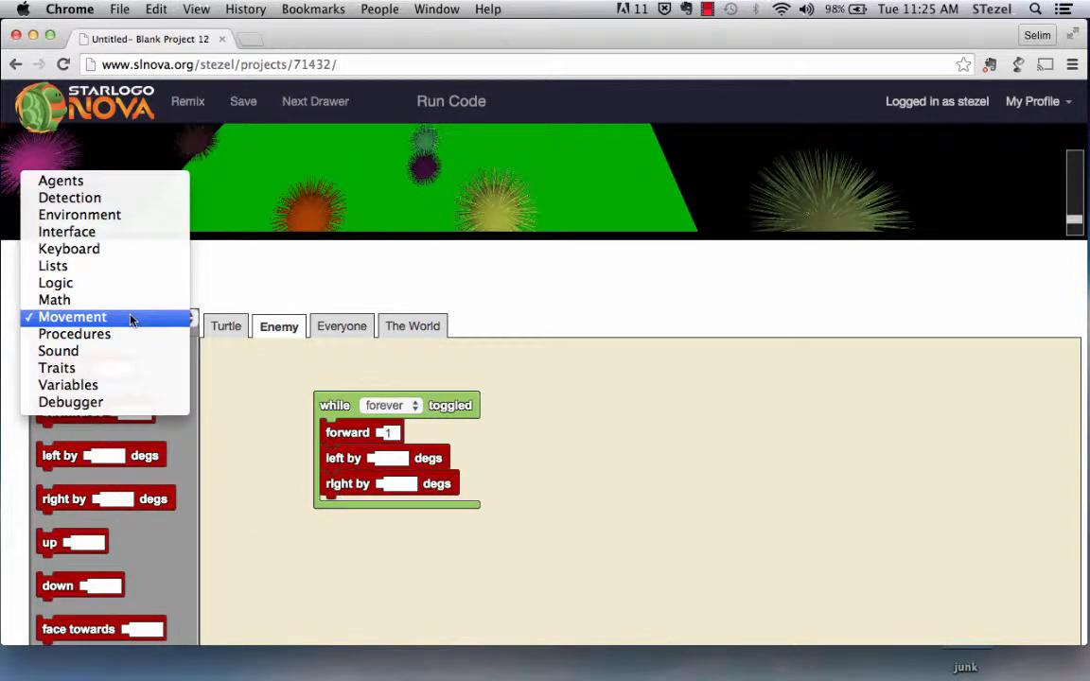
left_click(53, 299)
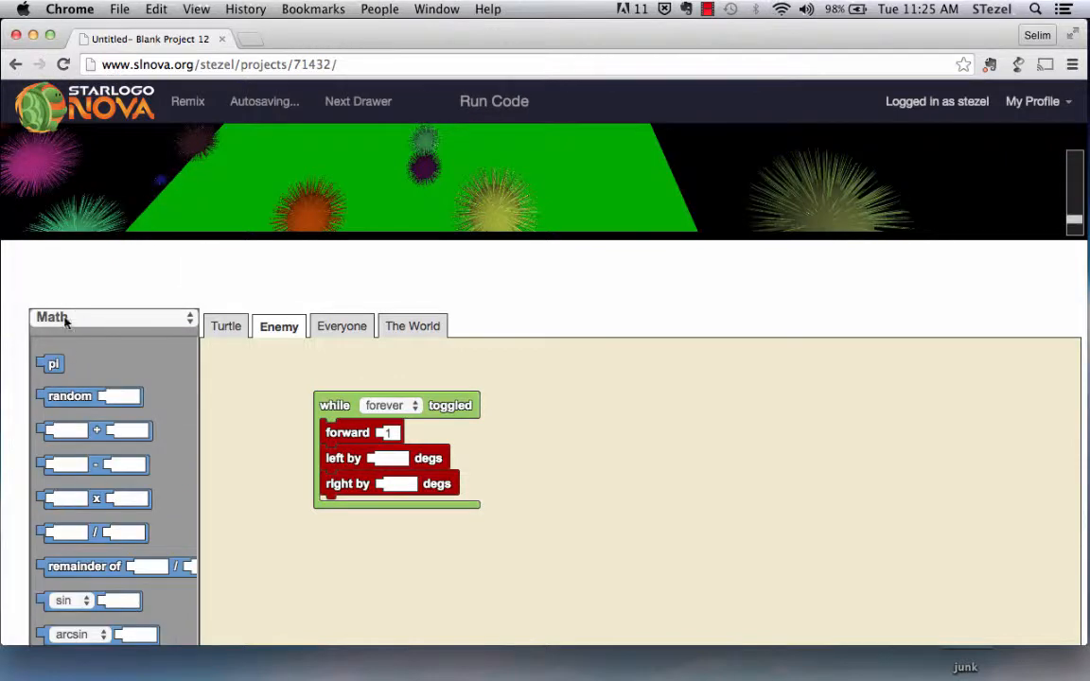
left_click_drag(68, 395, 412, 462)
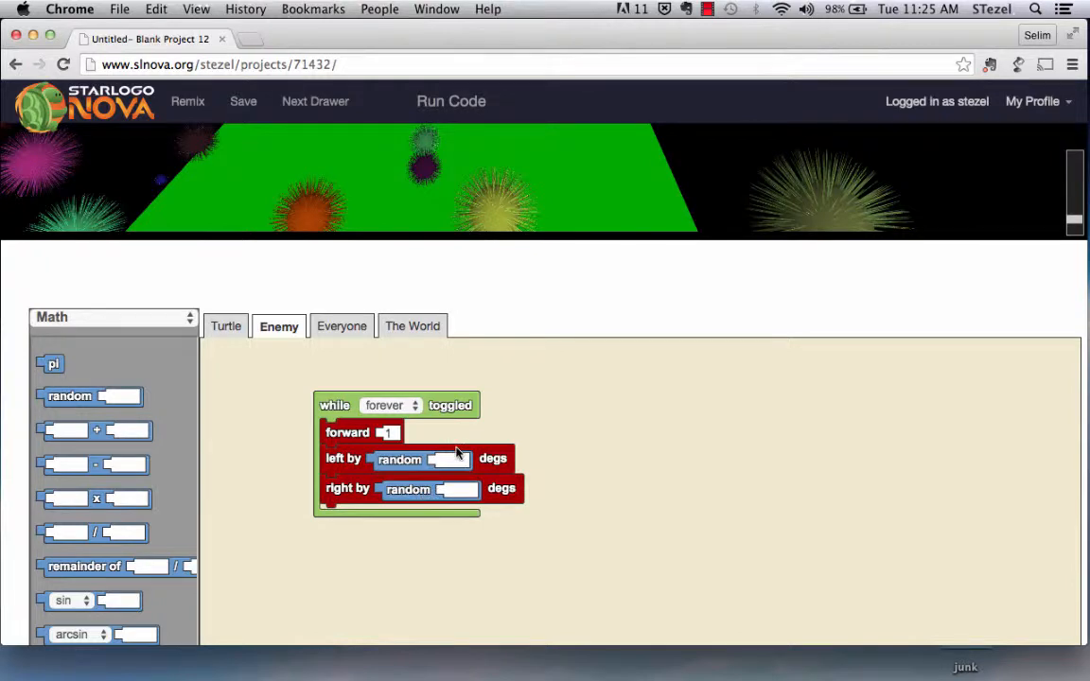
mouse_move(458, 462)
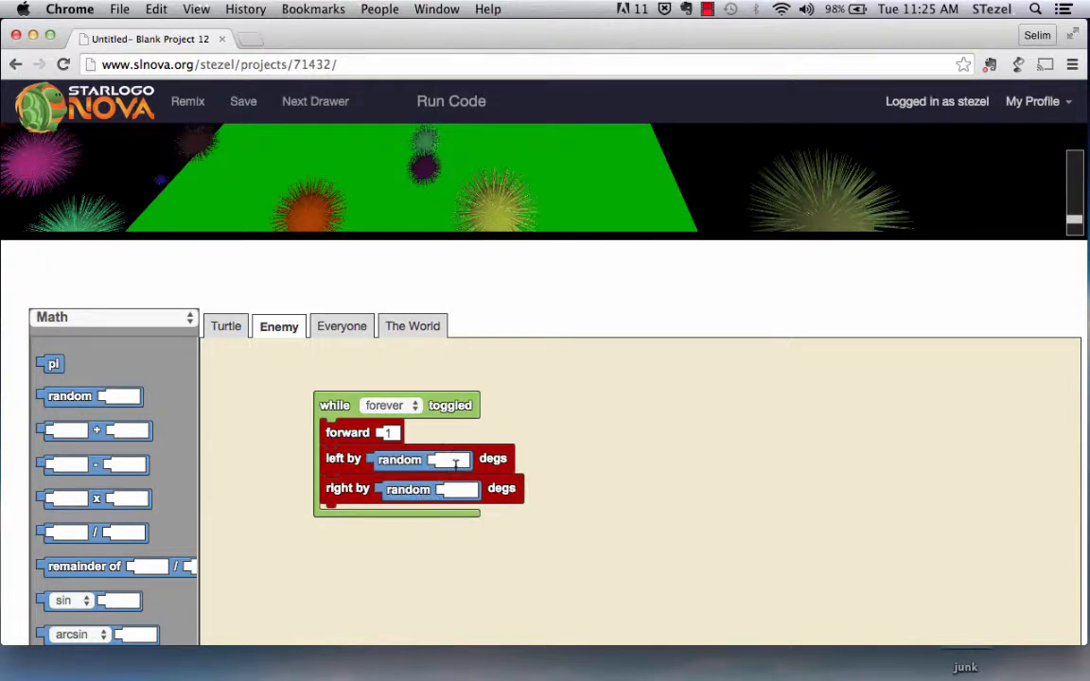
left_click(450, 460)
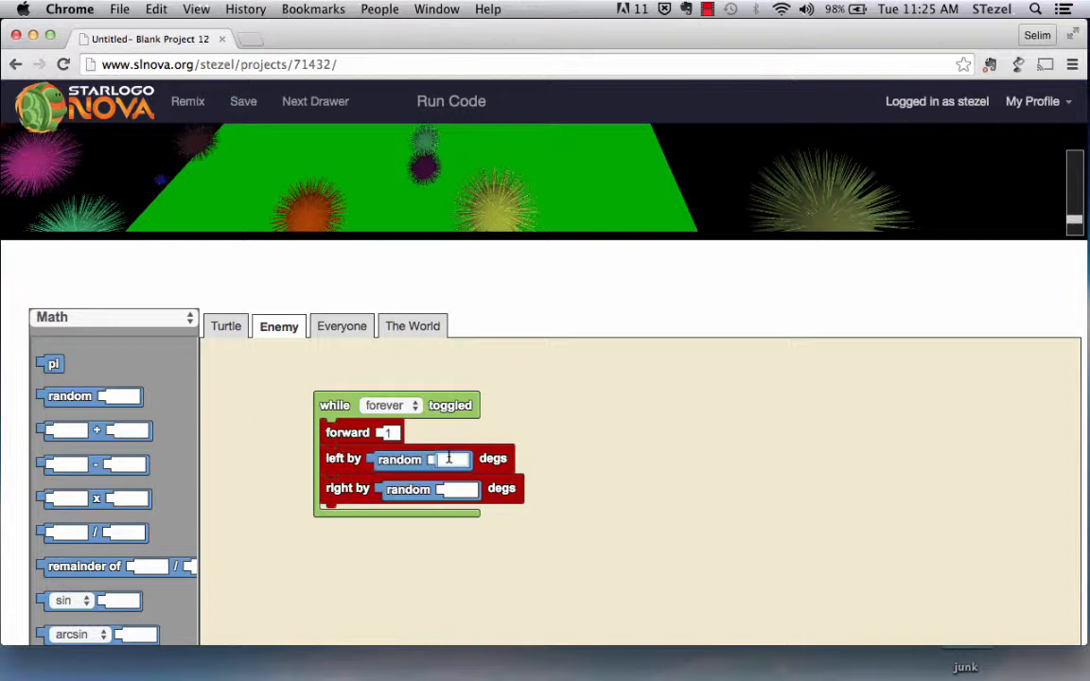
type("20")
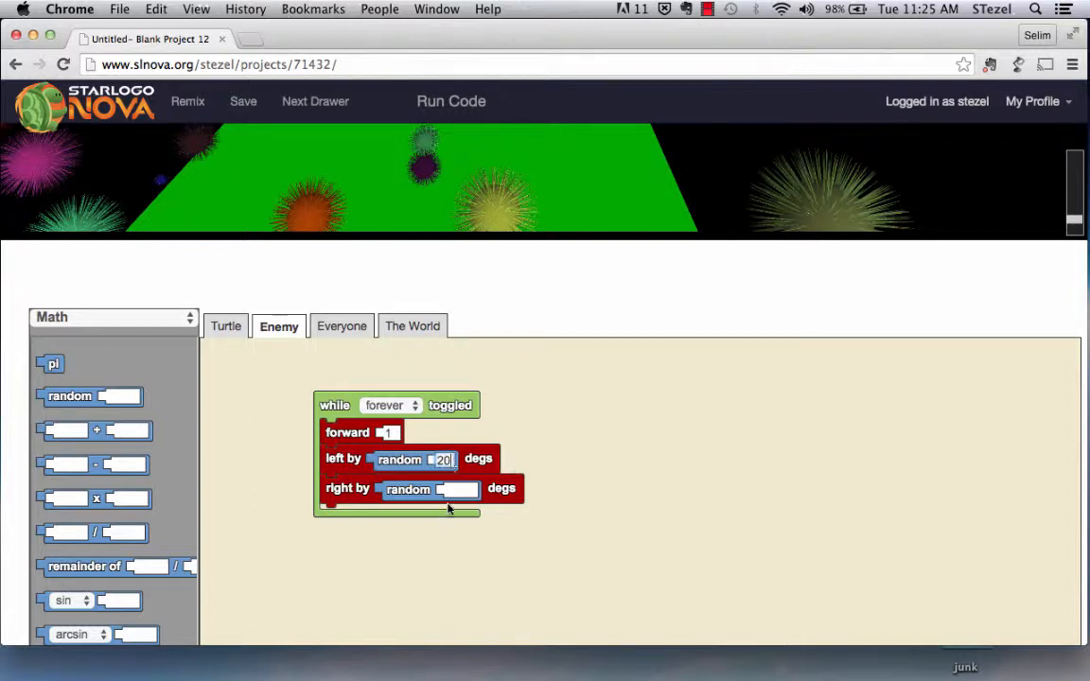
type("20")
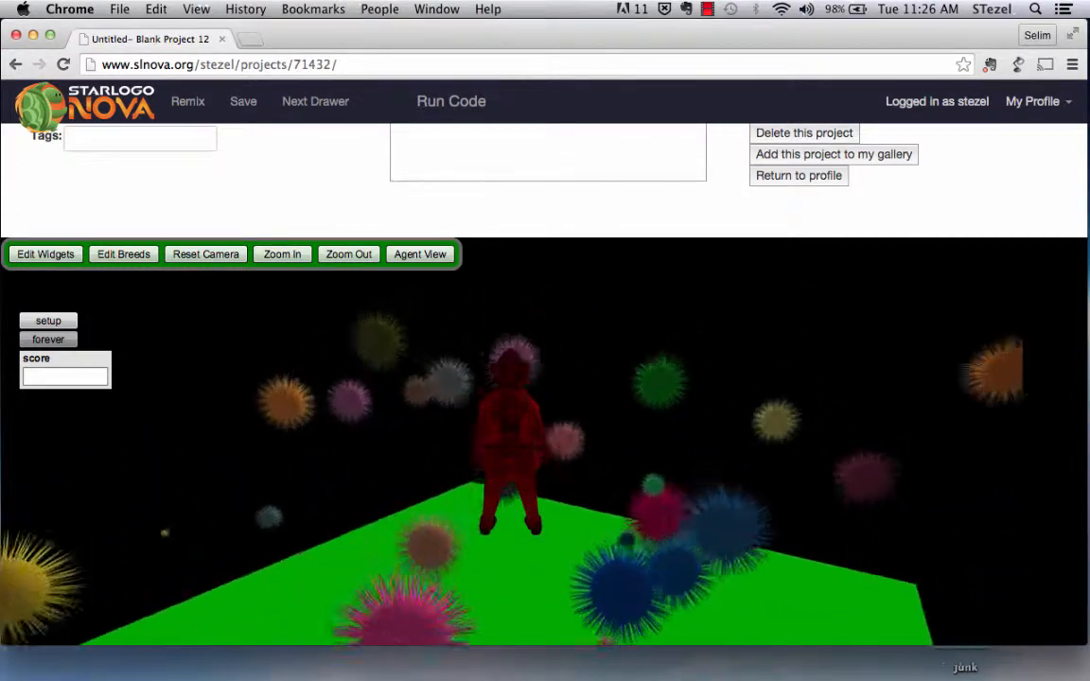
left_click(48, 340)
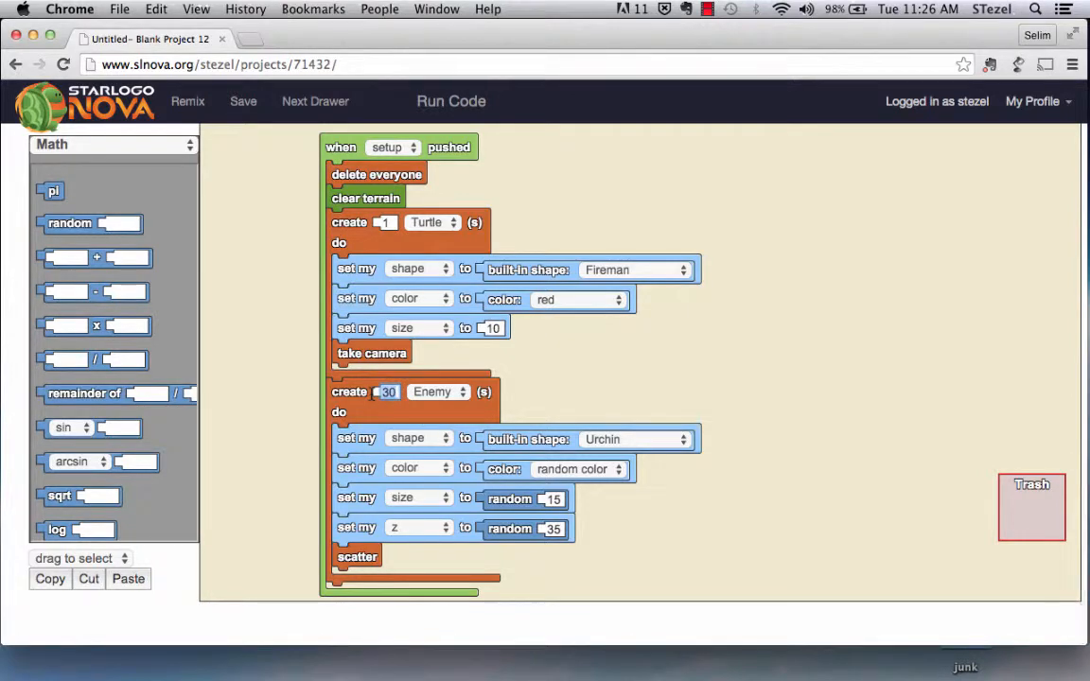
Raise the Enemy count to 50 and run to see them around the fireman
type("50")
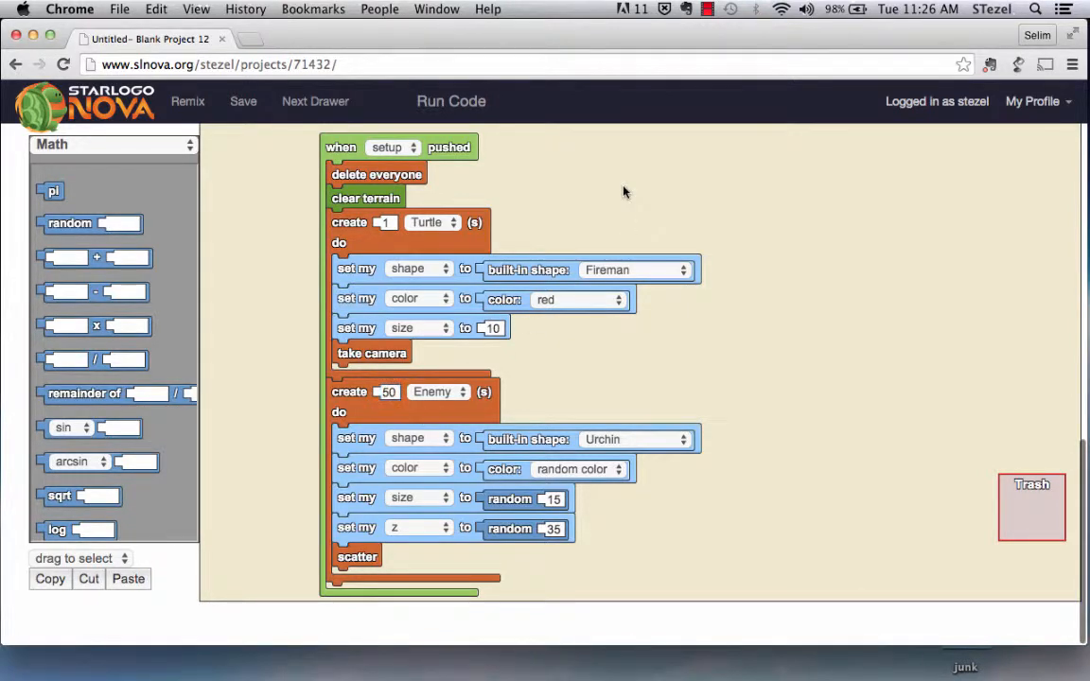
left_click(450, 102)
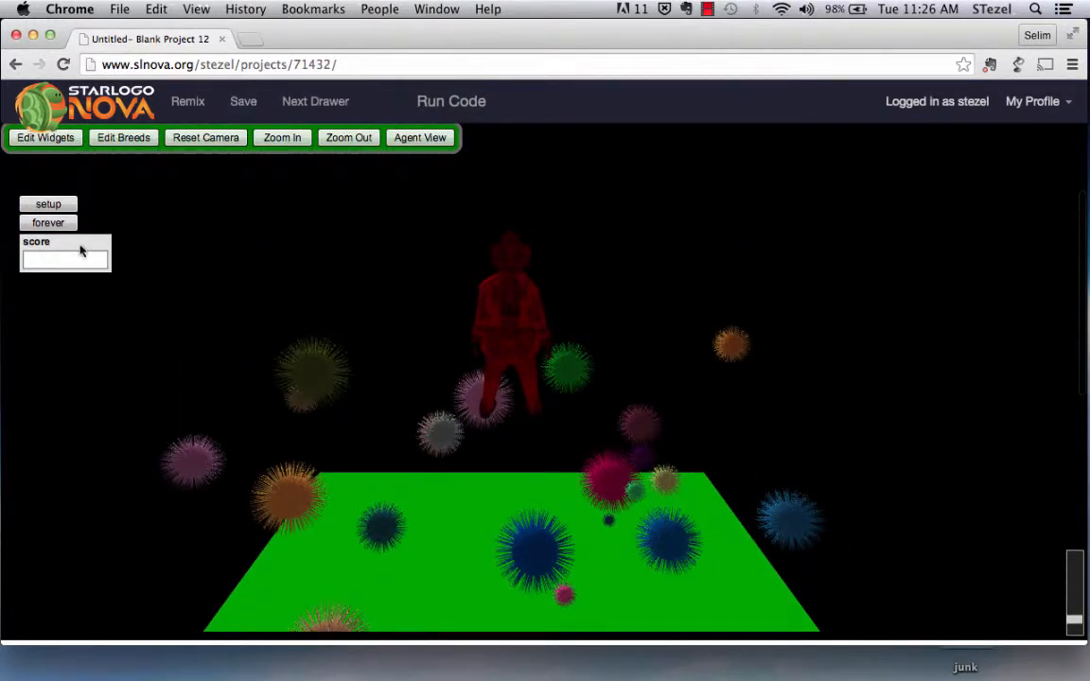
Regenerate the fireman and 50 urchins, start the forever loop and reset the camera view
left_click(47, 223)
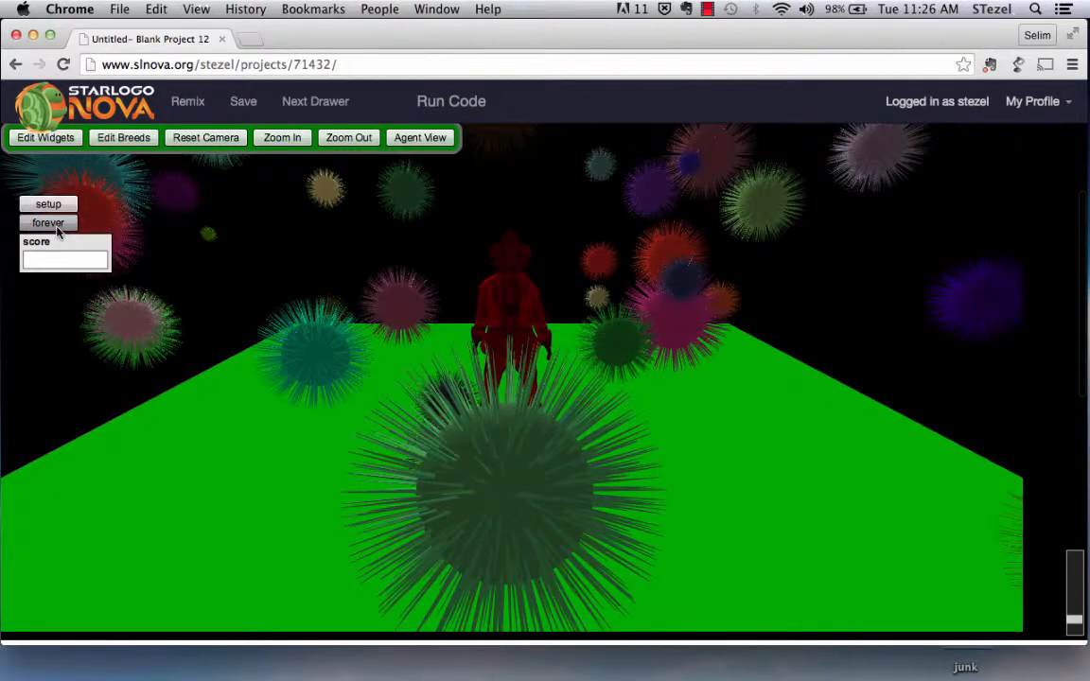
left_click(204, 136)
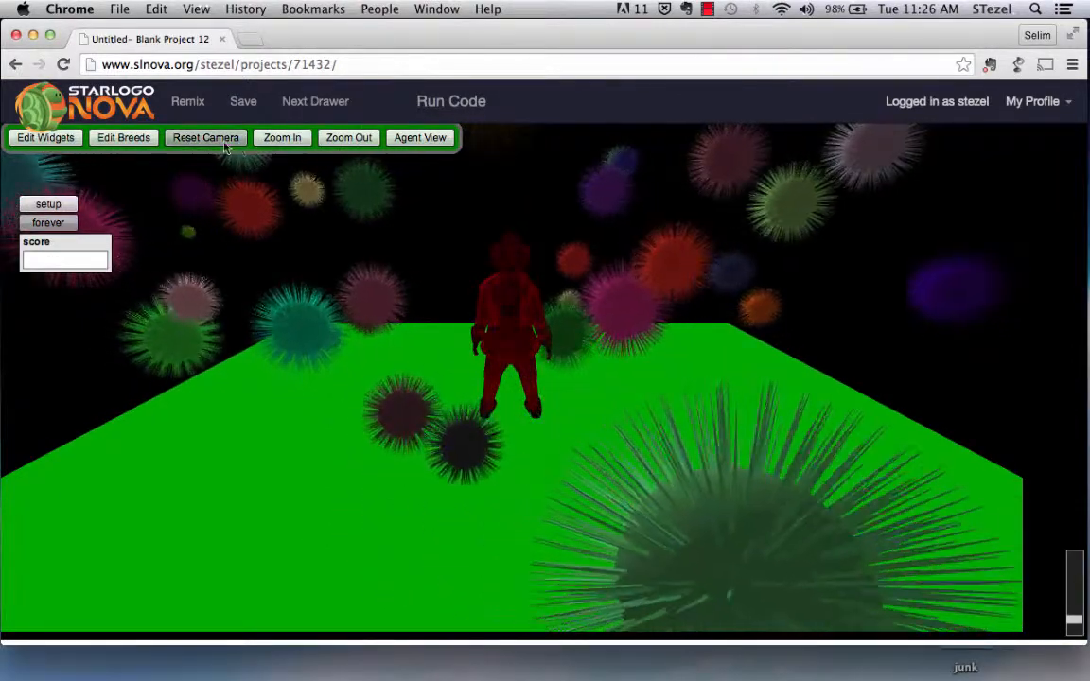
left_click(205, 136)
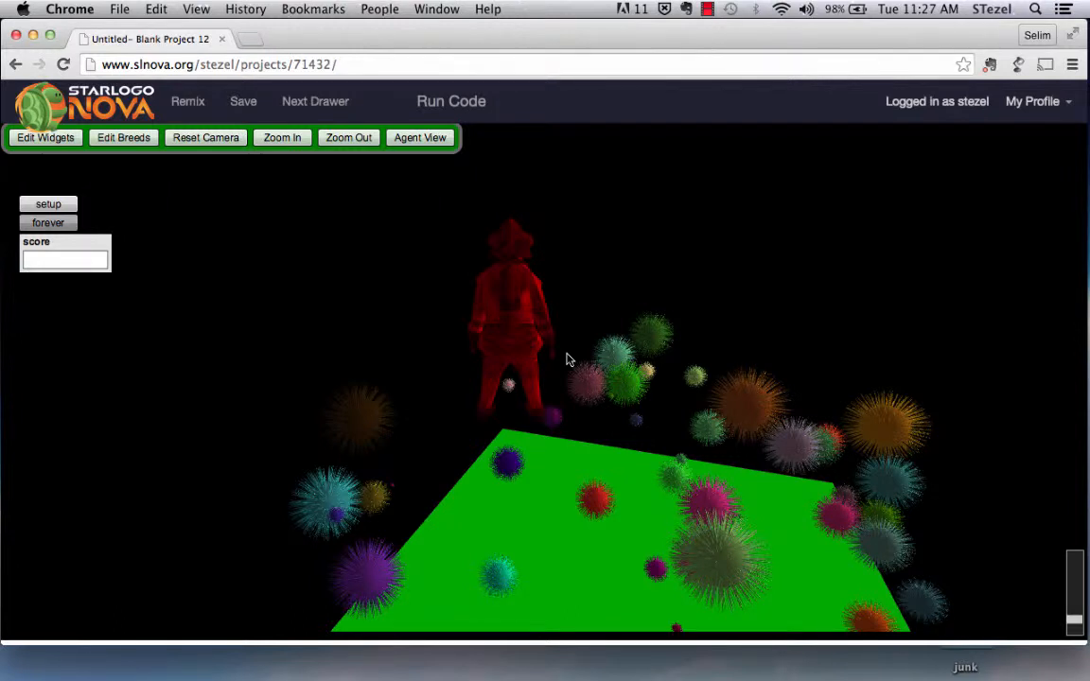
mouse_move(517, 162)
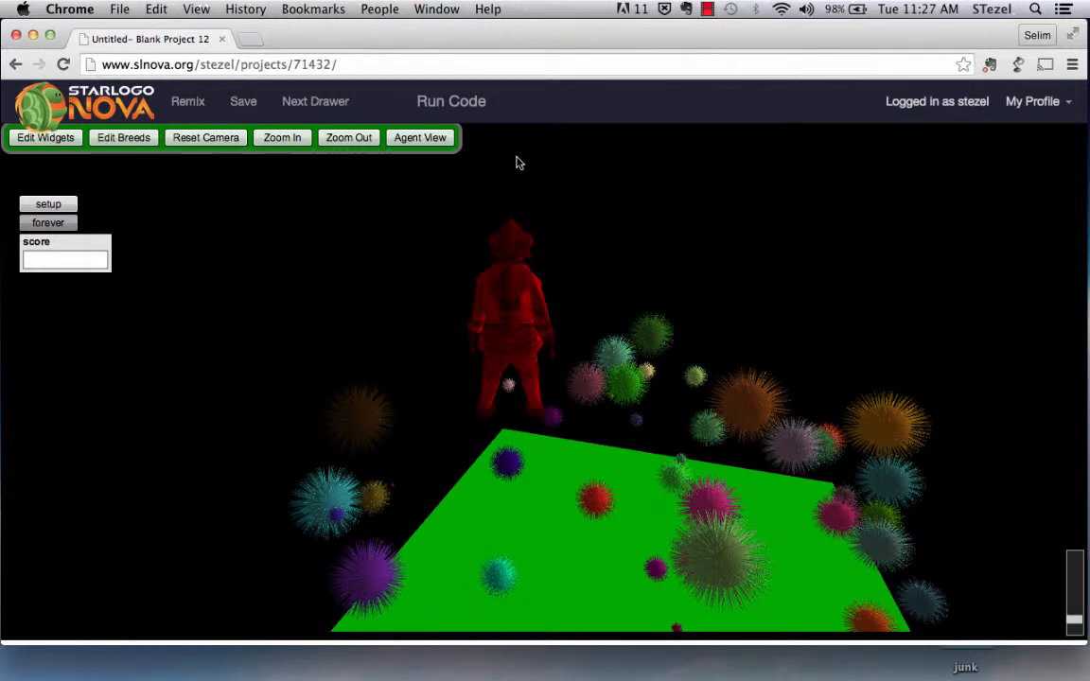